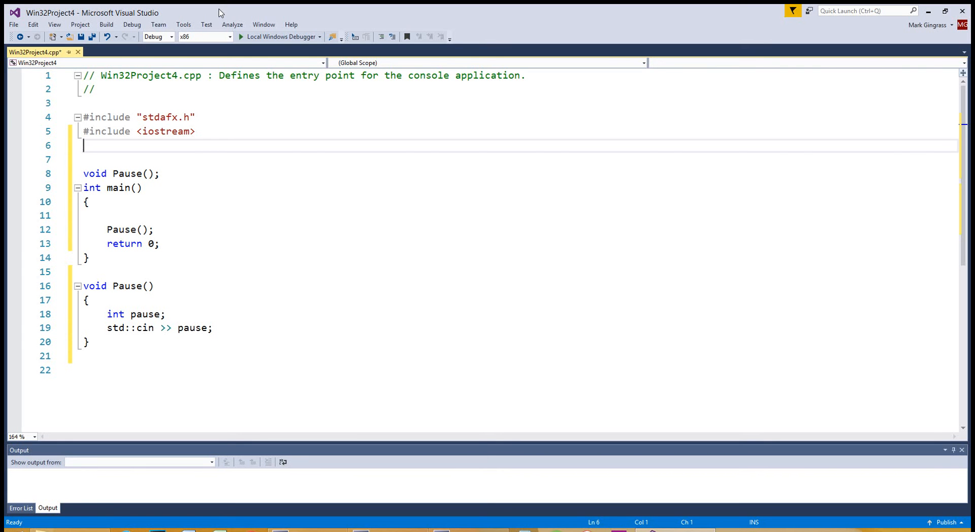
pyautogui.moveTo(310, 74)
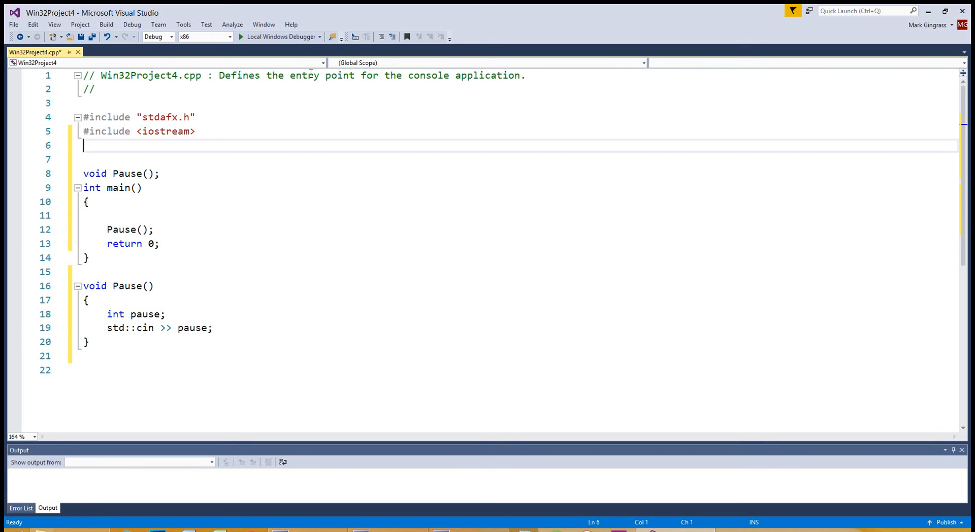
pyautogui.moveTo(465, 89)
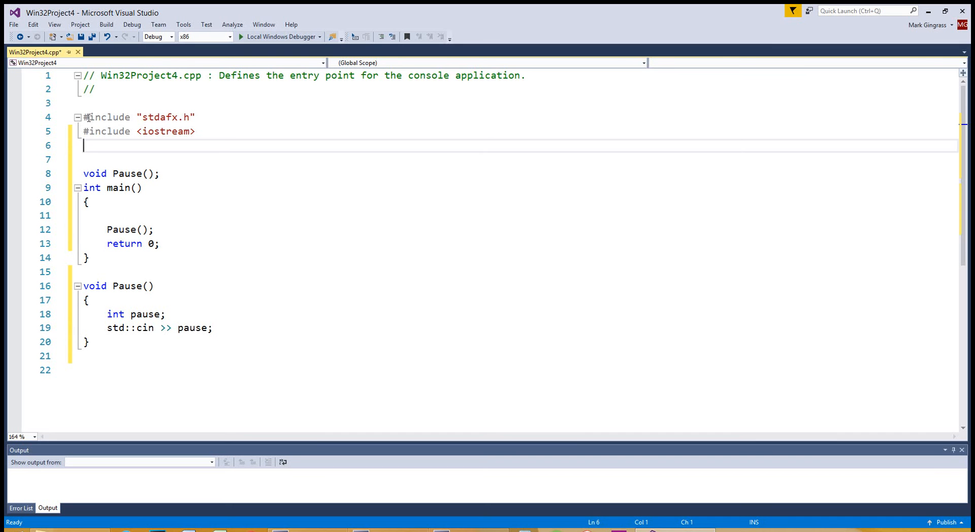
# Write an empty class Circle { public: private: }; above the Pause declaration
pyautogui.click(150, 131)
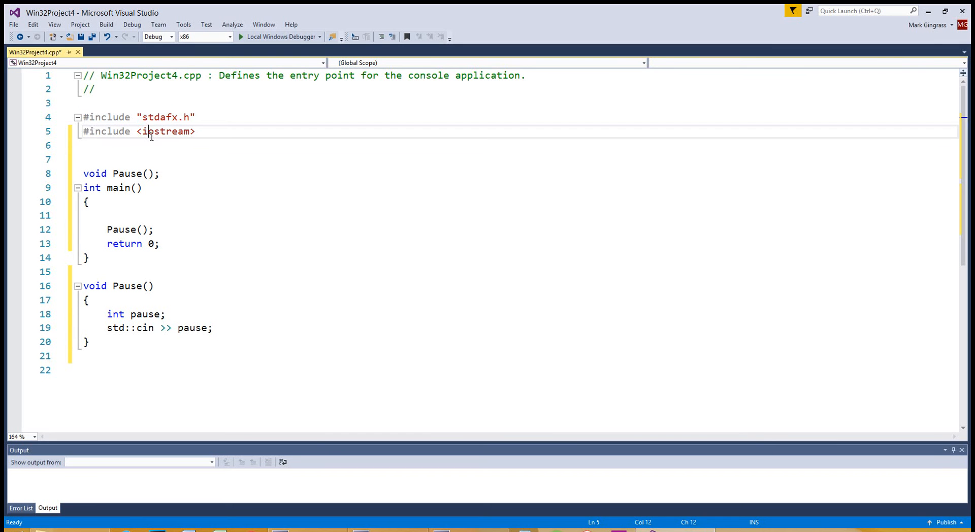
pyautogui.moveTo(179, 208)
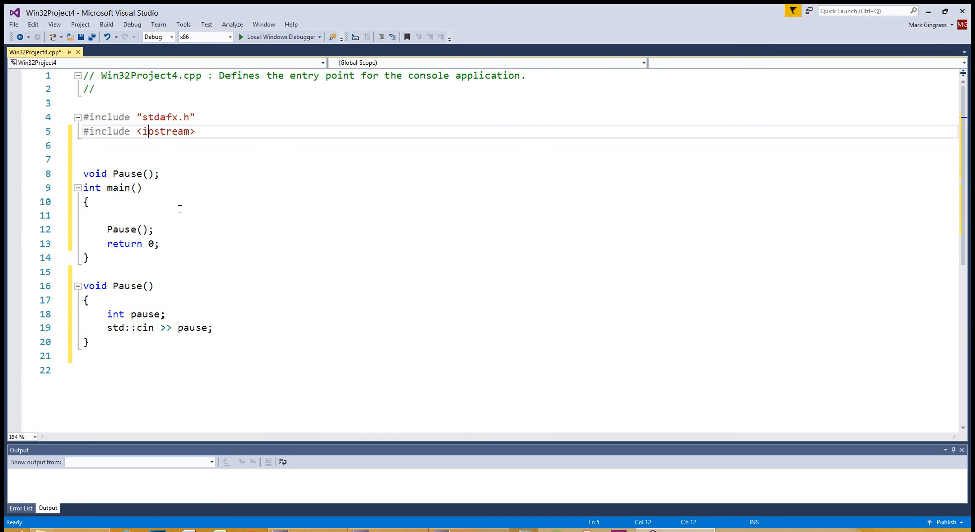
pyautogui.moveTo(230, 253)
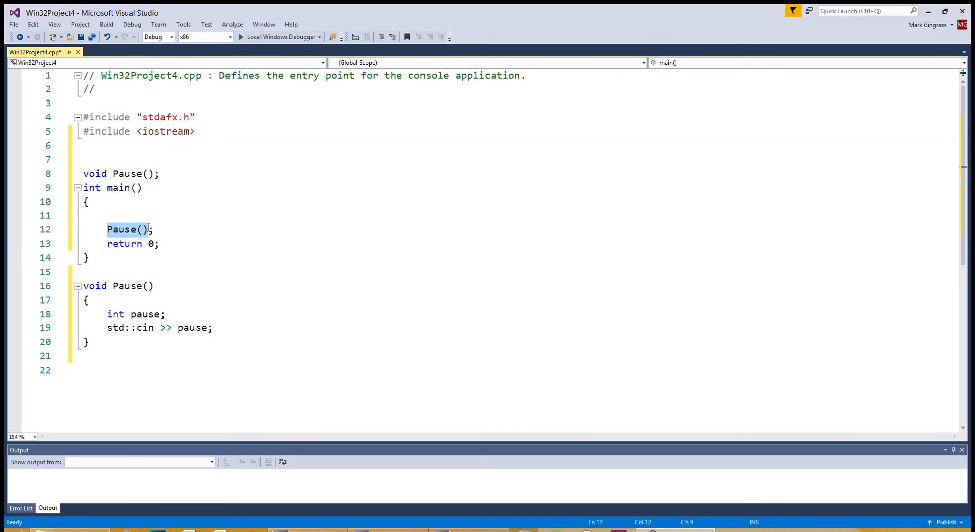
pyautogui.click(264, 216)
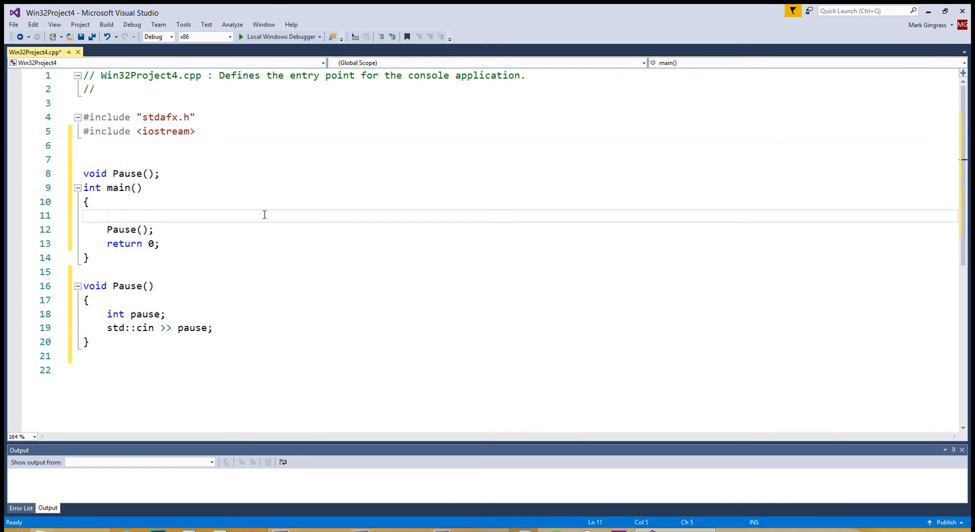
pyautogui.click(108, 216)
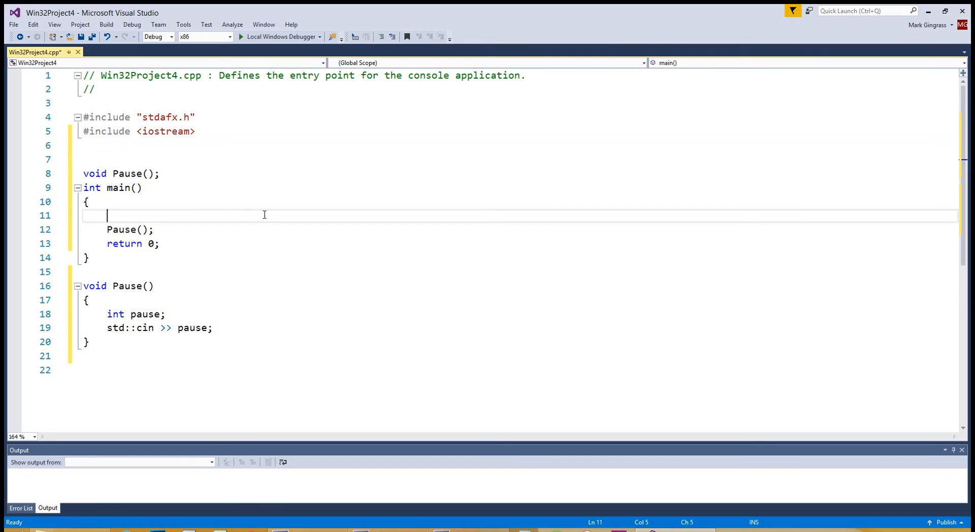
pyautogui.moveTo(96, 155)
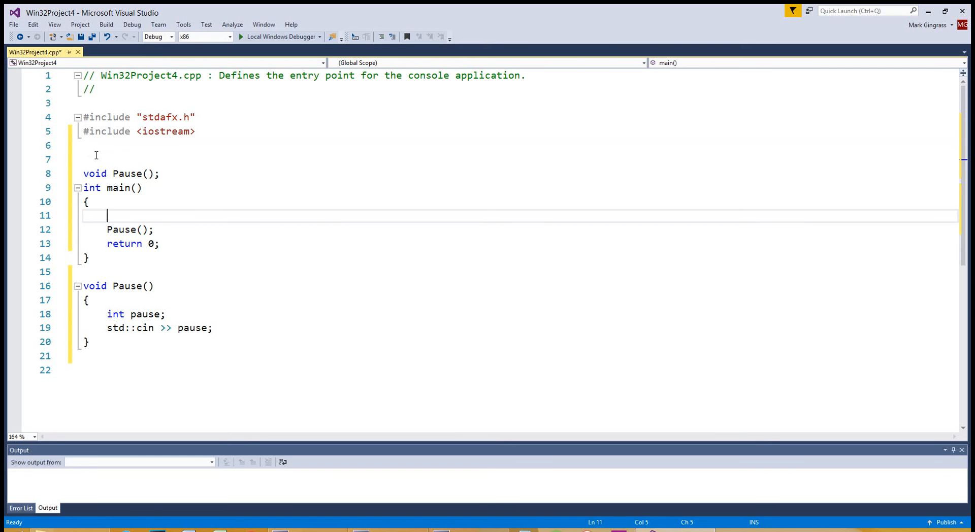
pyautogui.press('Enter')
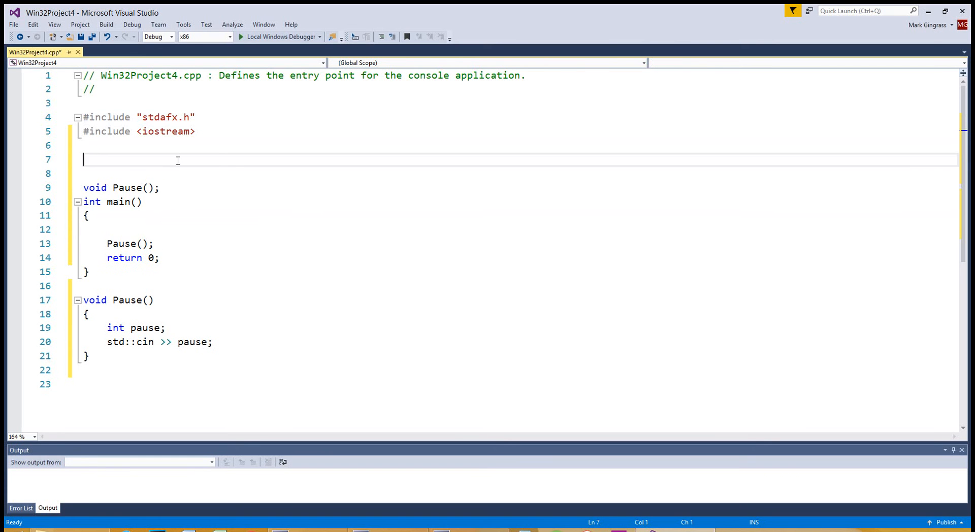
pyautogui.write('class Circle')
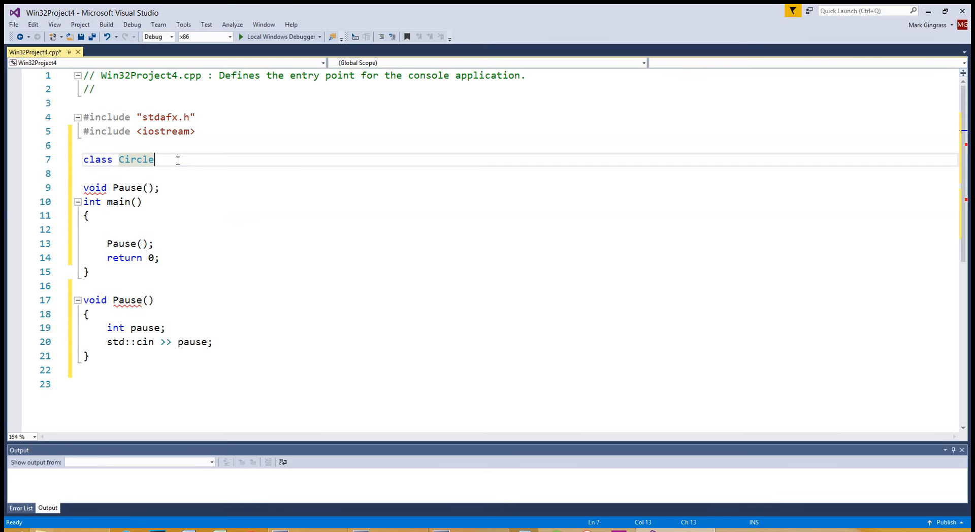
pyautogui.write('{')
pyautogui.write('protected:')
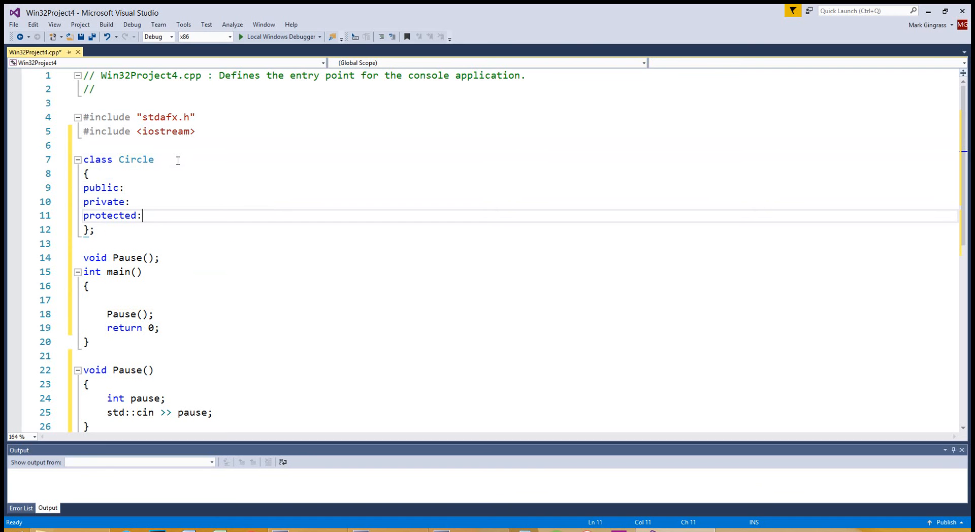
# Remove the protected: line and select the whole Circle class block
pyautogui.tripleClick(112, 216)
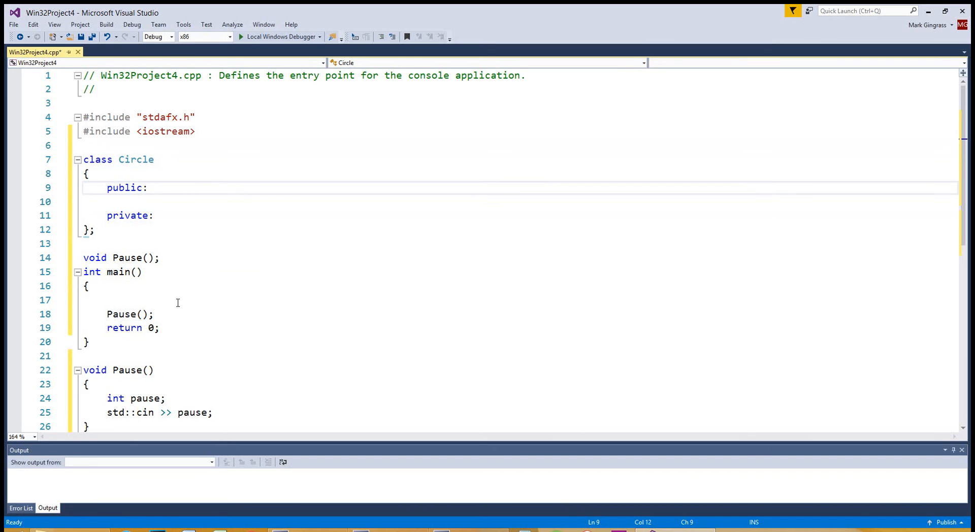
pyautogui.click(148, 188)
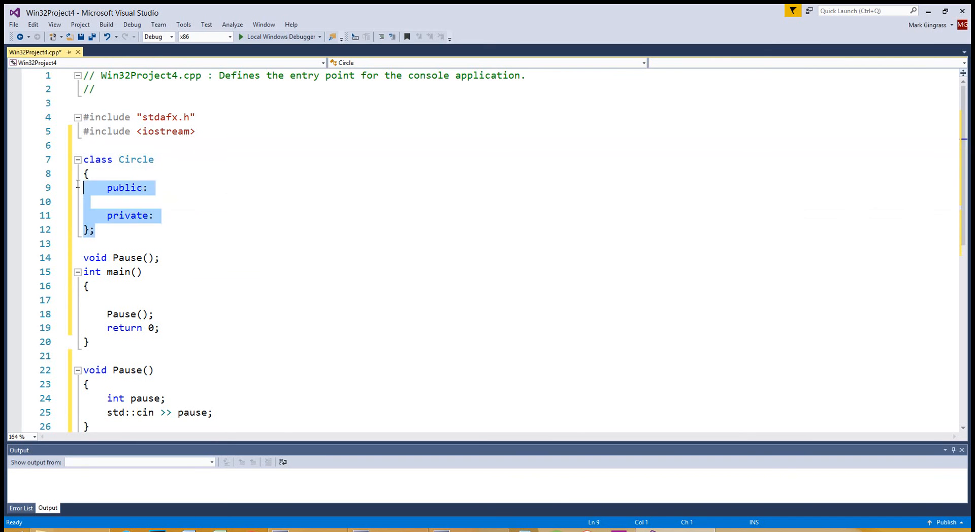
pyautogui.moveTo(84, 188); pyautogui.dragTo(84, 159)
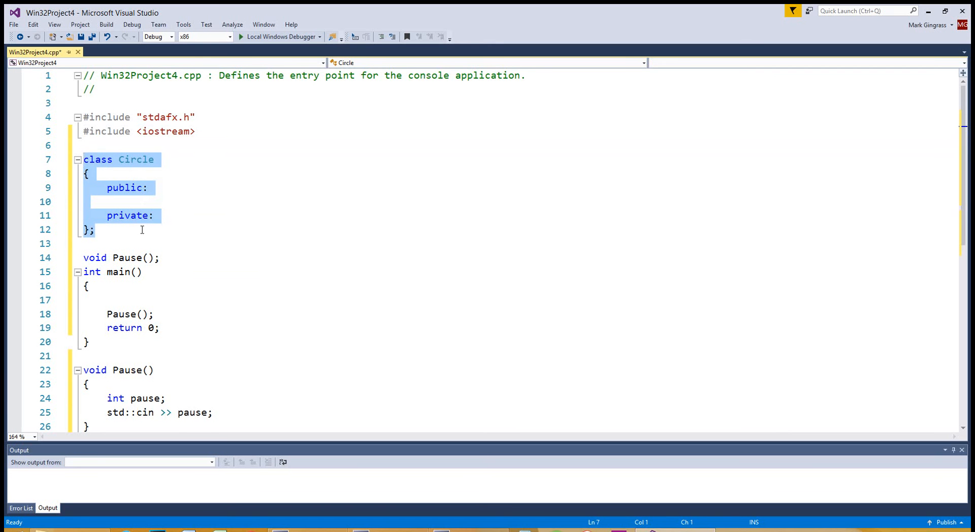
# Declare double radius; and double area; members under private:
pyautogui.press('Return')
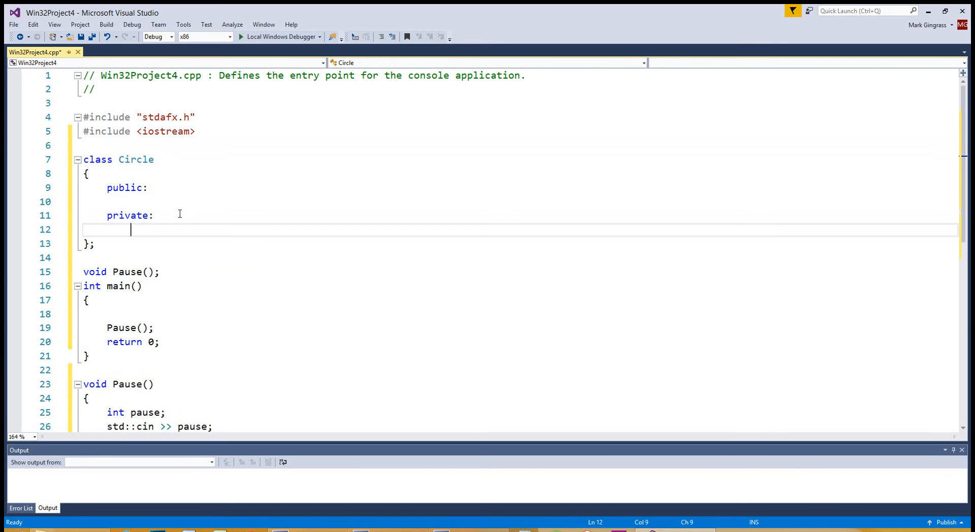
pyautogui.write('double')
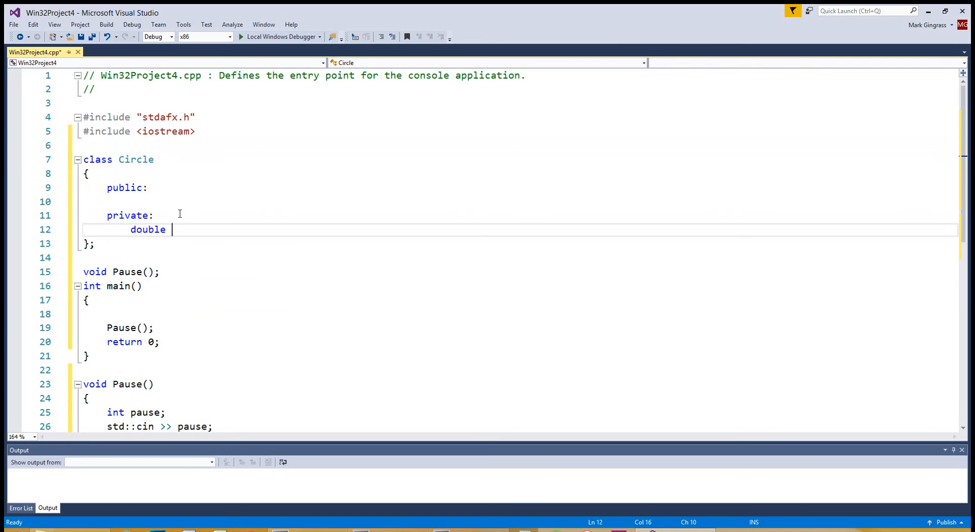
pyautogui.write('radius;')
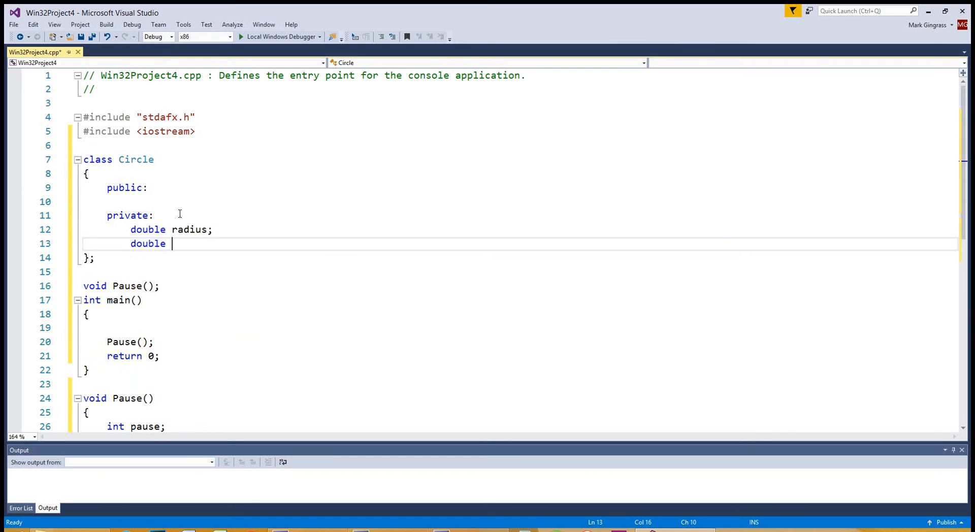
pyautogui.write('v')
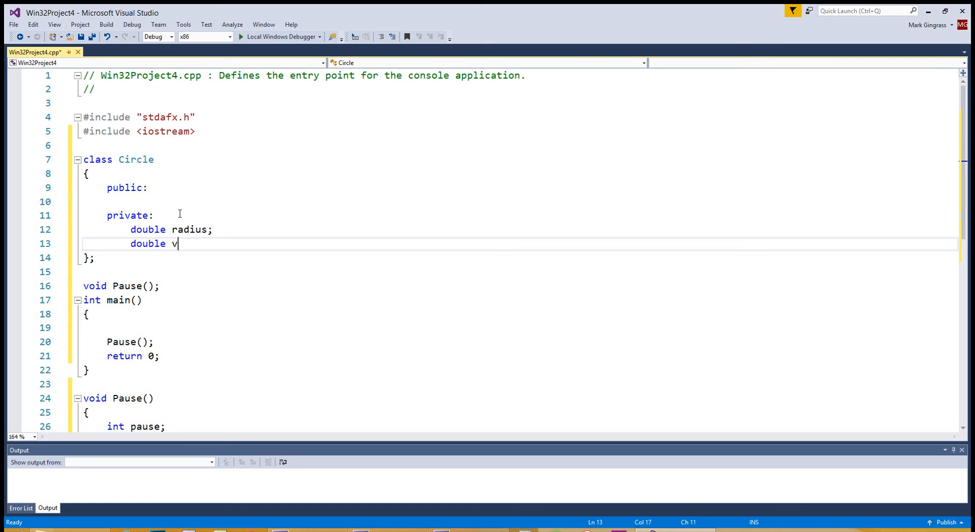
pyautogui.write('area;')
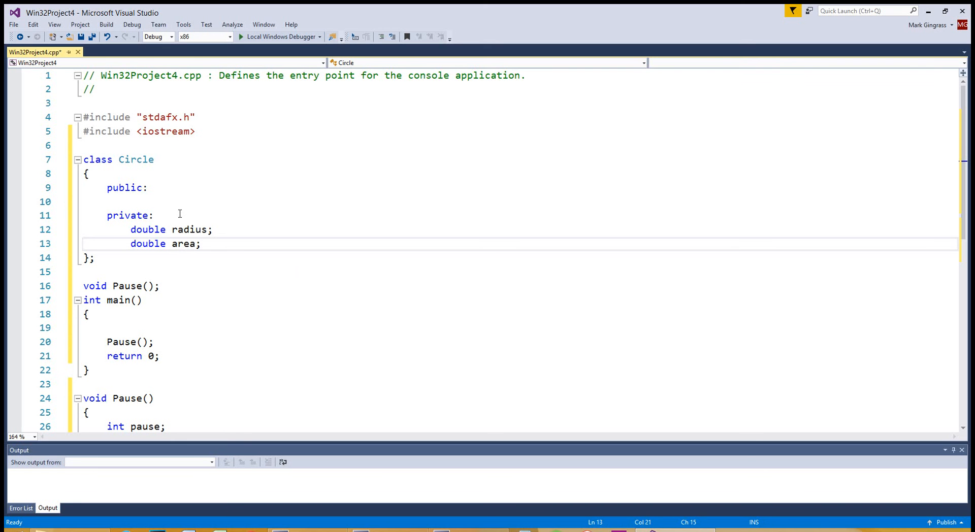
# Declare void CalculateArea(); above the radius member
pyautogui.click(180, 215)
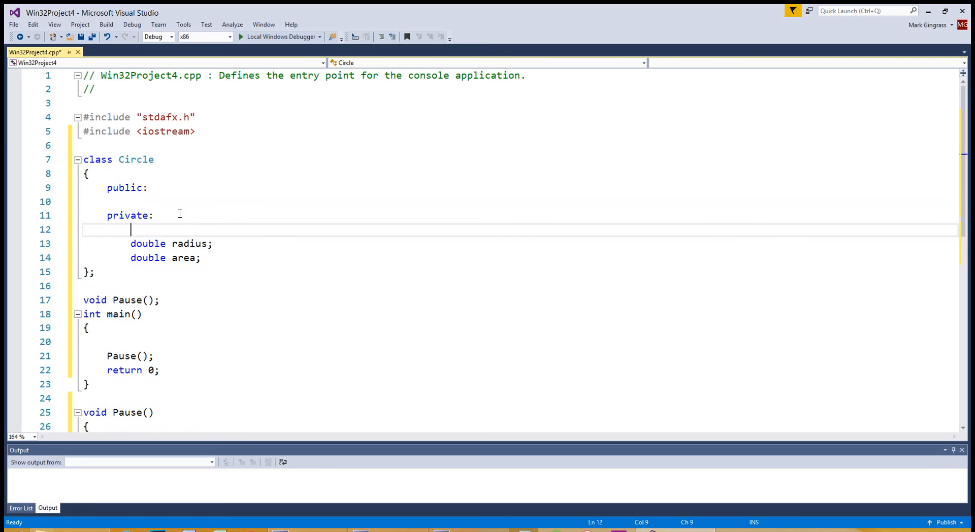
pyautogui.write('void')
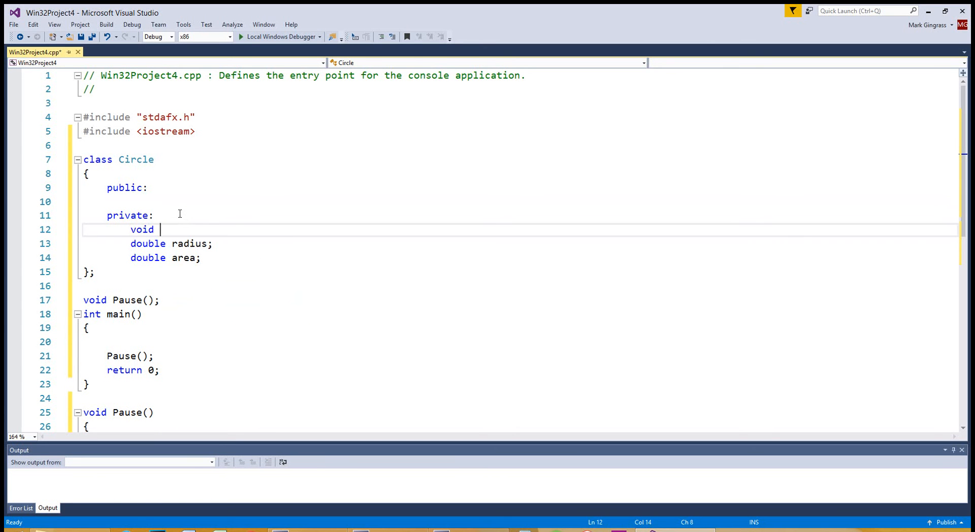
pyautogui.write('CalculateA')
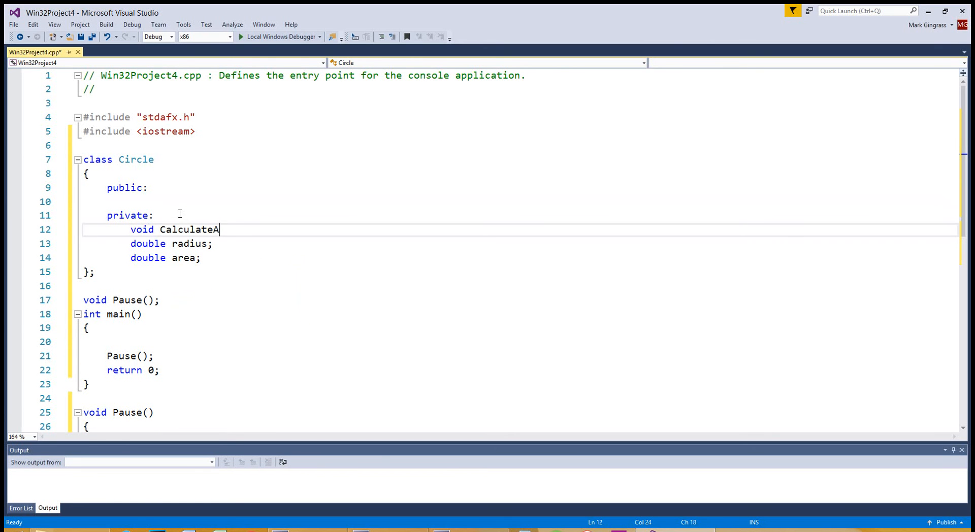
pyautogui.write('rea()')
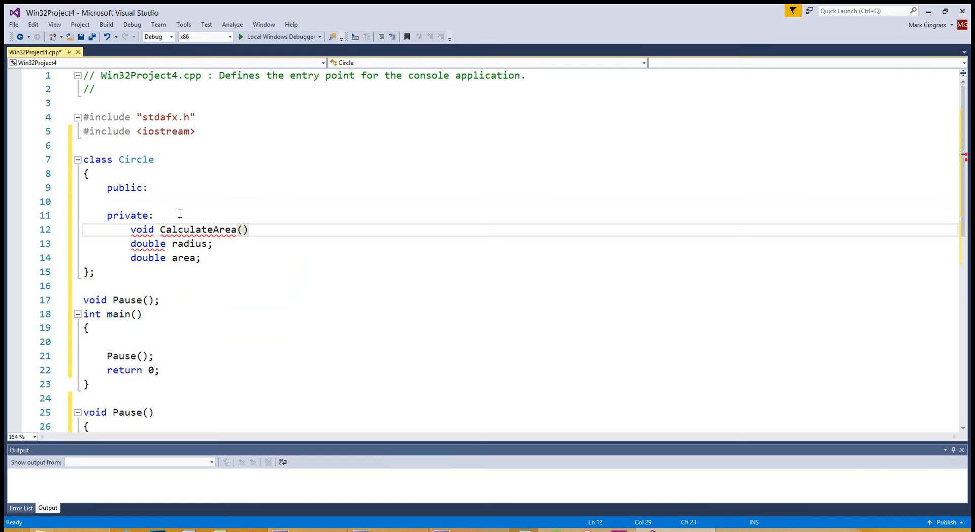
pyautogui.write(';')
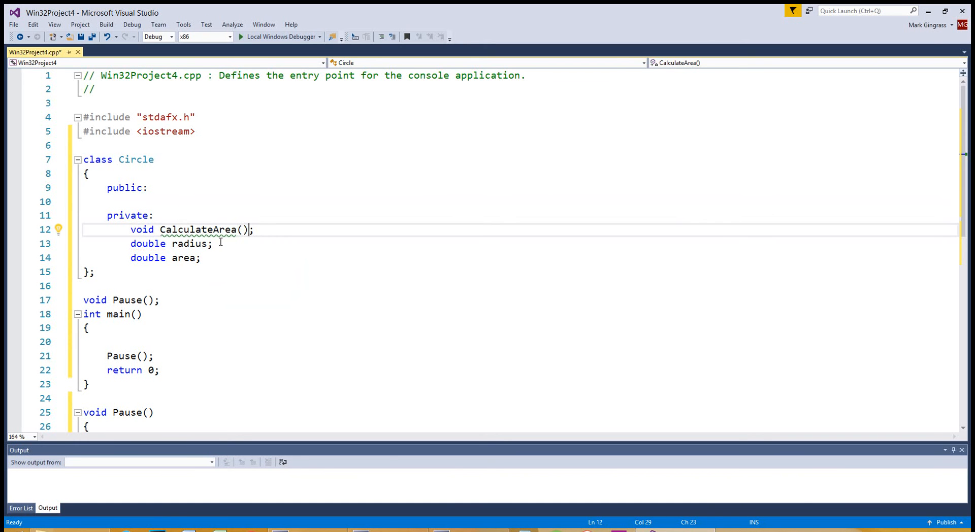
pyautogui.moveTo(177, 230)
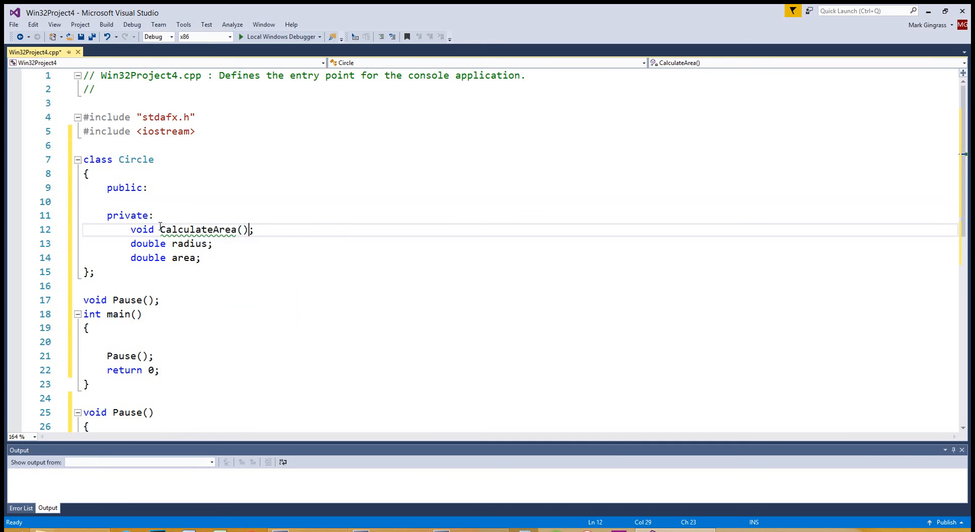
pyautogui.moveTo(197, 229)
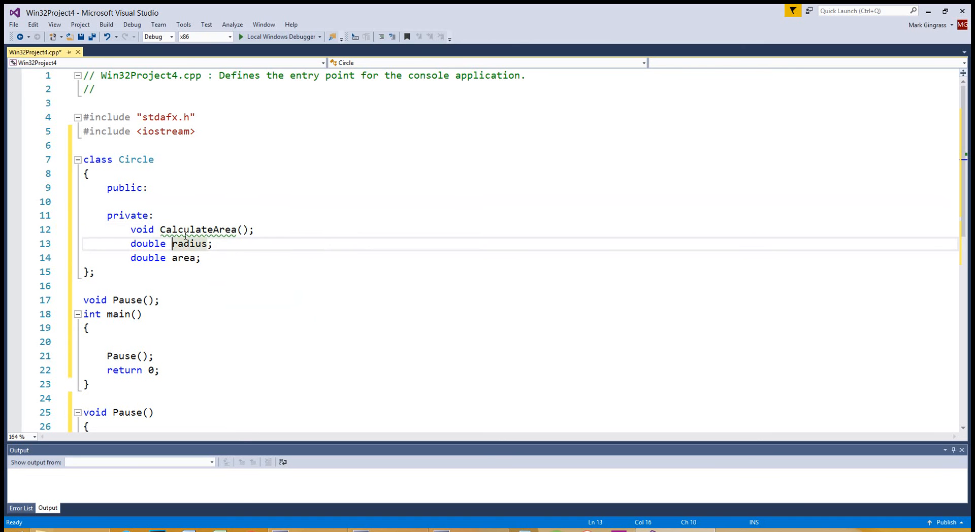
pyautogui.moveTo(169, 244)
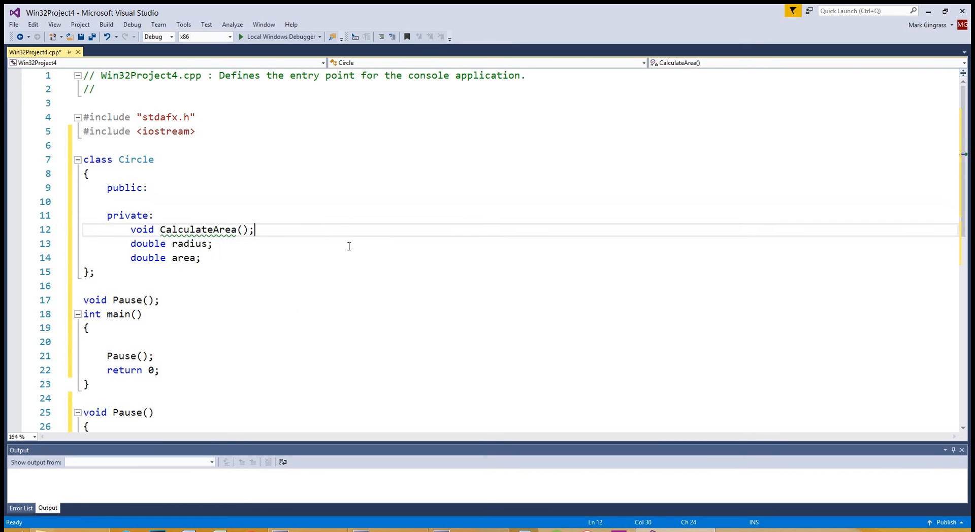
# Give CalculateArea a body computing area = radius * 2 * 3.14159;
pyautogui.write('{}')
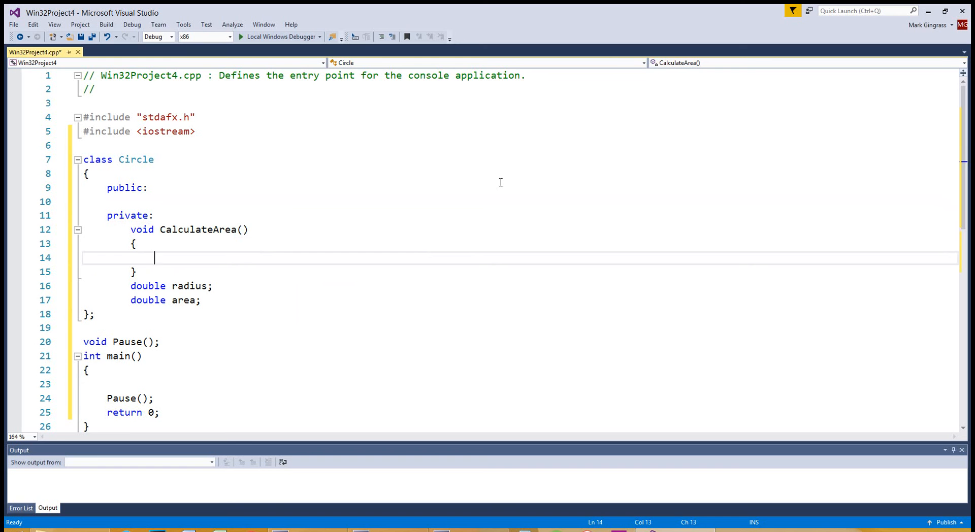
pyautogui.moveTo(239, 266)
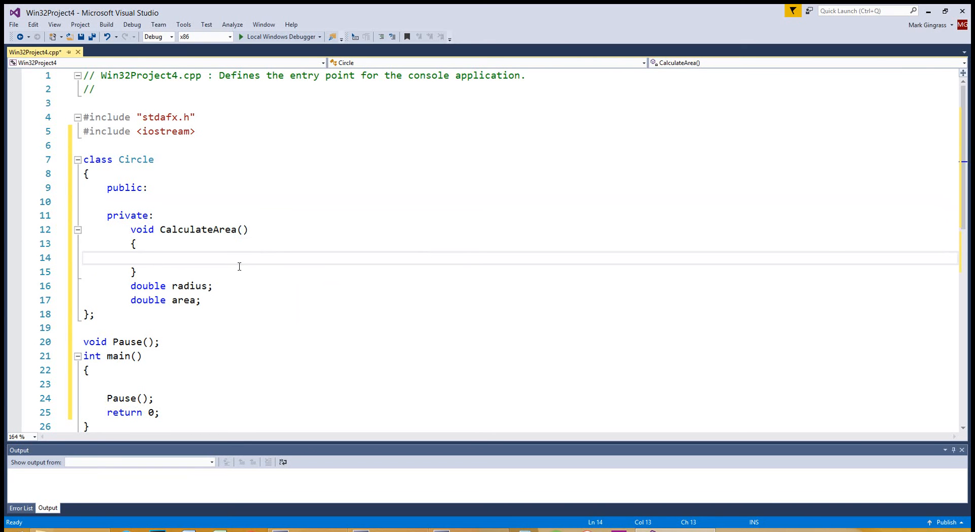
pyautogui.click(184, 117)
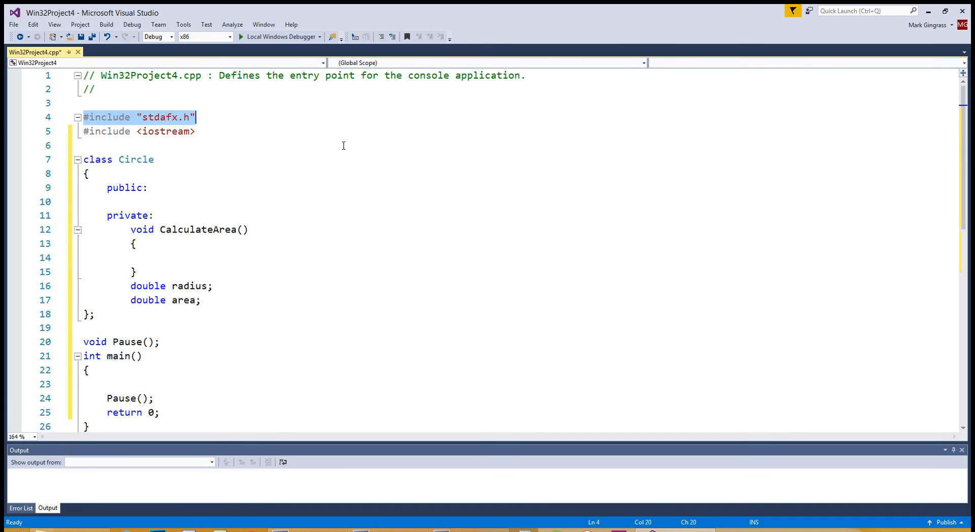
pyautogui.moveTo(322, 199)
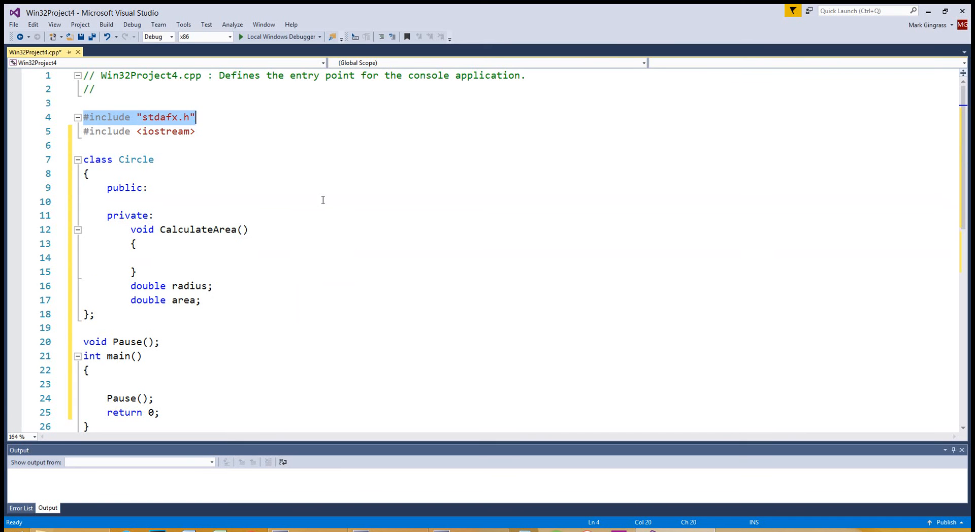
pyautogui.click(187, 257)
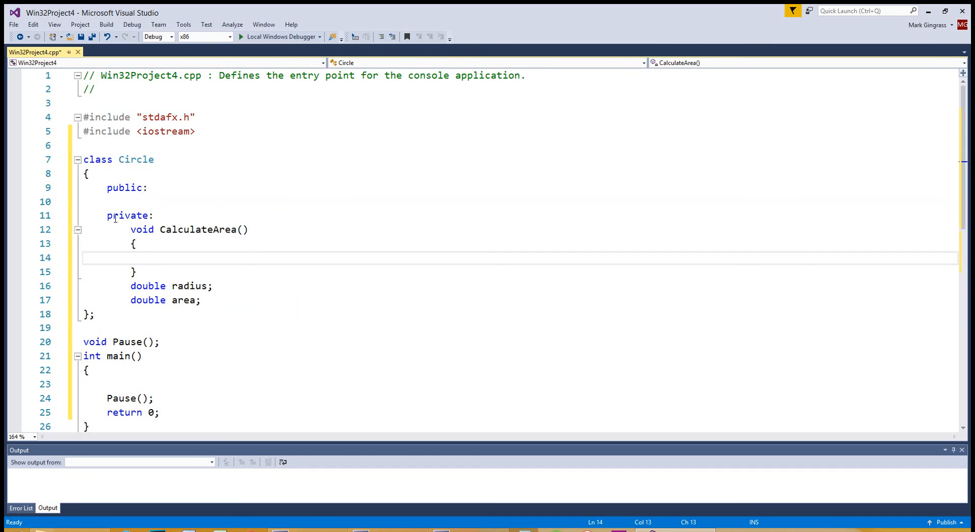
pyautogui.moveTo(276, 235)
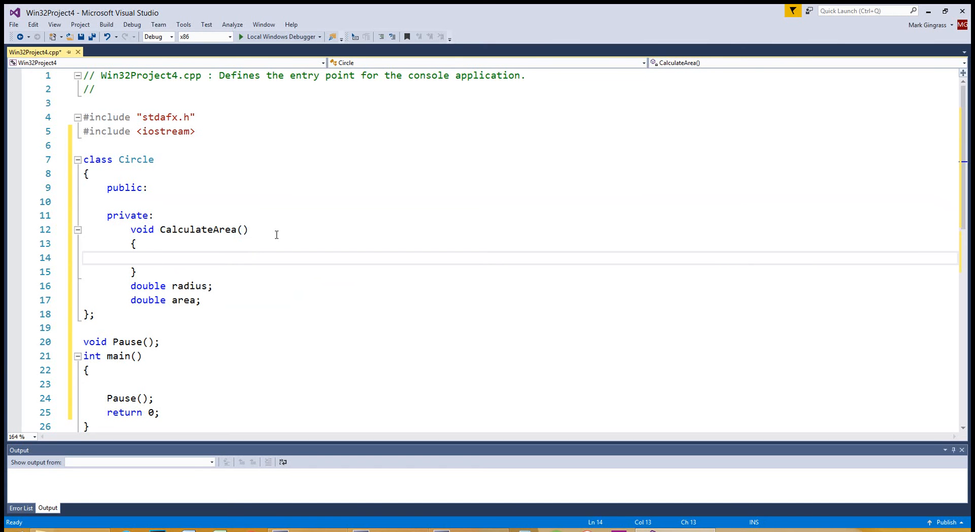
pyautogui.moveTo(328, 246)
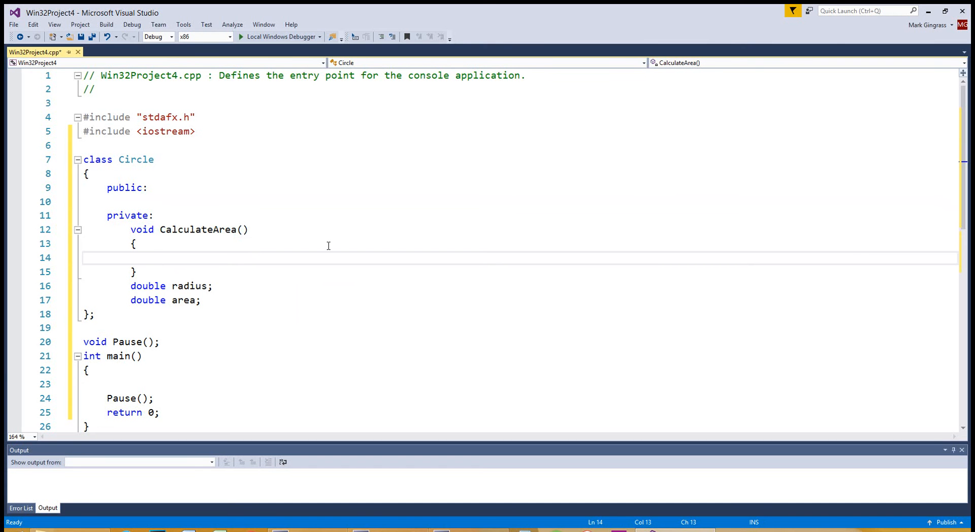
pyautogui.write('area')
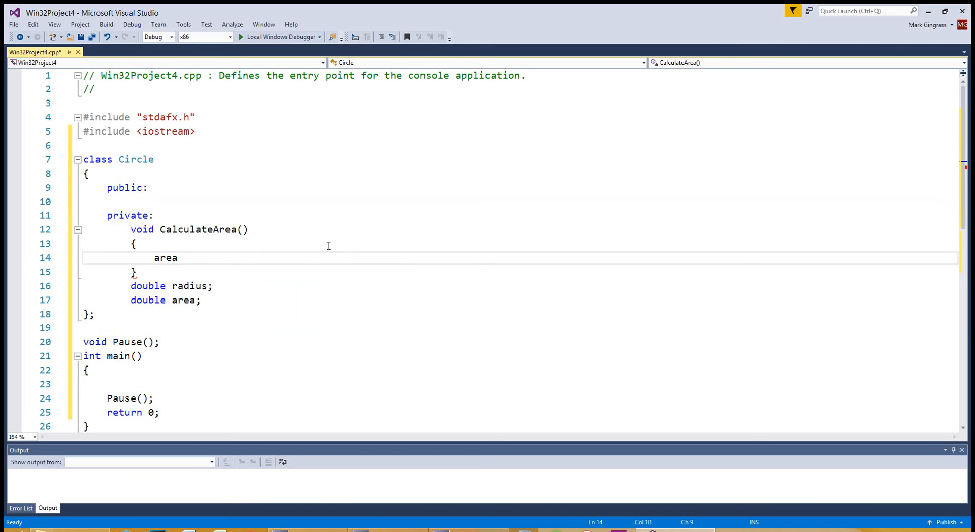
pyautogui.write('= radius *')
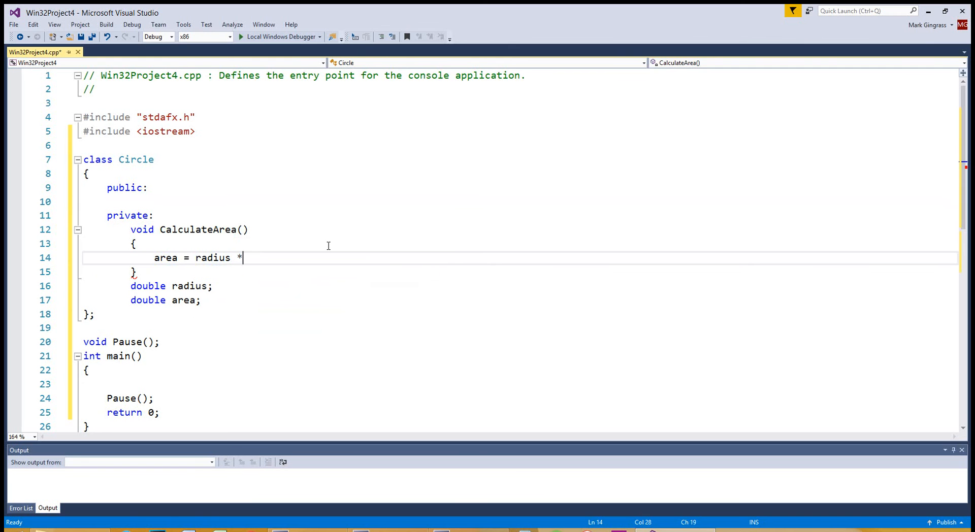
pyautogui.write('2')
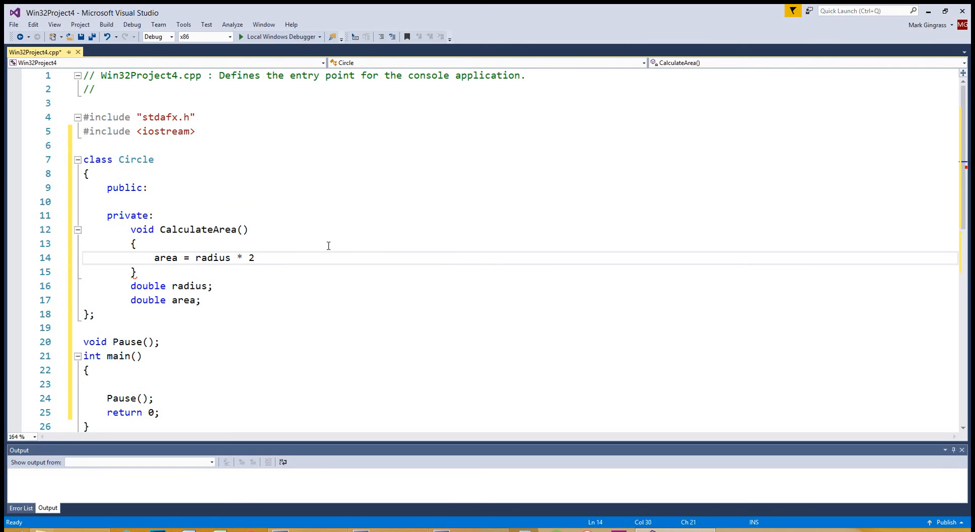
pyautogui.write('* 3.1')
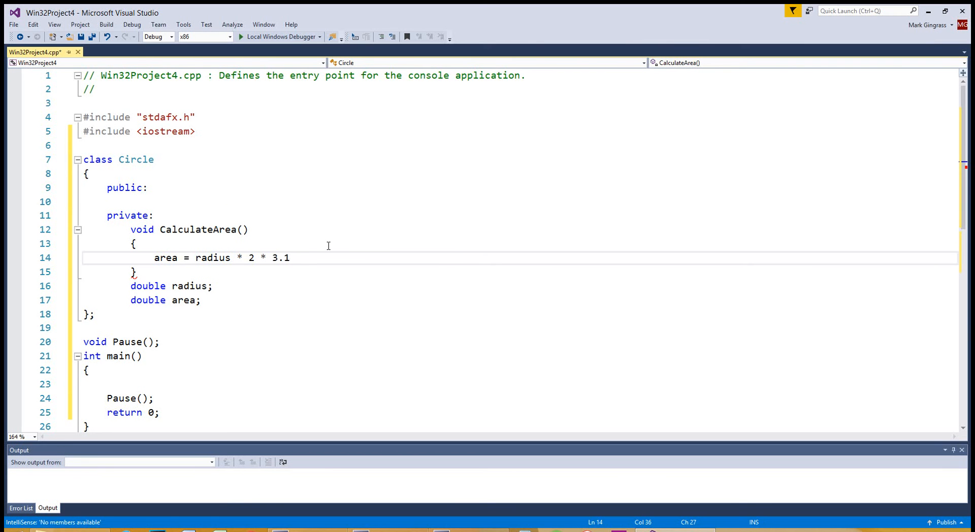
pyautogui.write('4159;')
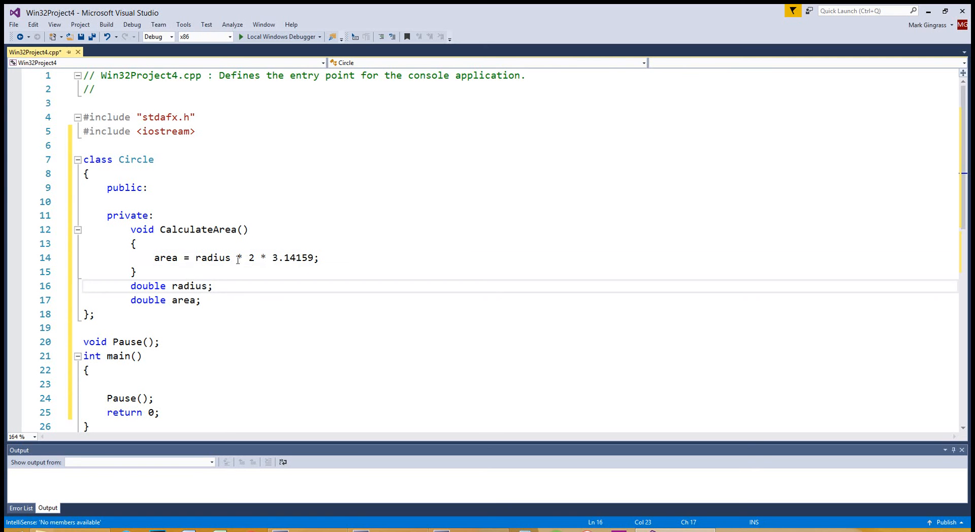
# Declare void set_radius(double rad) { under the public: label
pyautogui.doubleClick(198, 229)
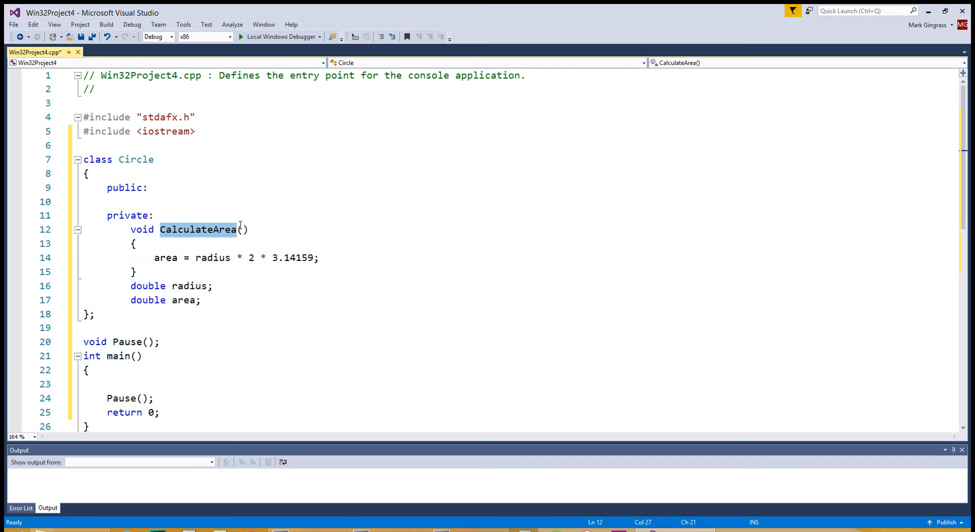
pyautogui.click(87, 371)
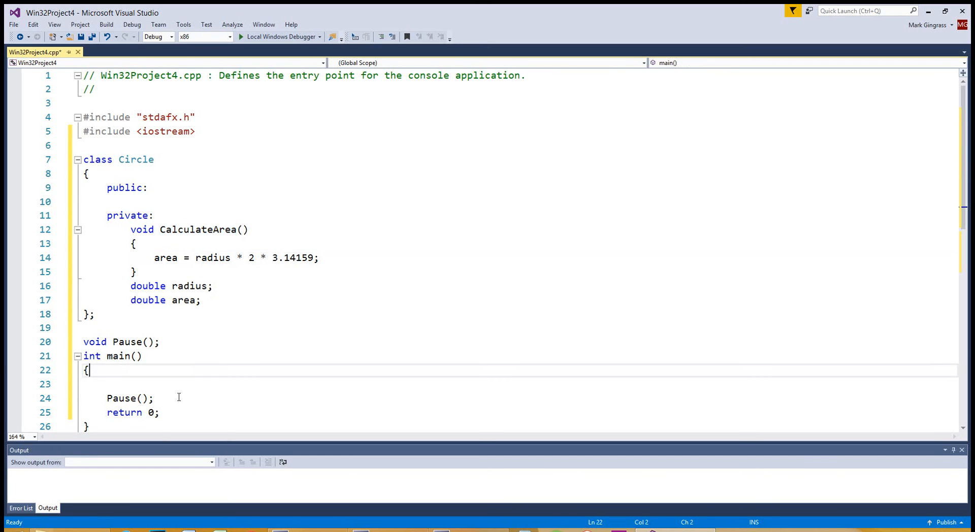
pyautogui.click(127, 188)
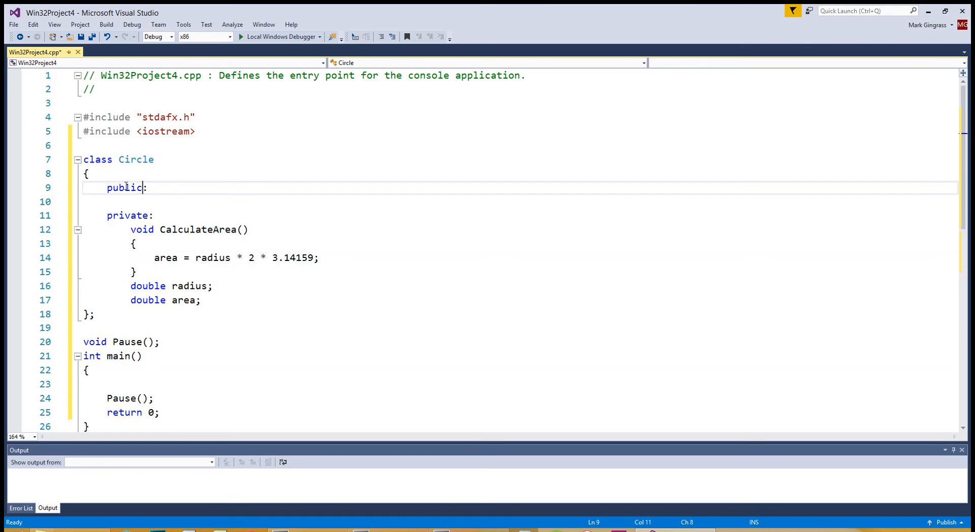
pyautogui.moveTo(169, 247)
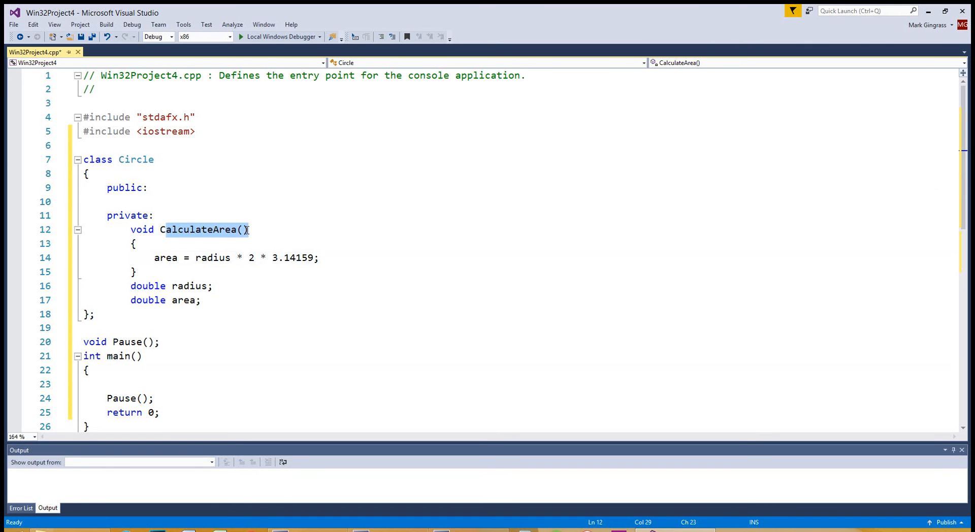
pyautogui.click(86, 370)
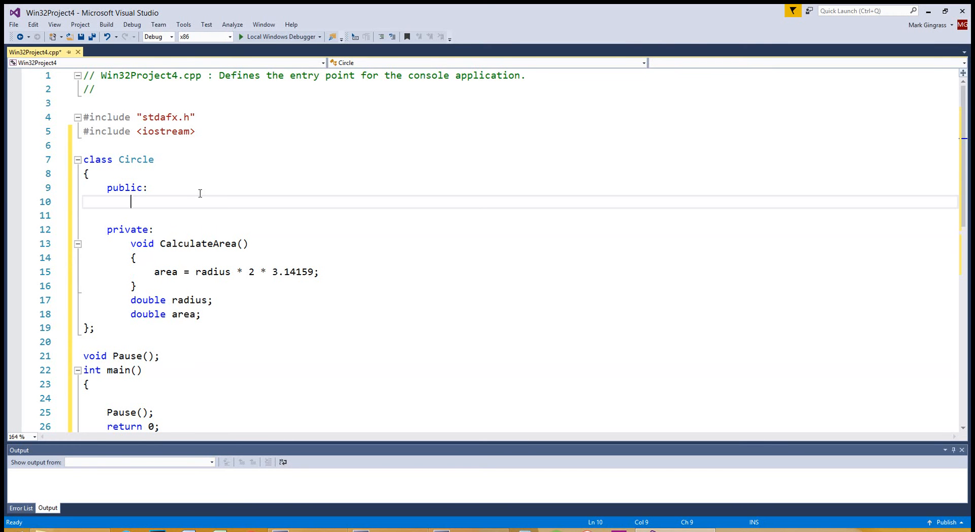
pyautogui.write('void set_r')
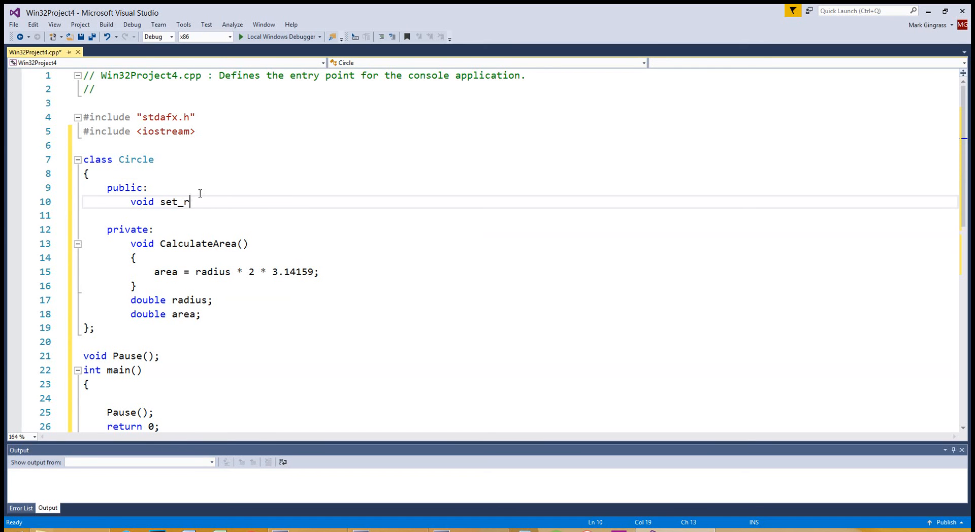
pyautogui.write('adius()')
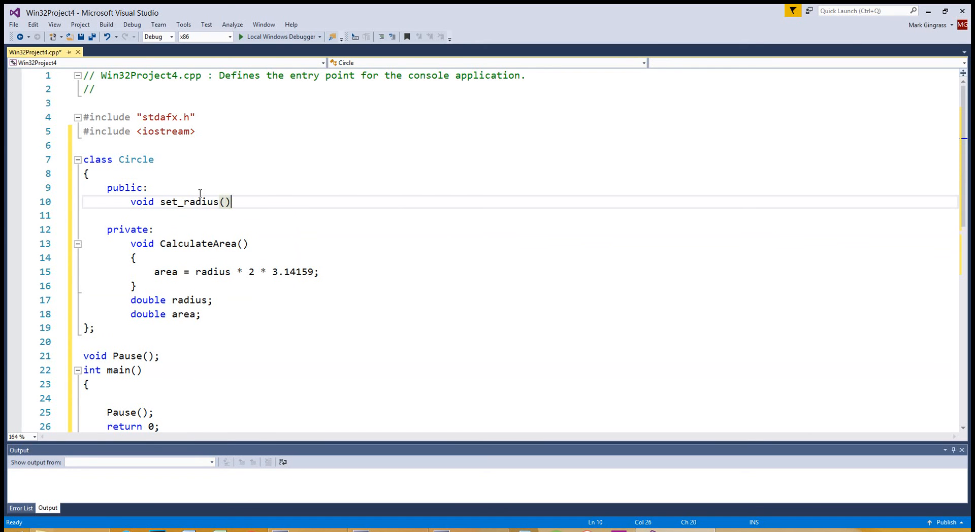
pyautogui.write('double r')
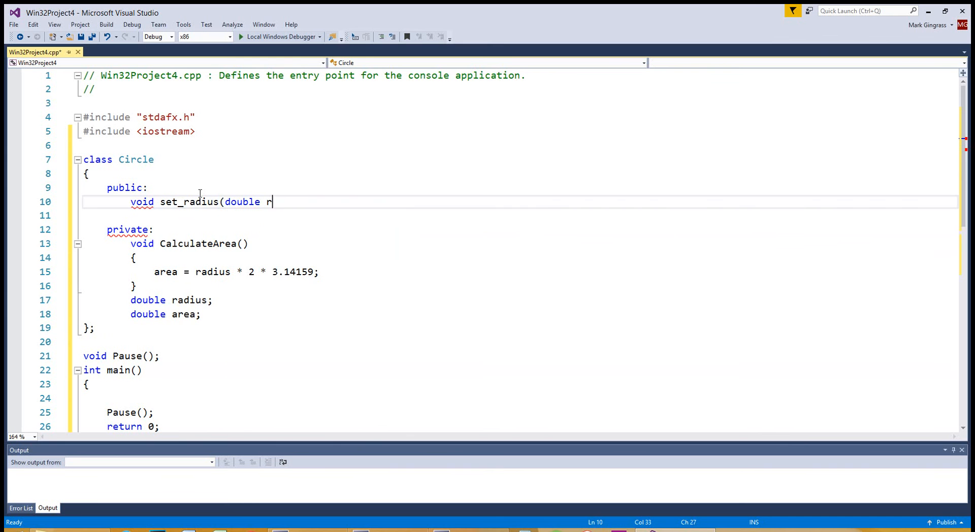
pyautogui.write('ad) {')
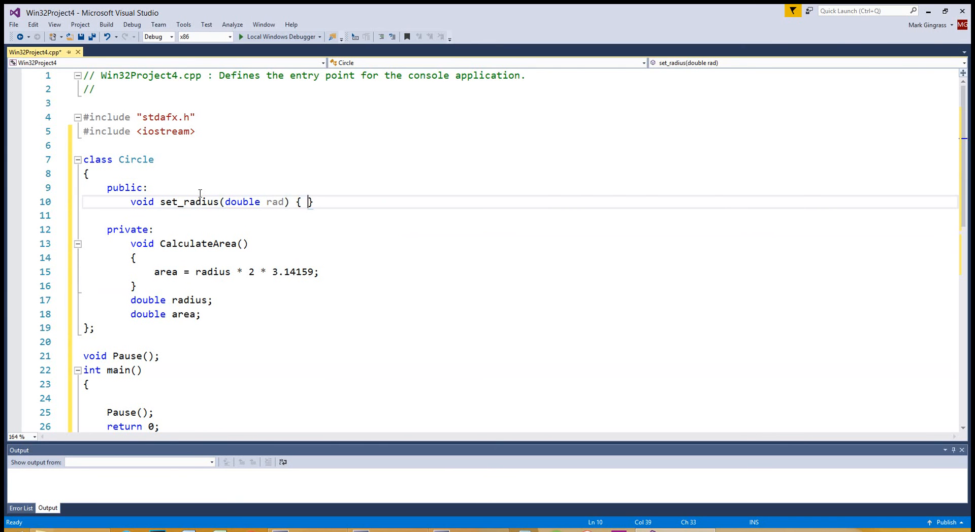
# Write the set_radius body radius = rad and spread it onto separate lines
pyautogui.write('radius')
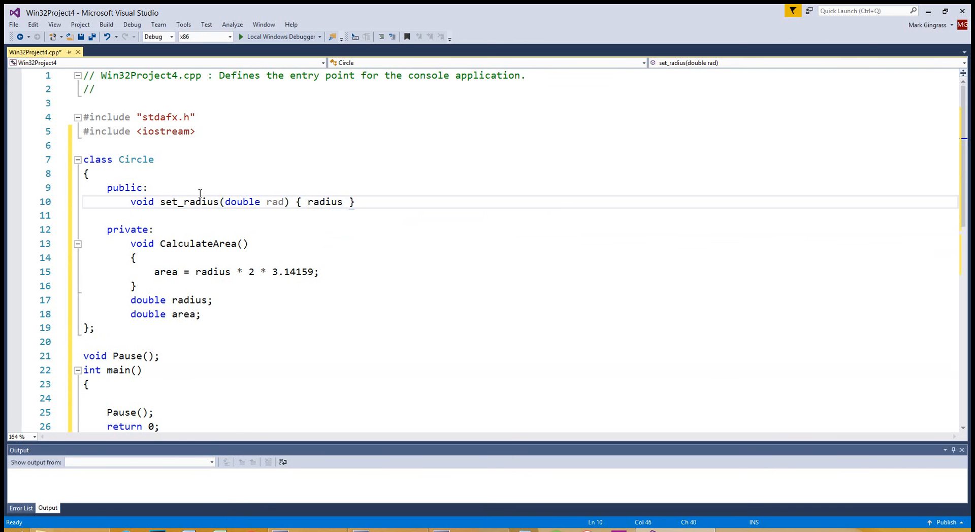
pyautogui.write('= rad')
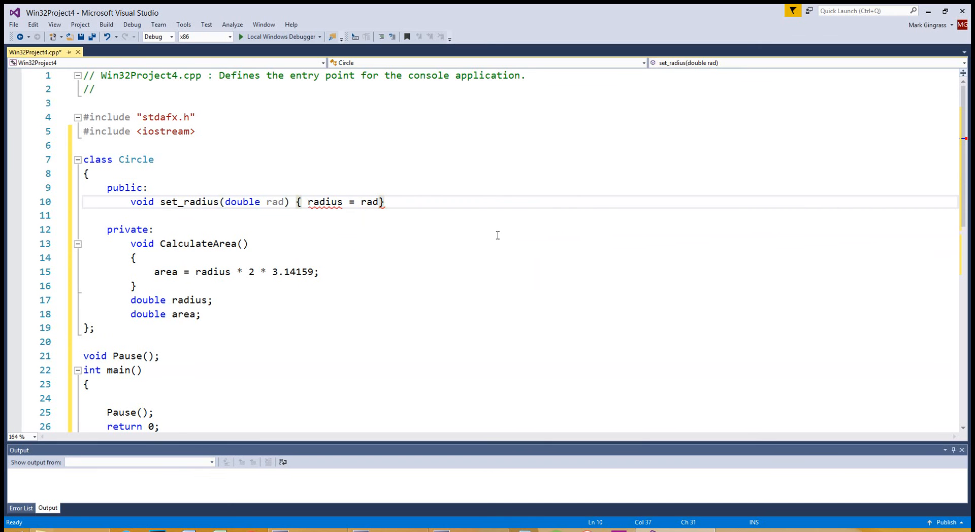
pyautogui.press('Enter')
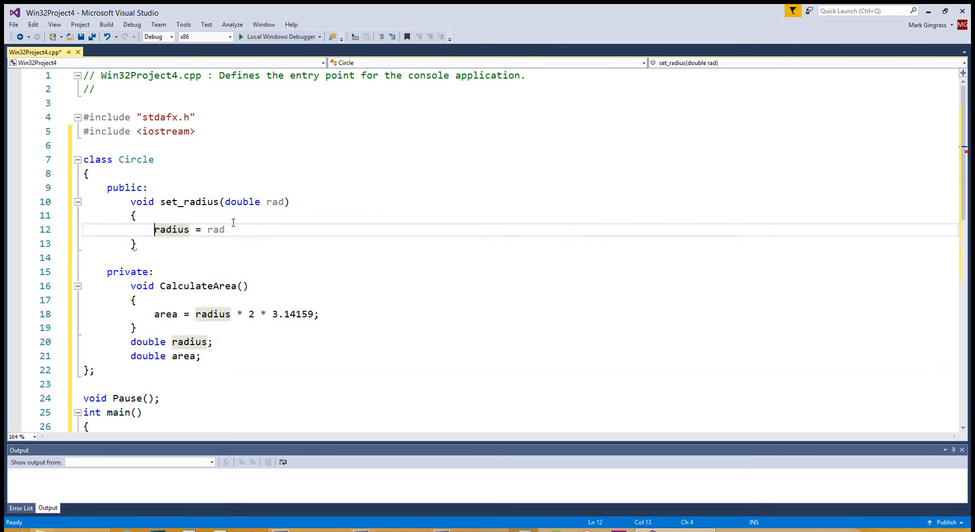
pyautogui.click(260, 243)
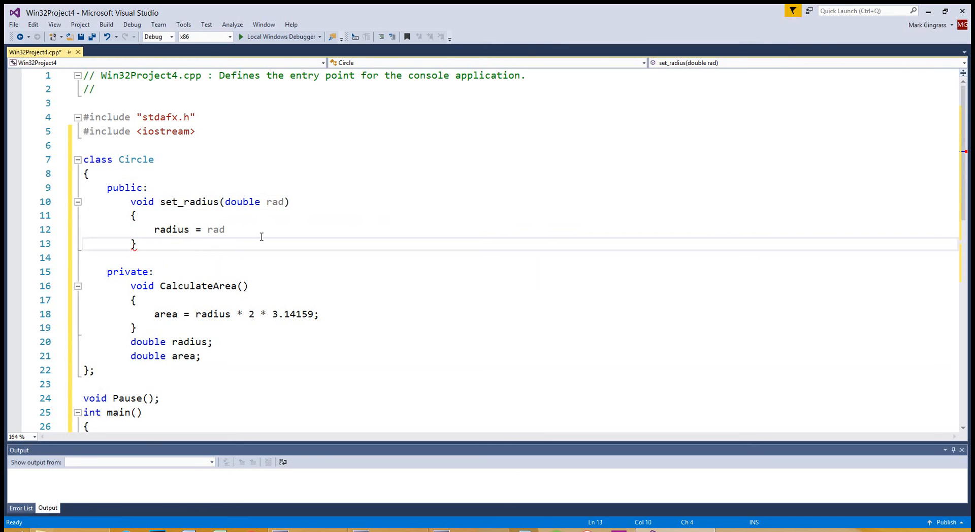
pyautogui.doubleClick(171, 229)
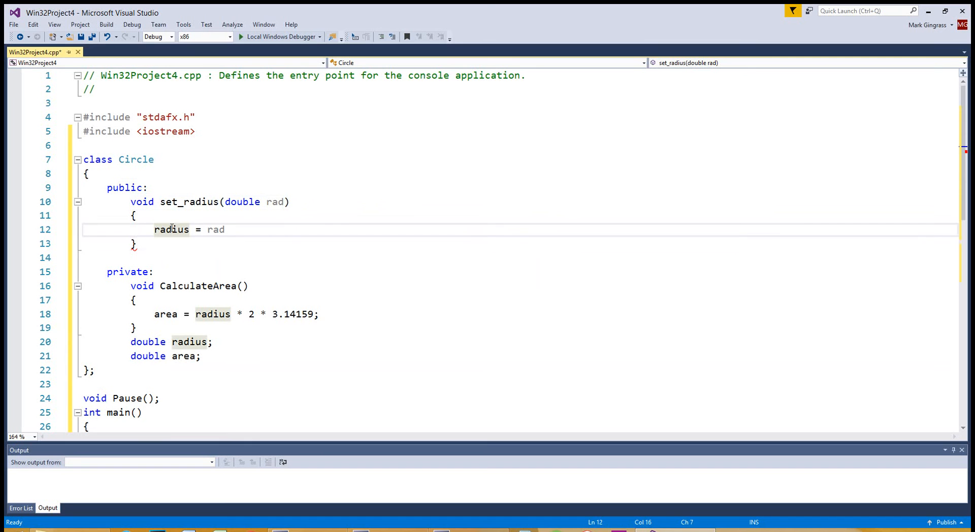
pyautogui.moveTo(122, 290)
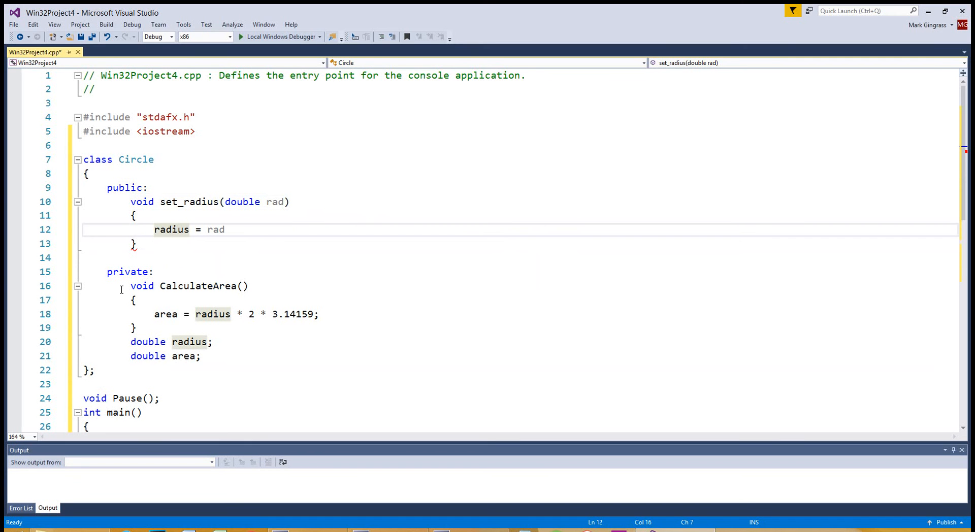
pyautogui.moveTo(162, 226)
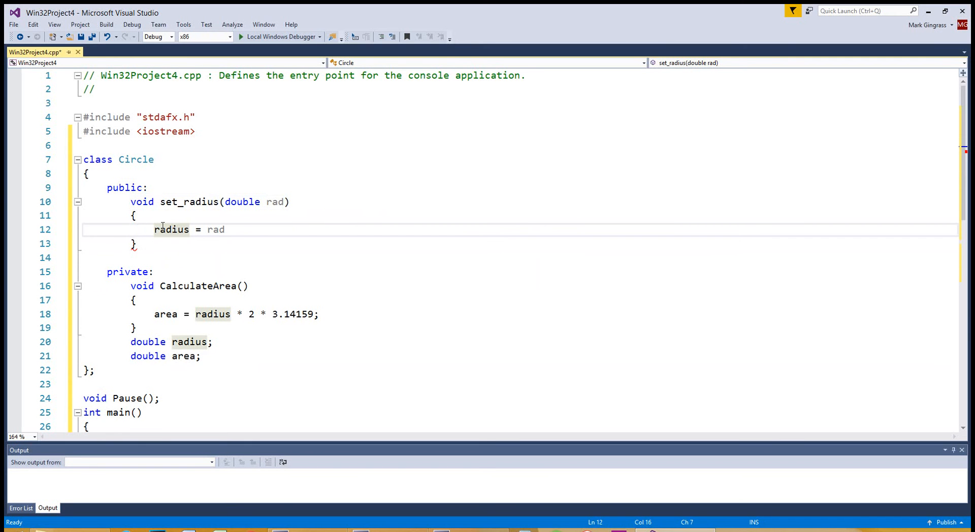
pyautogui.click(134, 216)
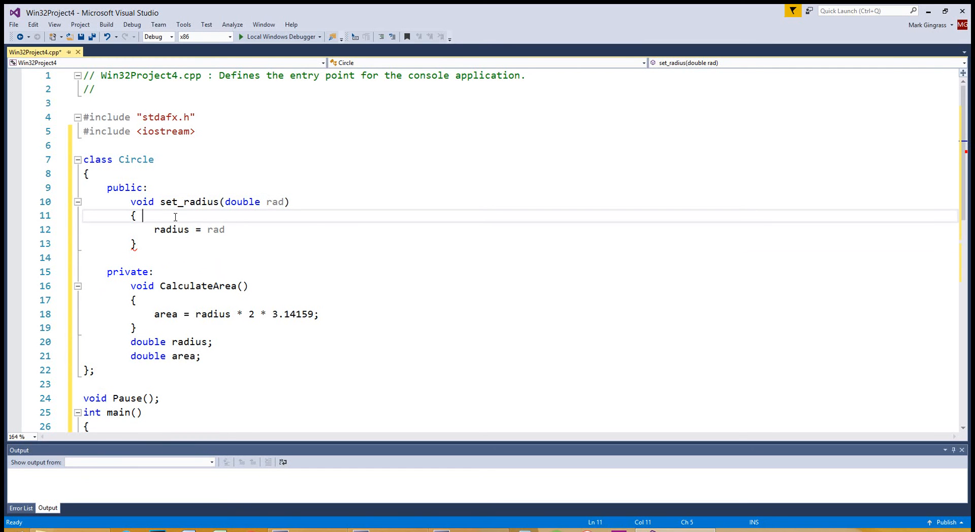
pyautogui.doubleClick(142, 202)
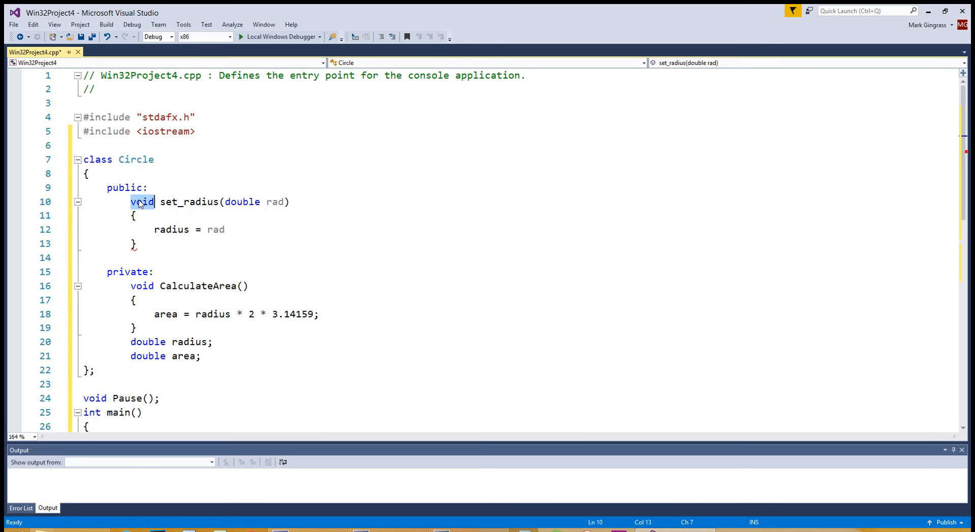
pyautogui.click(142, 216)
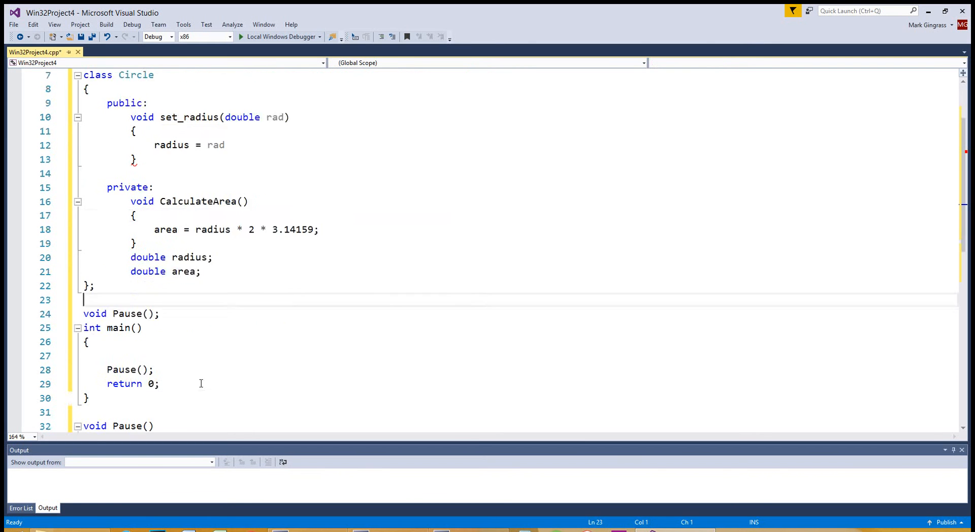
pyautogui.scroll(-3)
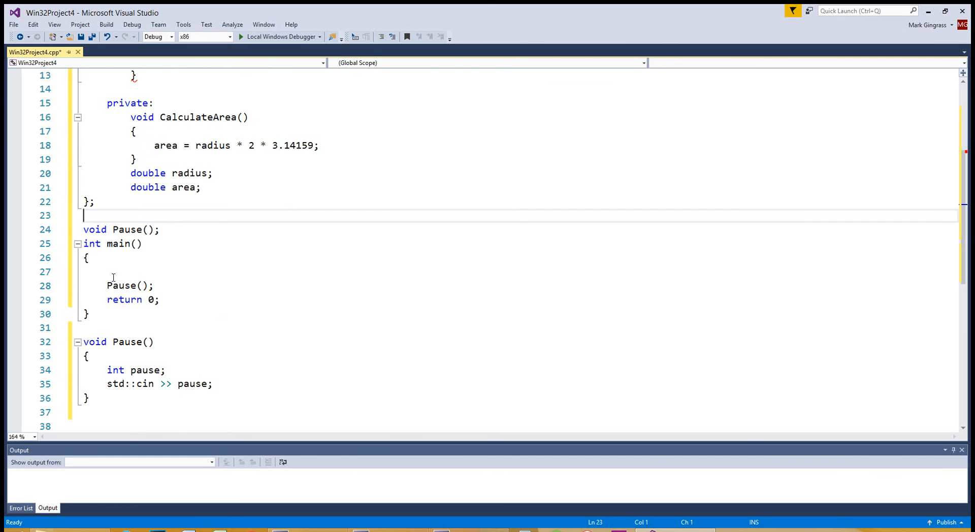
pyautogui.scroll(3)
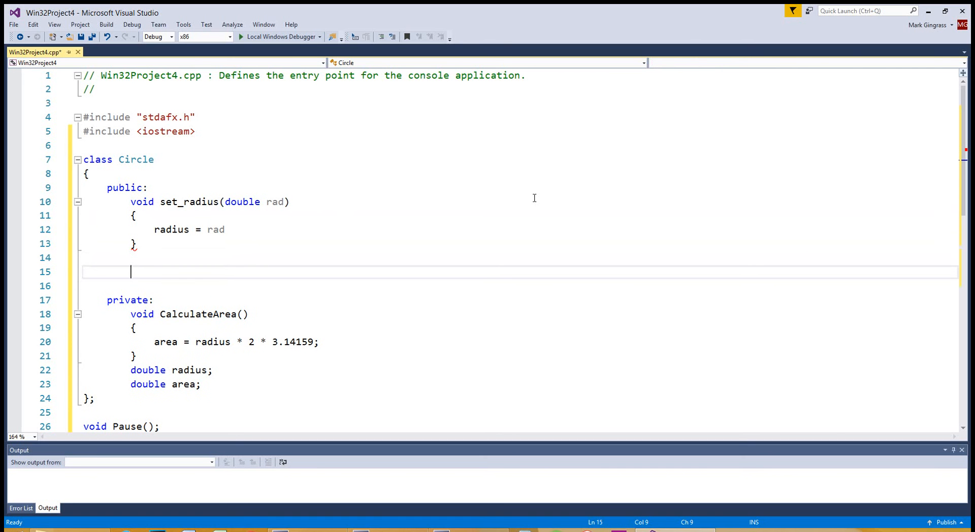
# Add double get_area() below set_radius with a body returning area
pyautogui.write('double')
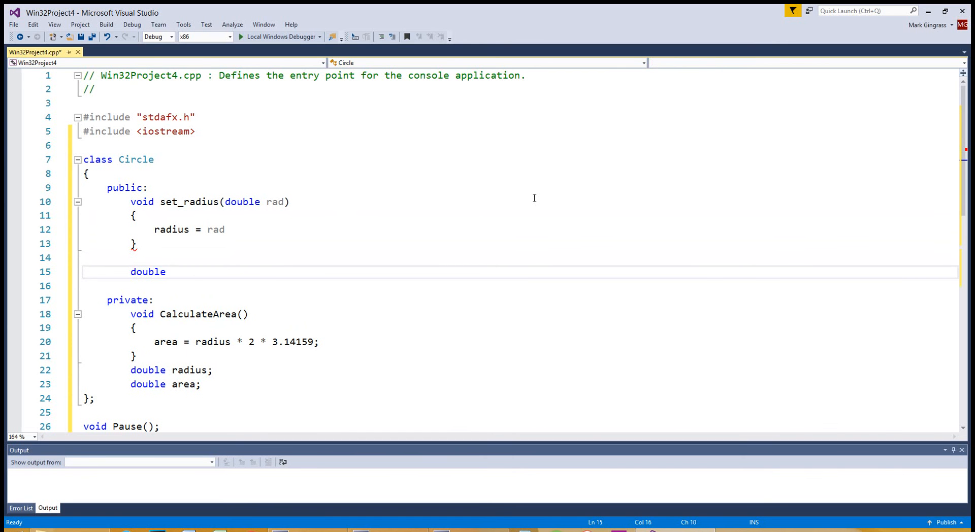
pyautogui.write('get_')
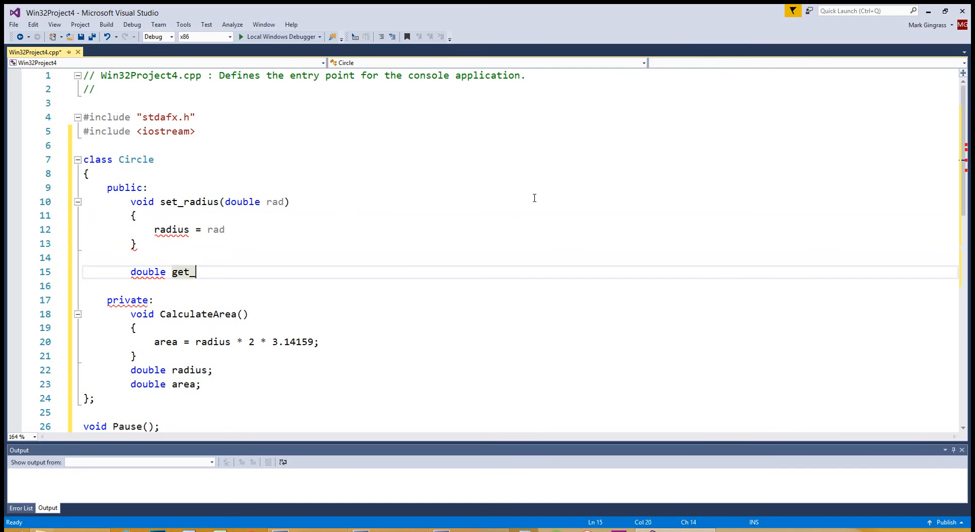
pyautogui.write('are')
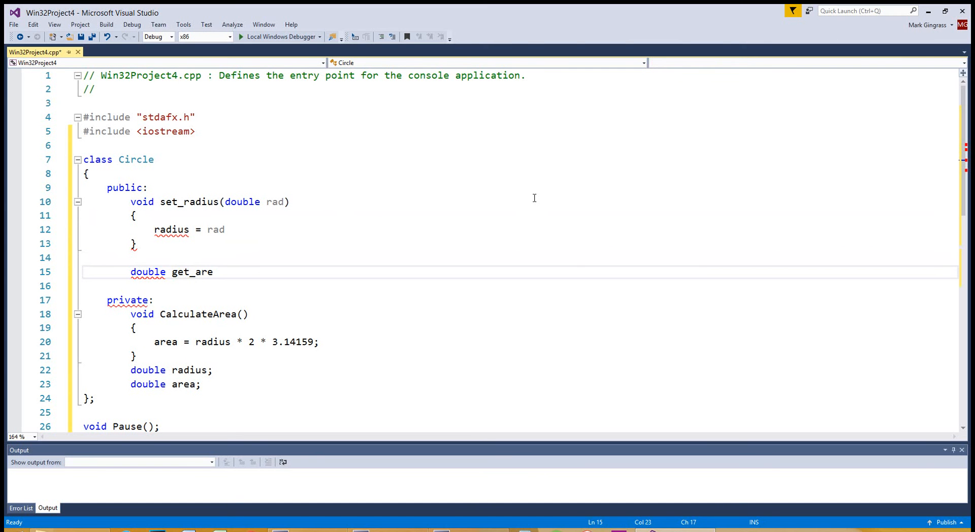
pyautogui.write('a')
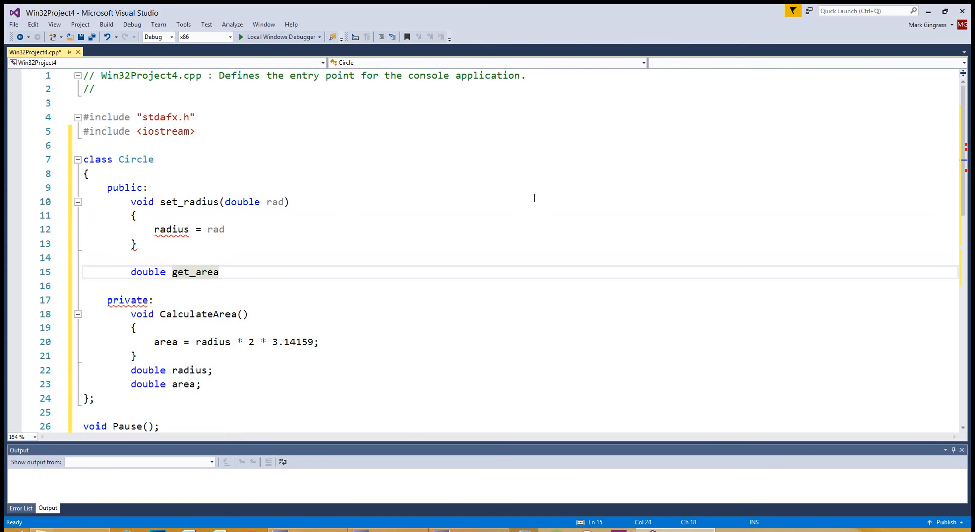
pyautogui.write('()')
pyautogui.write('{}')
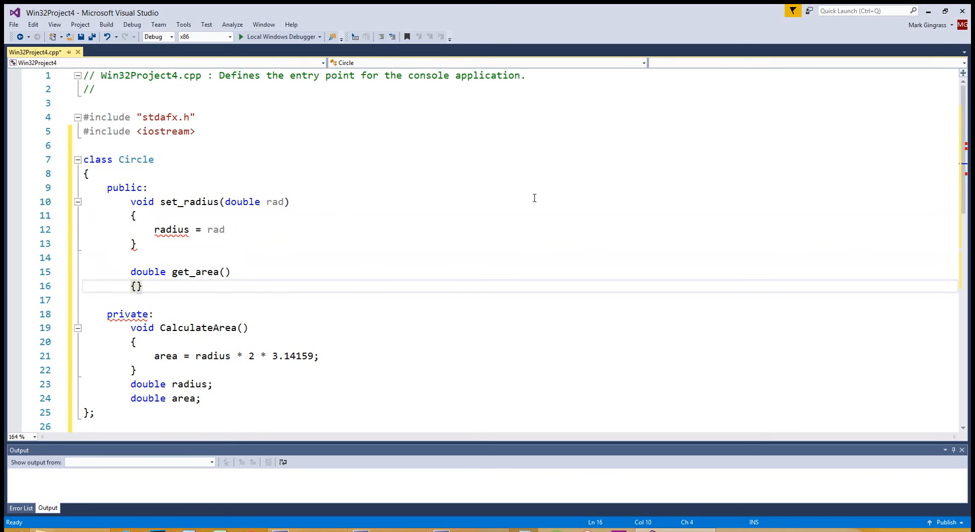
pyautogui.press('Return')
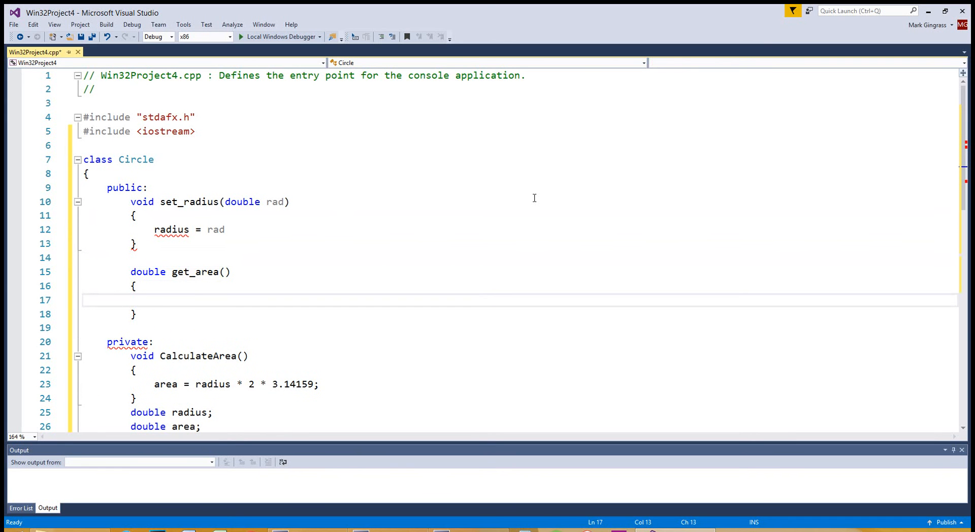
pyautogui.click(156, 300)
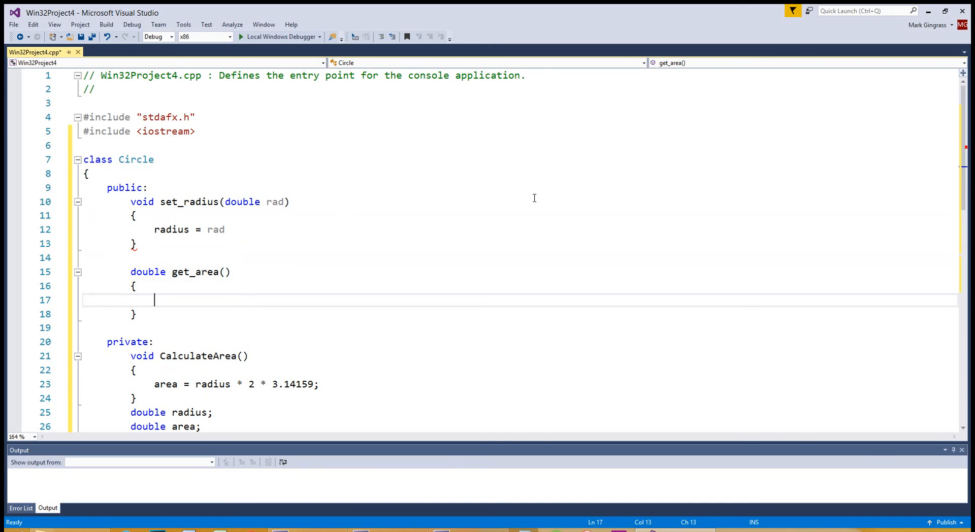
pyautogui.write('return area;')
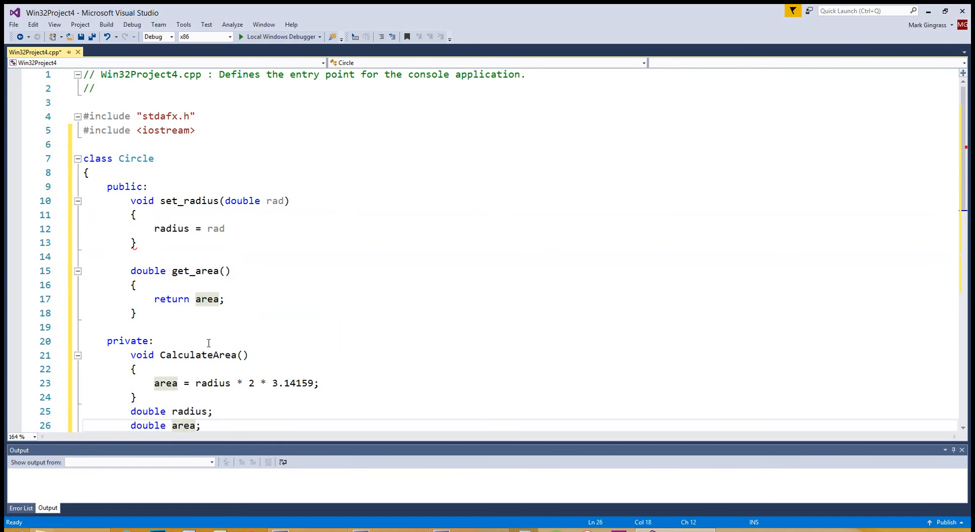
# Insert a CalculateArea(); call at the start of get_area's body, above the return
pyautogui.click(135, 285)
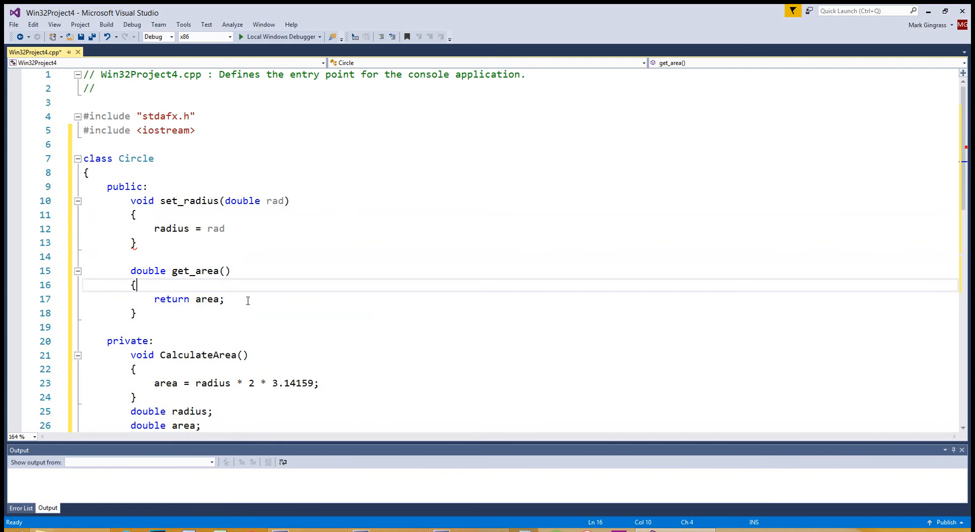
pyautogui.press('enter')
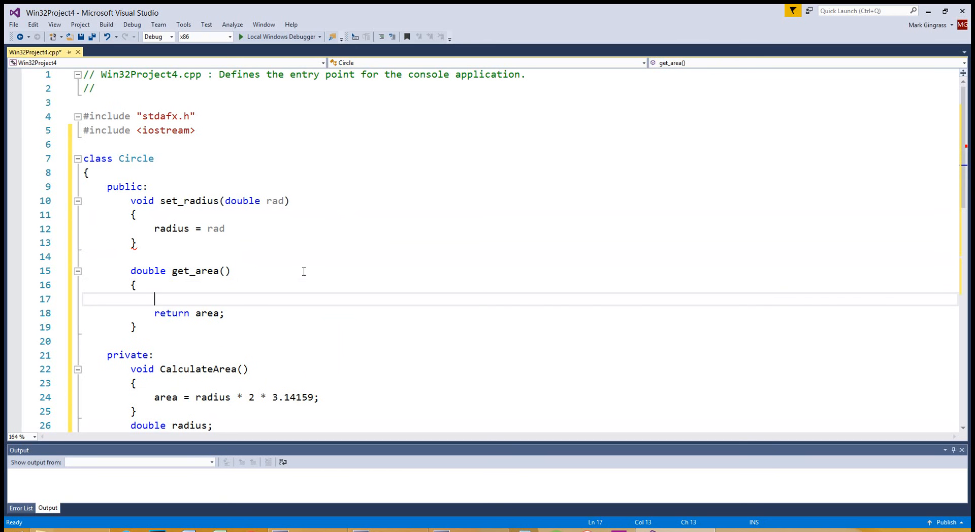
pyautogui.write('CalculateArea(')
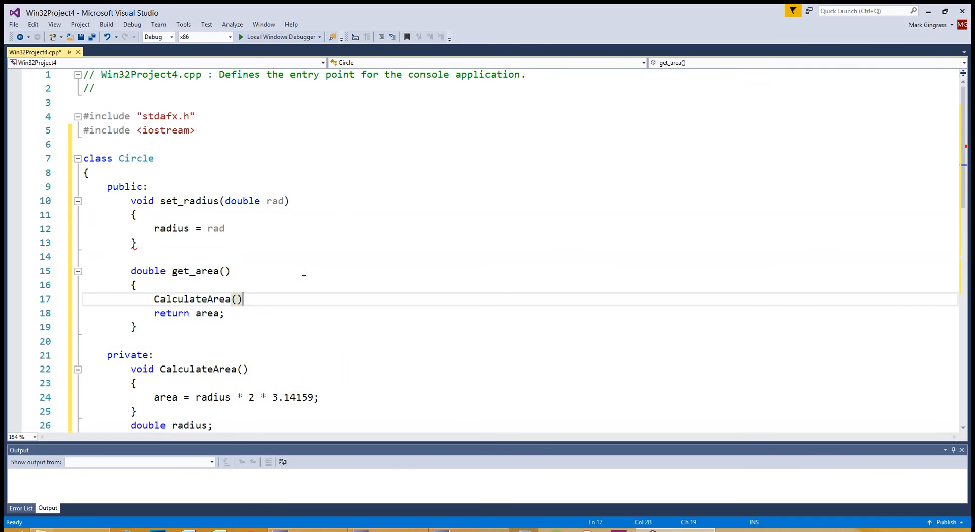
pyautogui.write(';')
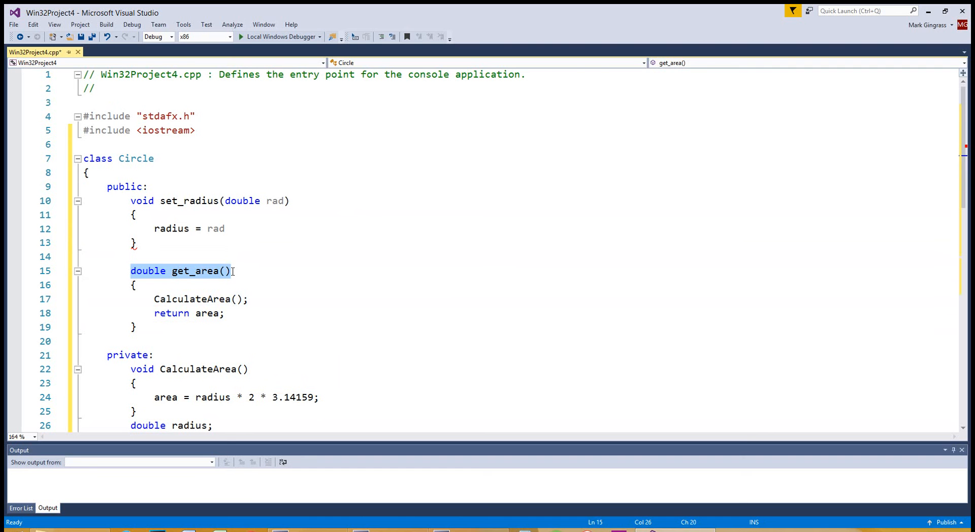
pyautogui.click(183, 271)
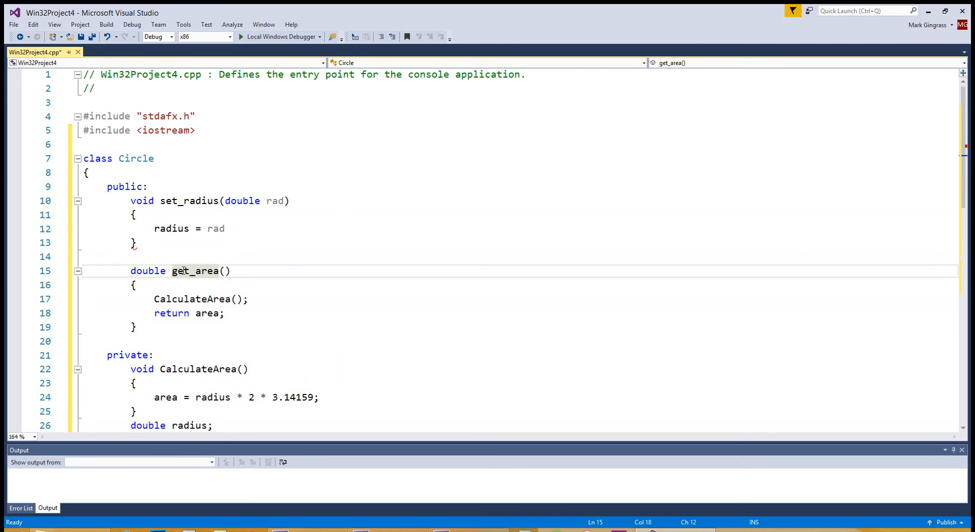
pyautogui.click(196, 270)
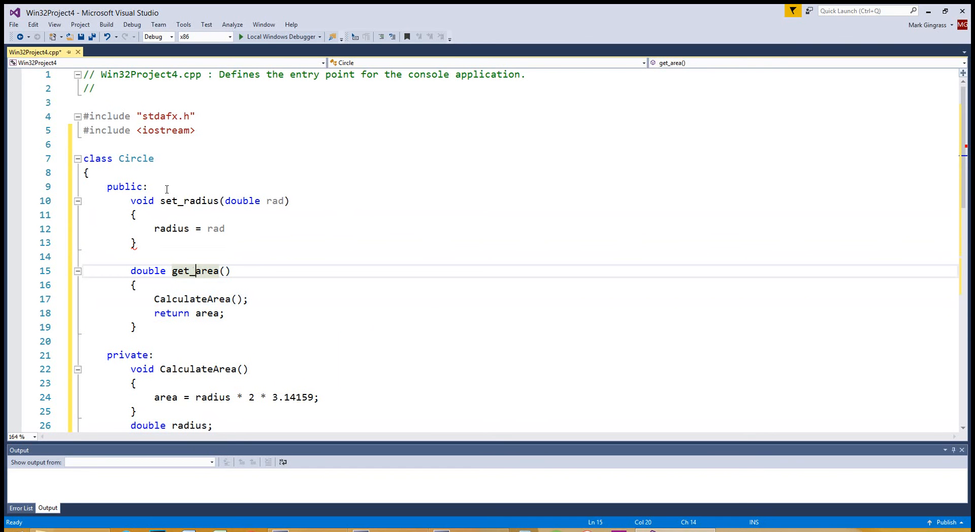
pyautogui.moveTo(193, 300)
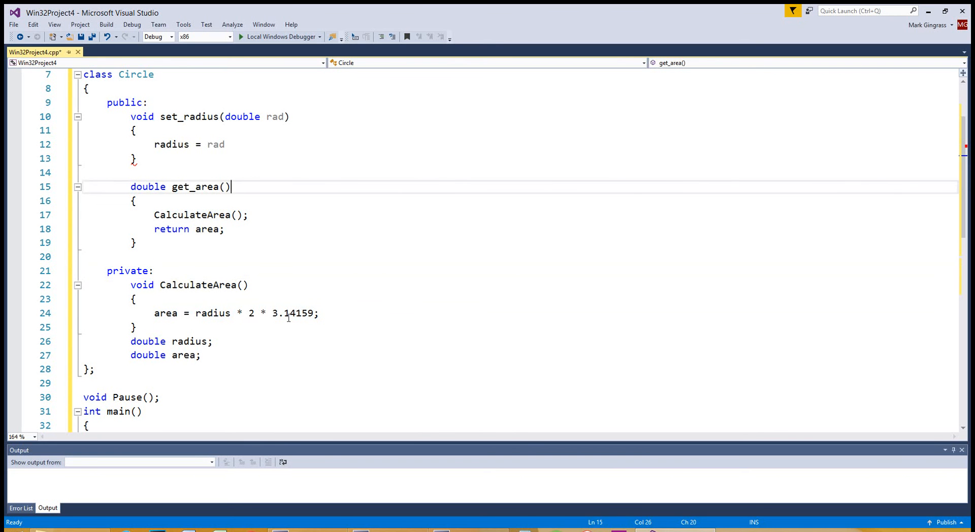
pyautogui.click(317, 313)
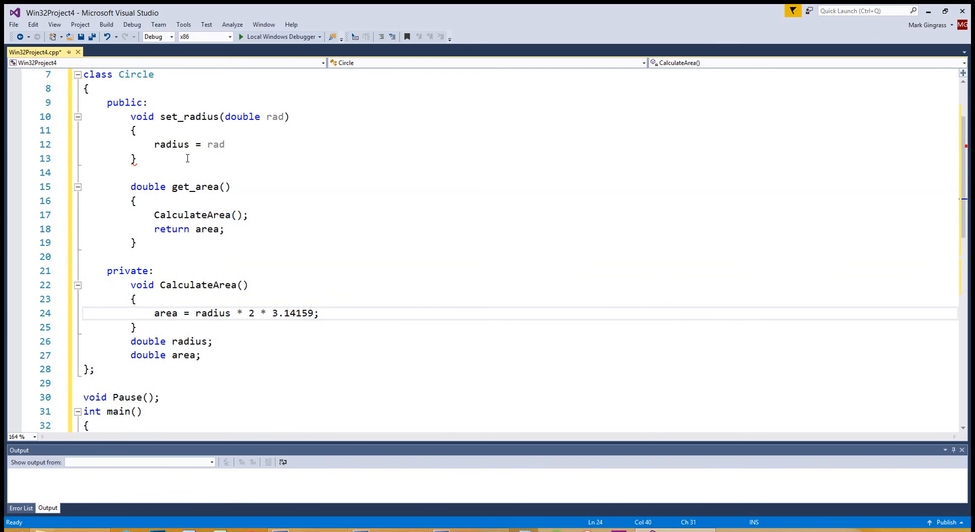
pyautogui.doubleClick(200, 215)
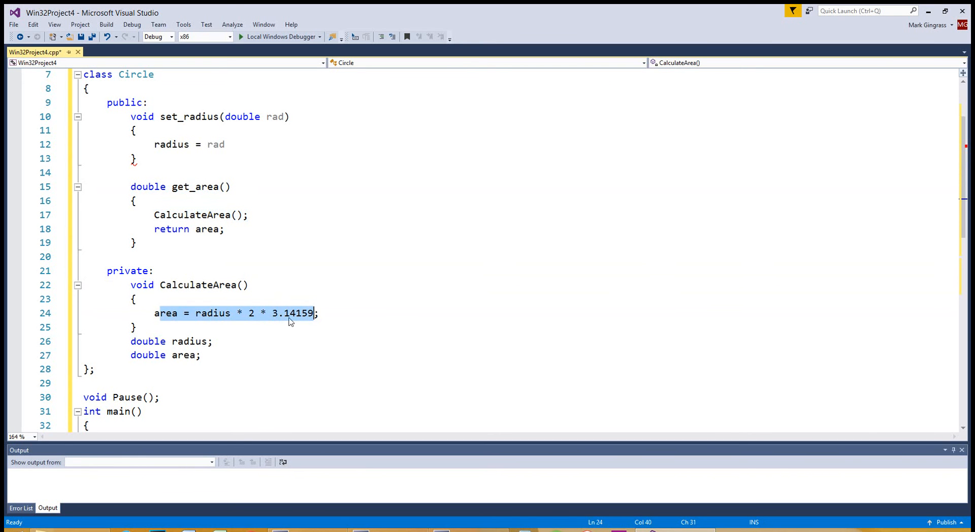
pyautogui.click(238, 313)
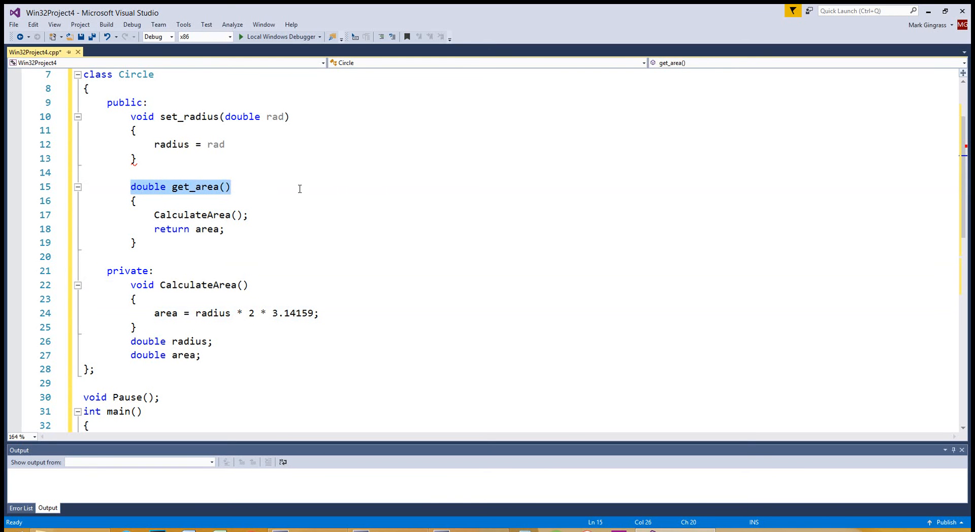
pyautogui.moveTo(197, 336)
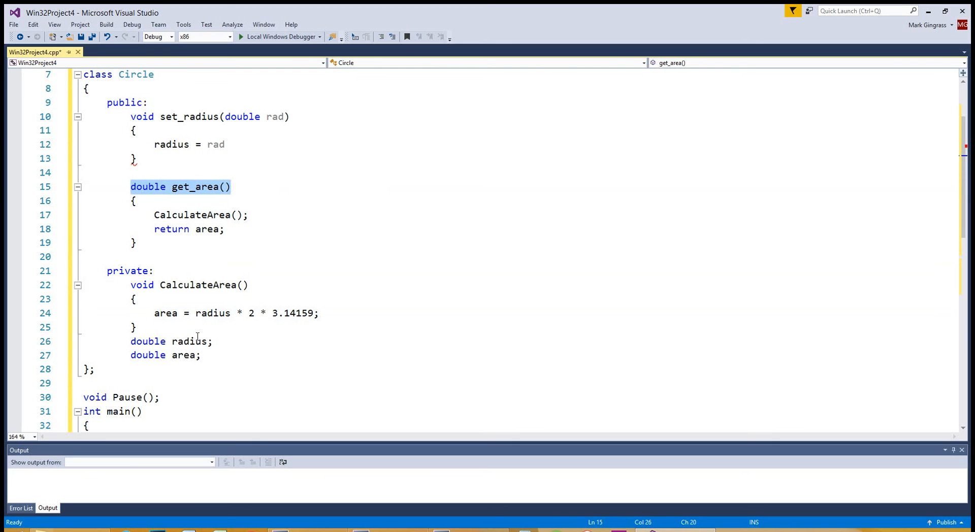
pyautogui.moveTo(235, 322)
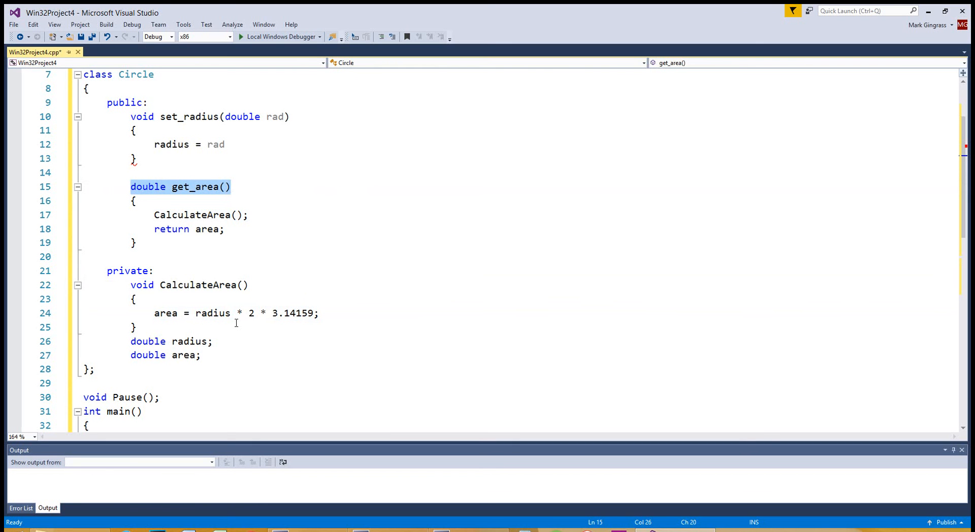
pyautogui.moveTo(291, 219)
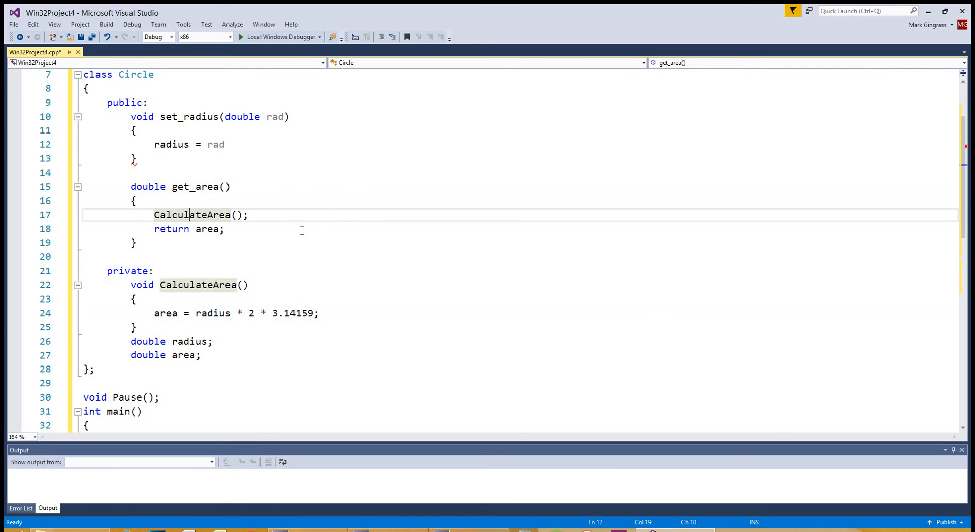
pyautogui.click(193, 187)
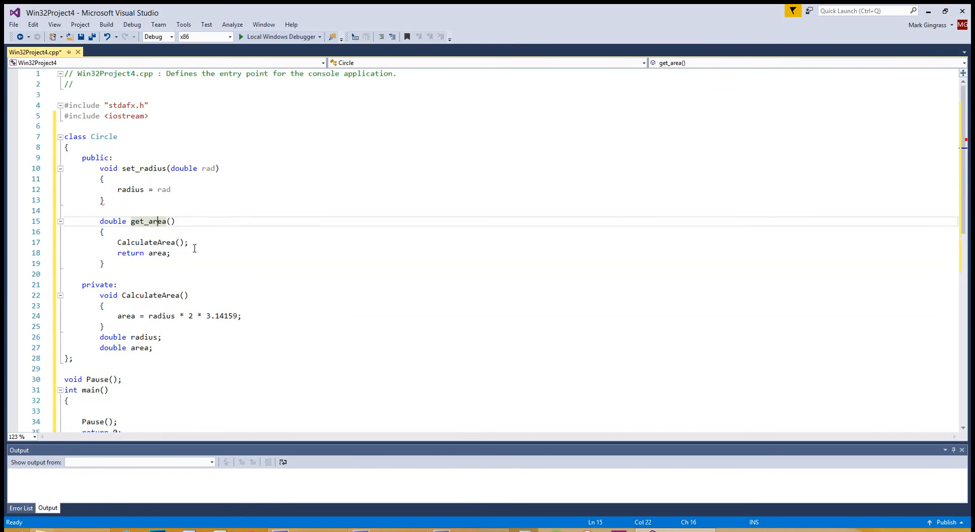
pyautogui.moveTo(127, 331)
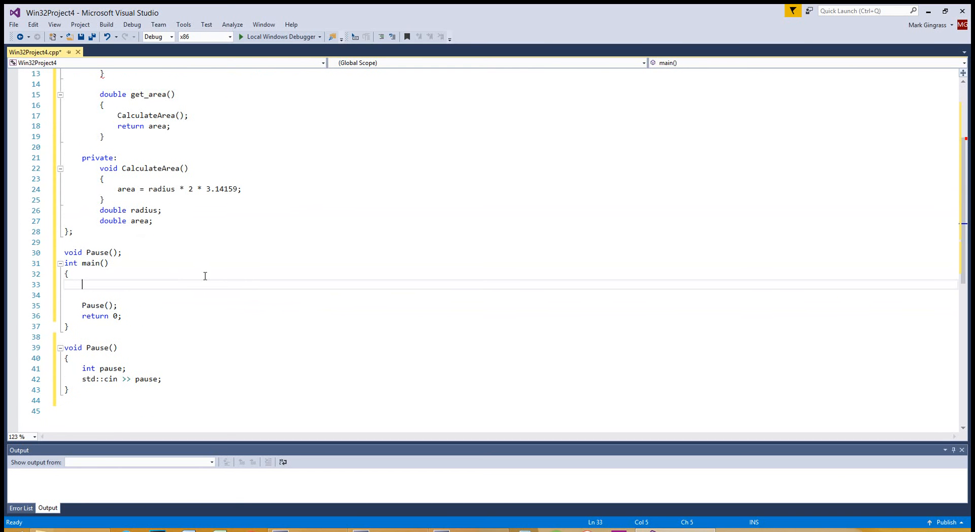
# Declare Circle ball1; on the empty line at the start of main
pyautogui.write('Circle')
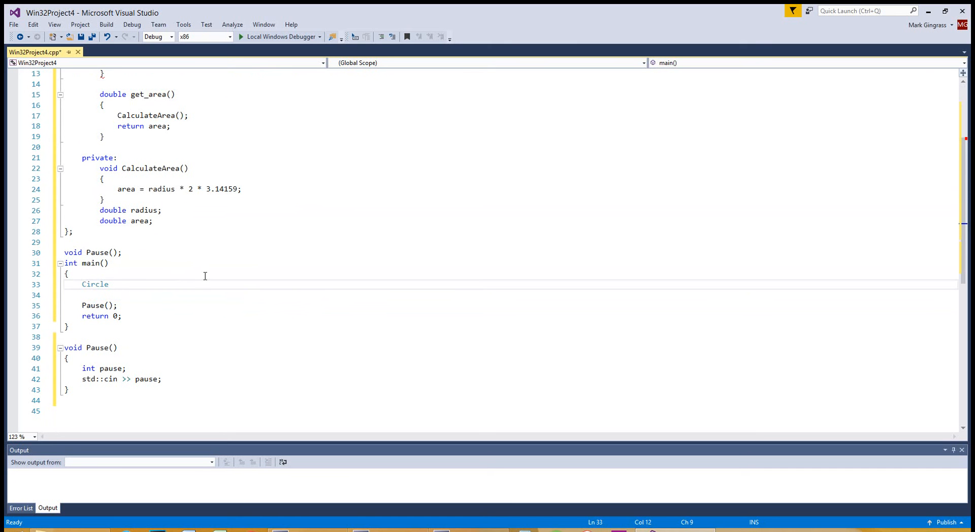
pyautogui.write('ball1;')
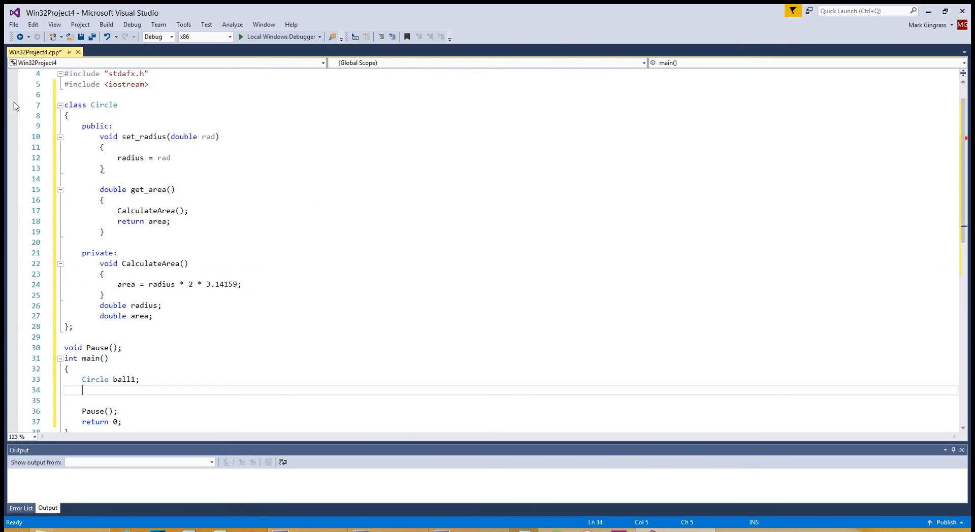
pyautogui.scroll(-3)
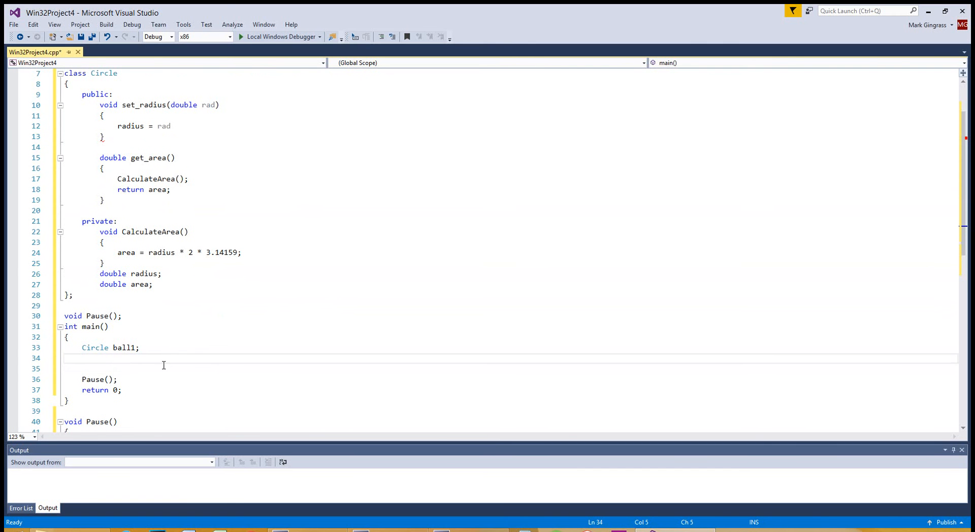
# Call ball1.set_radius(2.5); in main
pyautogui.write('b')
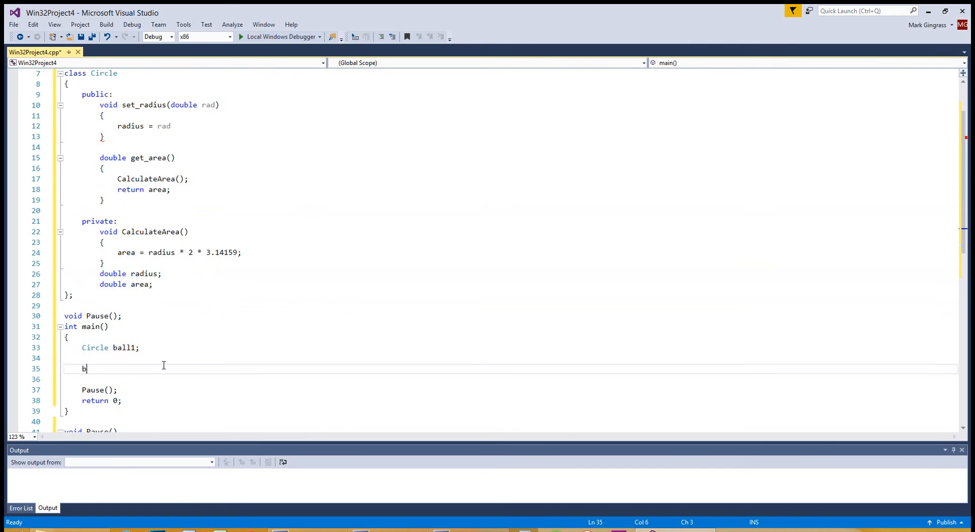
pyautogui.write('all1.set_radius')
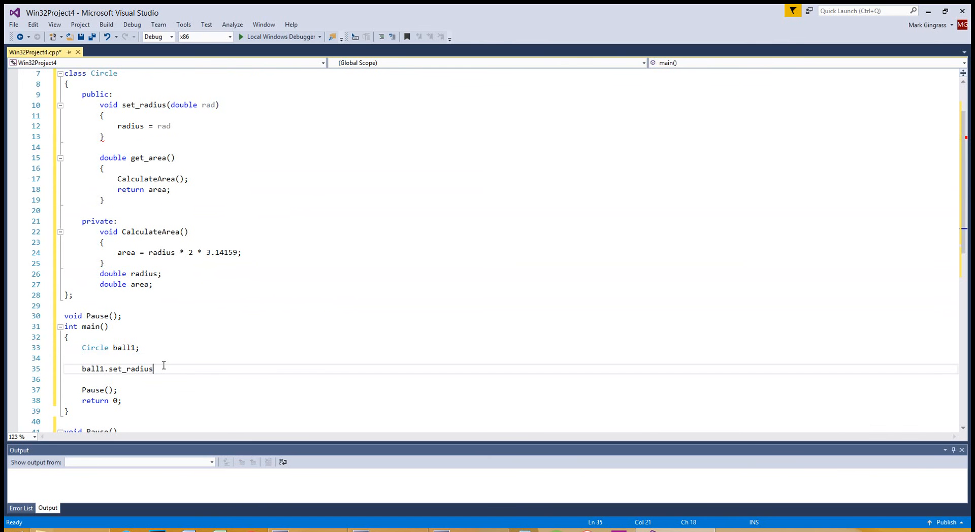
pyautogui.write('()')
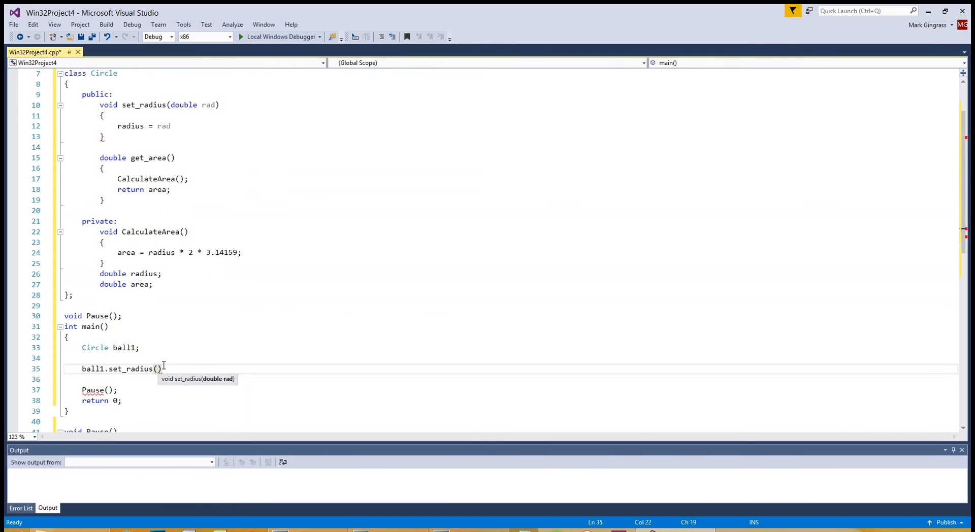
pyautogui.write('2.5')
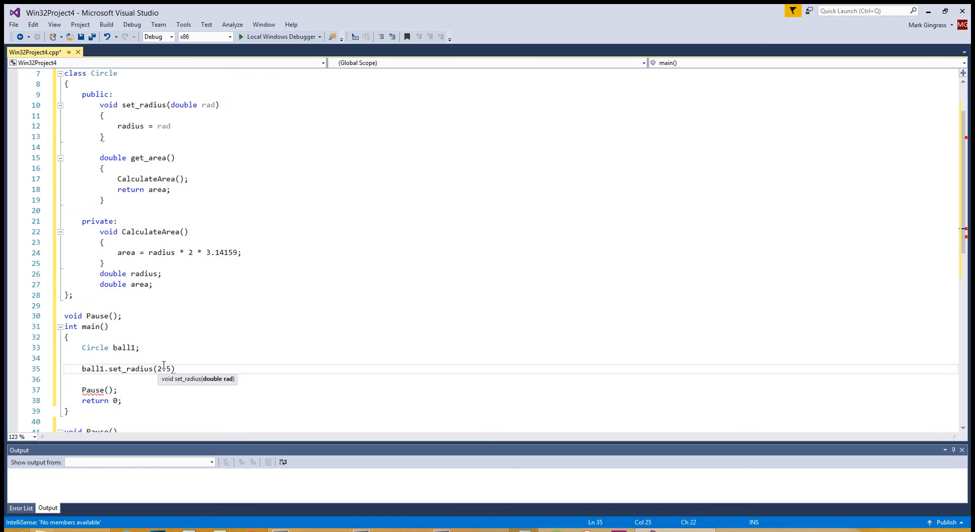
pyautogui.write(';')
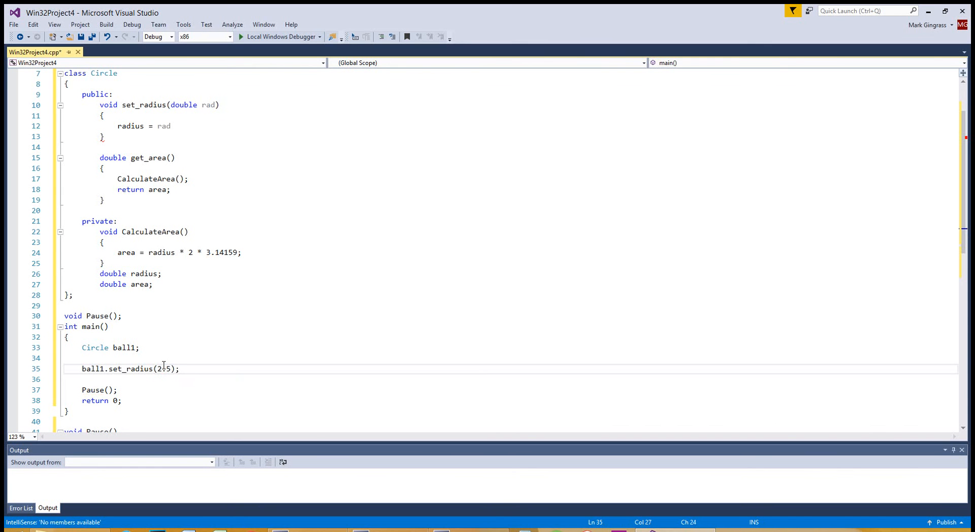
# Start a std::cout << ball1. output line below the set_radius call
pyautogui.write('std::cout <<')
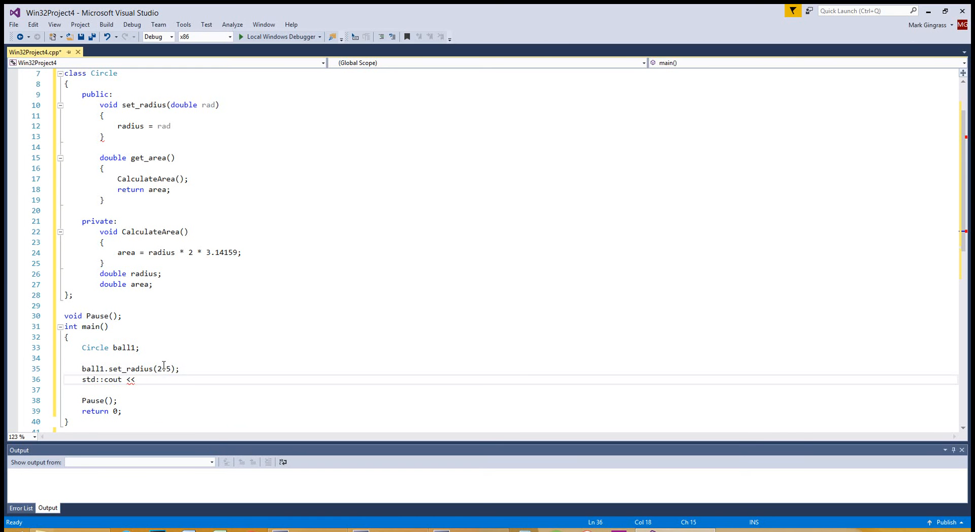
pyautogui.write('bal')
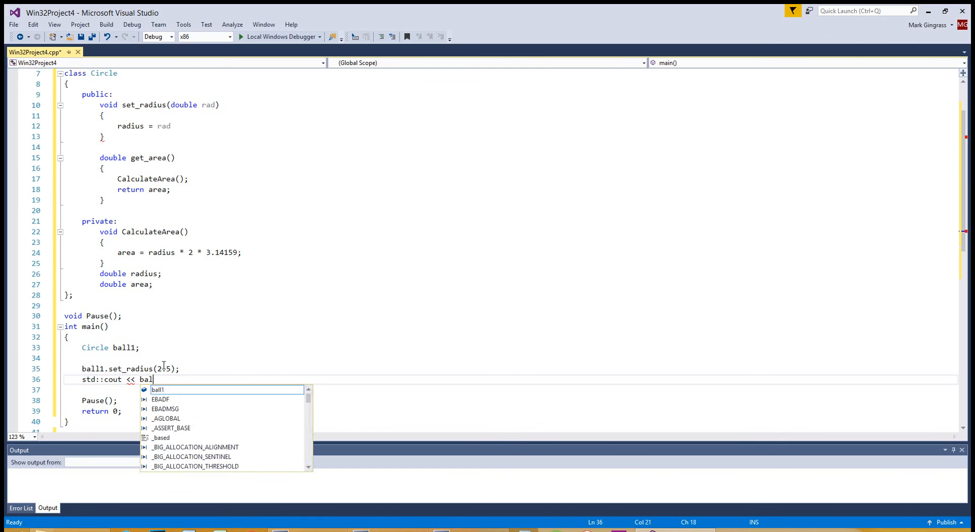
pyautogui.write('1.')
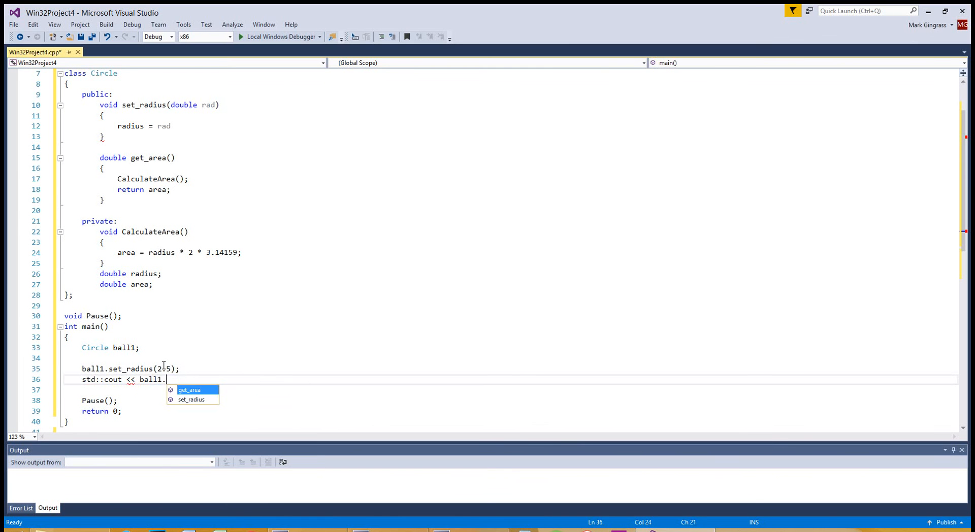
pyautogui.moveTo(190, 401)
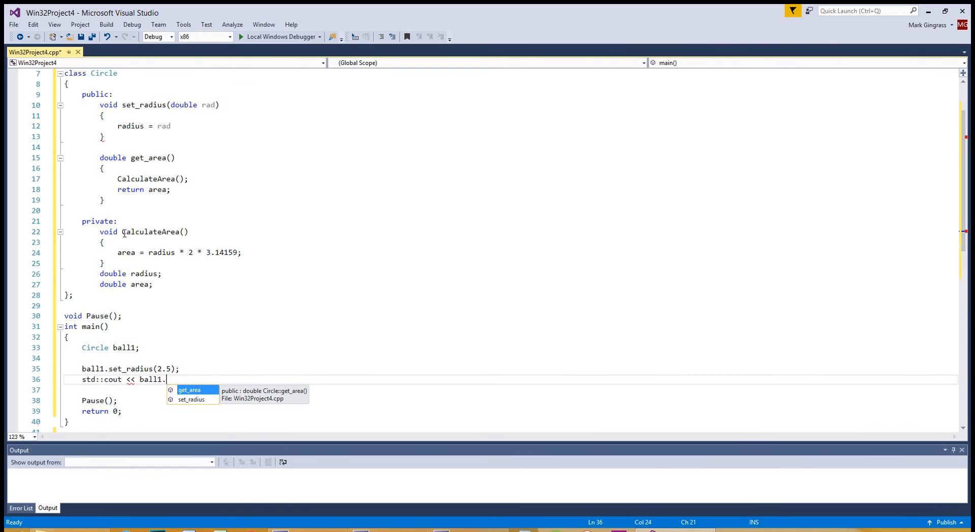
pyautogui.moveTo(124, 234)
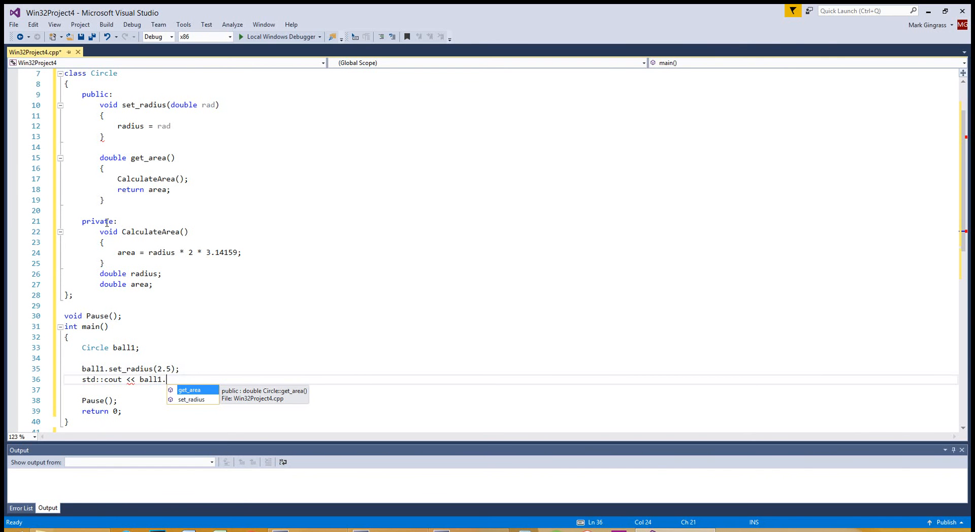
pyautogui.moveTo(181, 403)
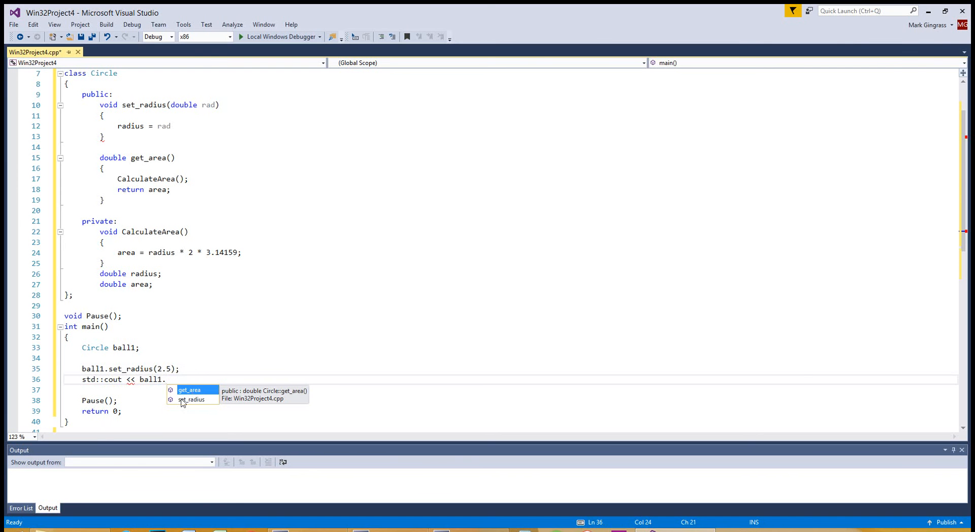
pyautogui.moveTo(227, 363)
pyautogui.write('get_area();')
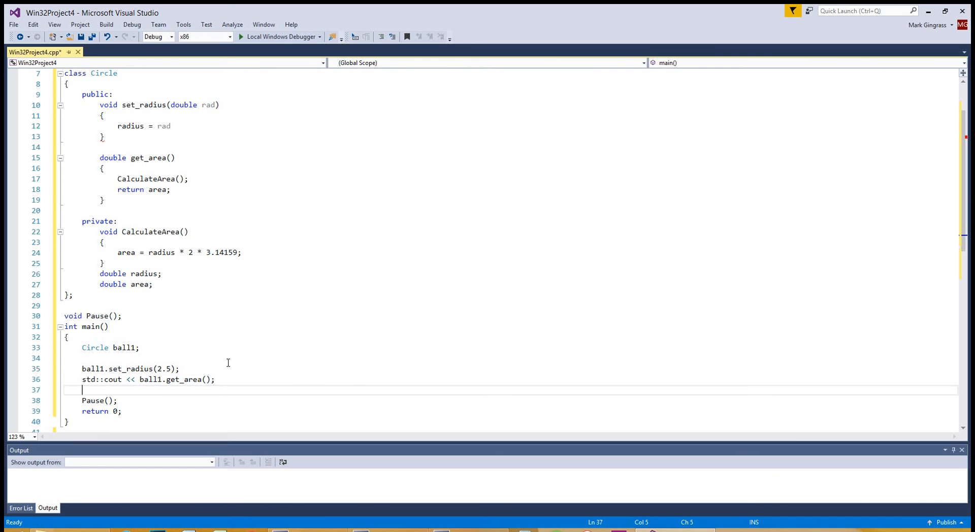
# Start the Local Windows Debugger, build the project, and decline running the old build after errors
pyautogui.click(241, 36)
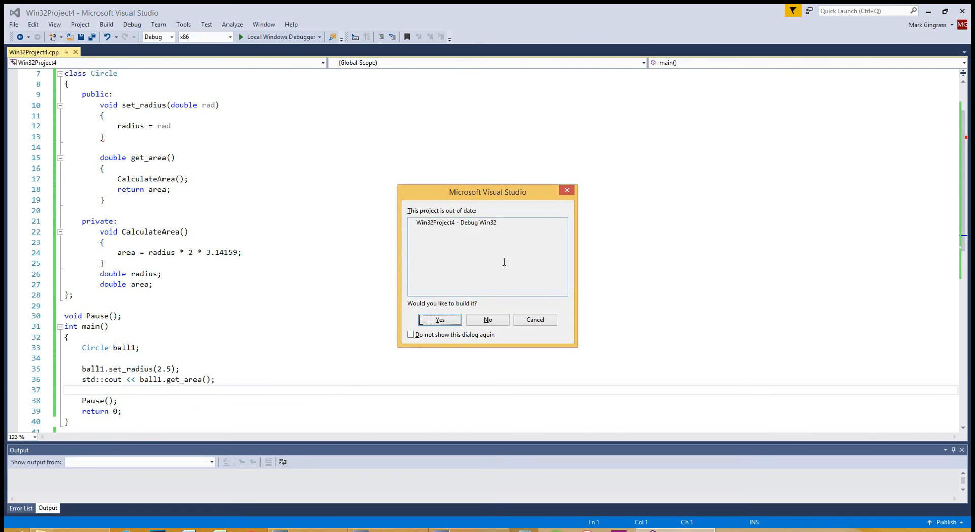
pyautogui.click(439, 320)
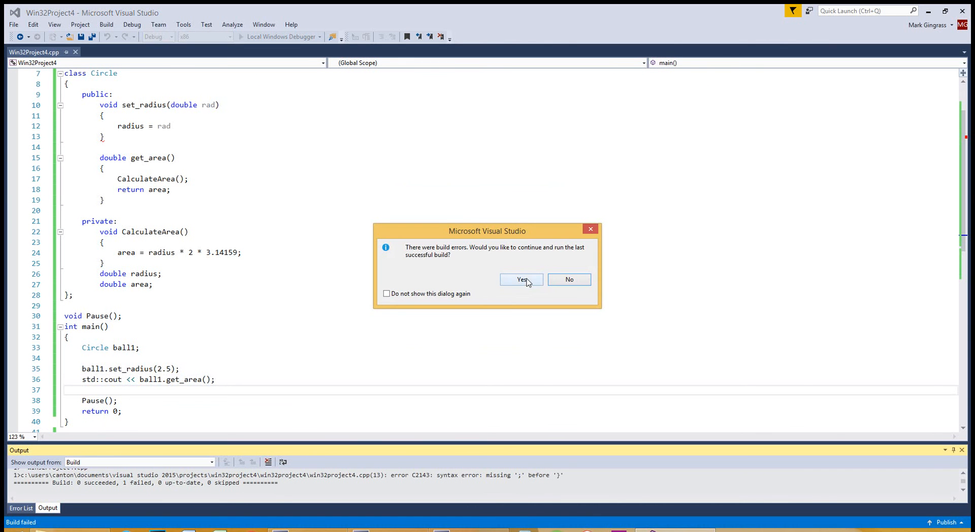
pyautogui.click(568, 280)
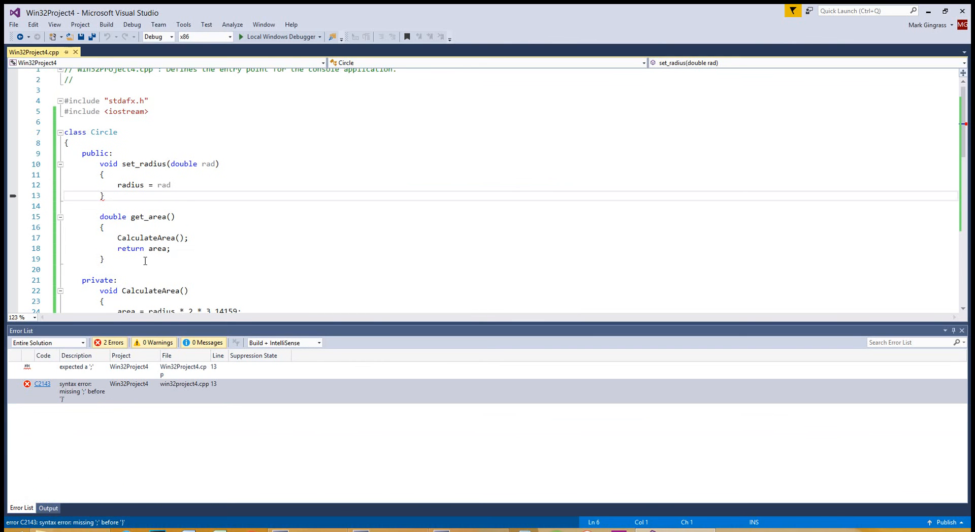
# Add the missing semicolon after radius = rad in set_radius
pyautogui.click(202, 196)
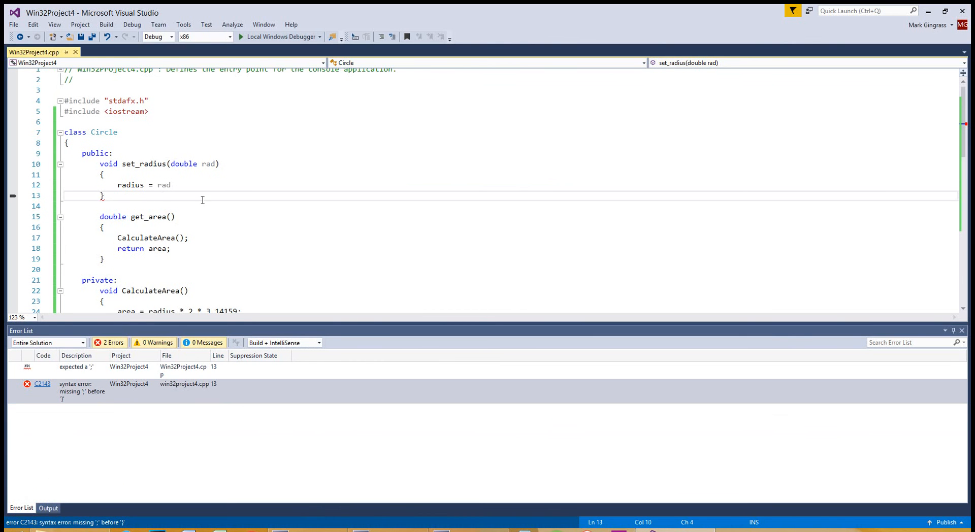
pyautogui.click(171, 185)
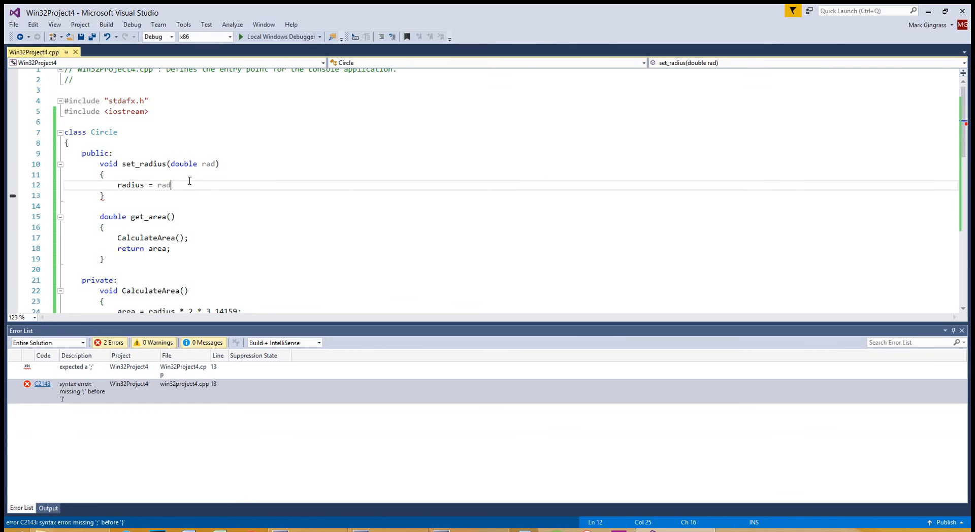
pyautogui.write(';')
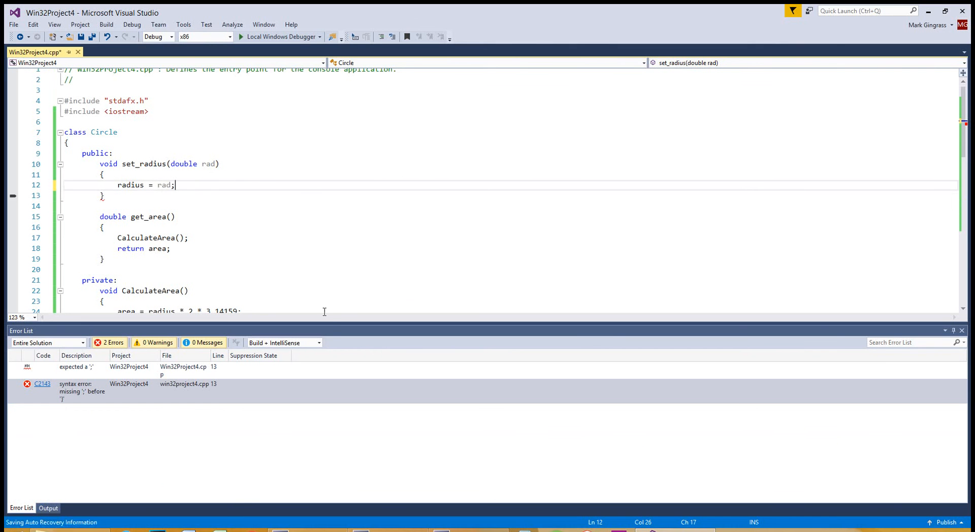
pyautogui.click(189, 238)
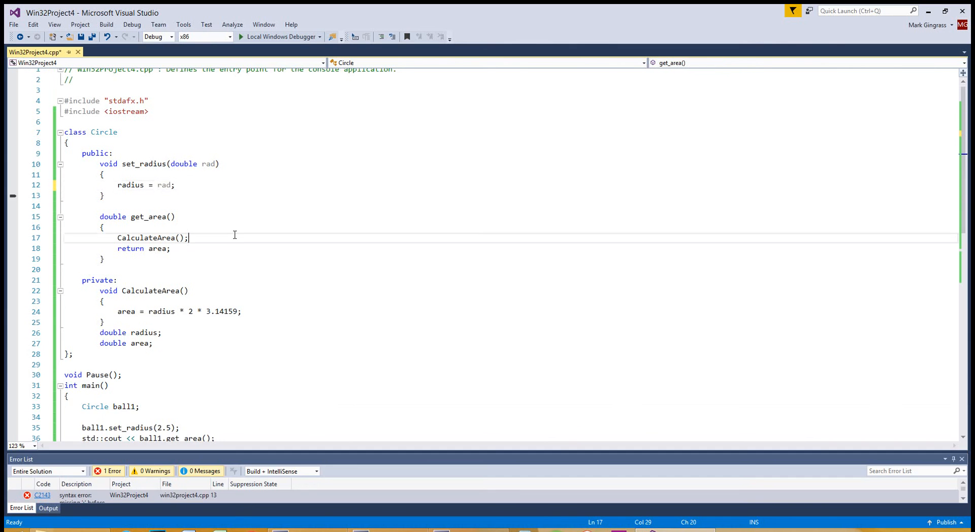
# Rebuild via Local Windows Debugger and let the Win32Project4 console program run and exit
pyautogui.click(240, 36)
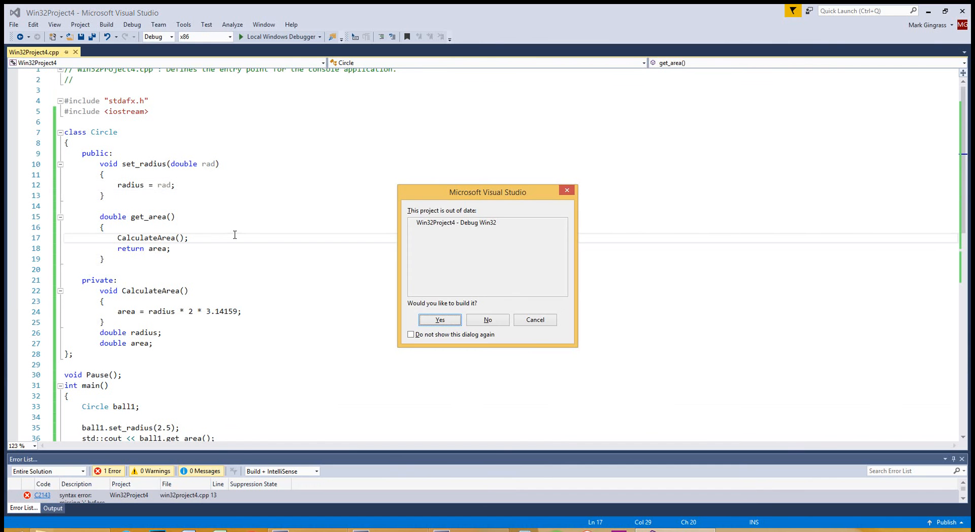
pyautogui.click(439, 319)
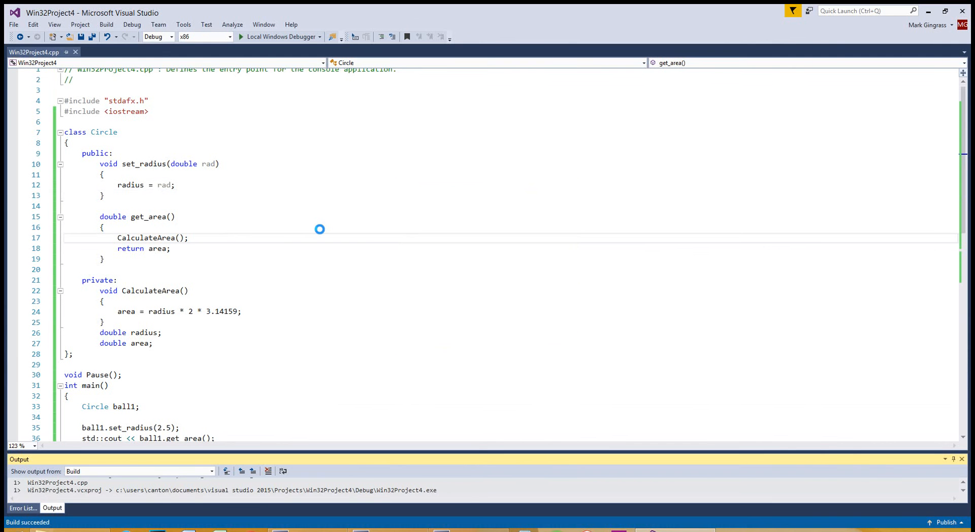
pyautogui.click(241, 37)
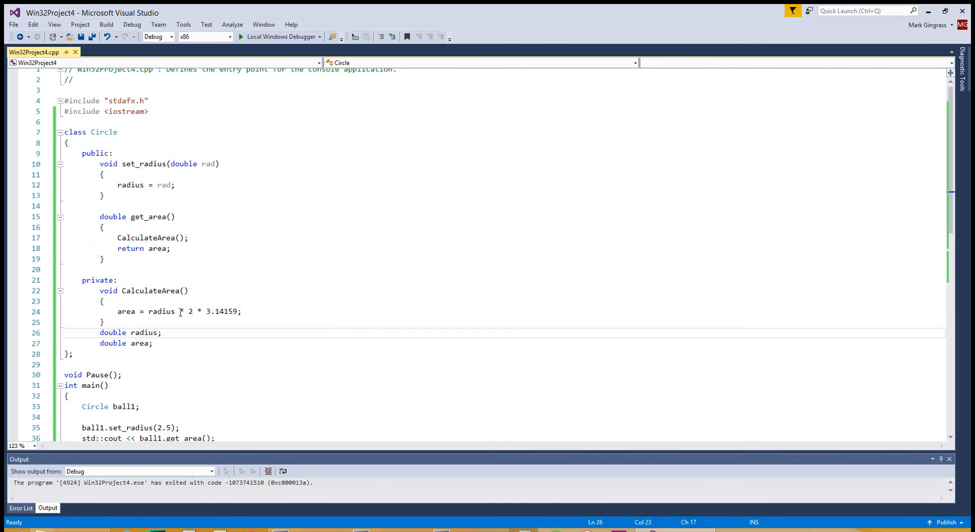
# Review the private CalculateArea function, then strip the set_radius(2.5) call and area printout from main
pyautogui.scroll(-3)
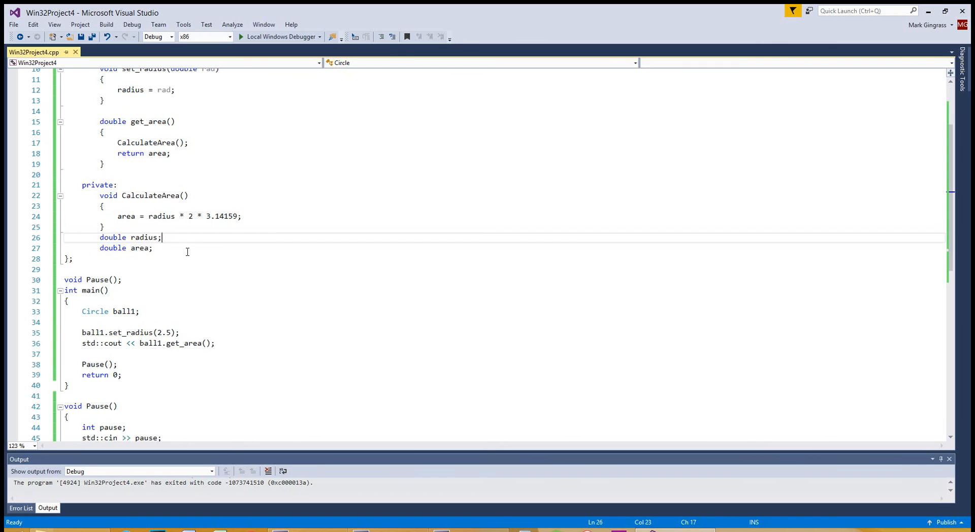
pyautogui.scroll(3)
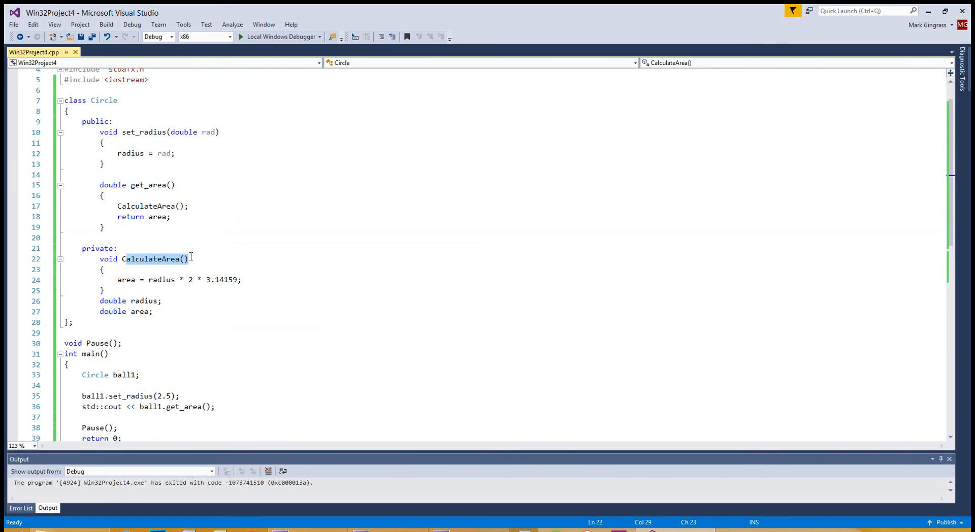
pyautogui.click(158, 185)
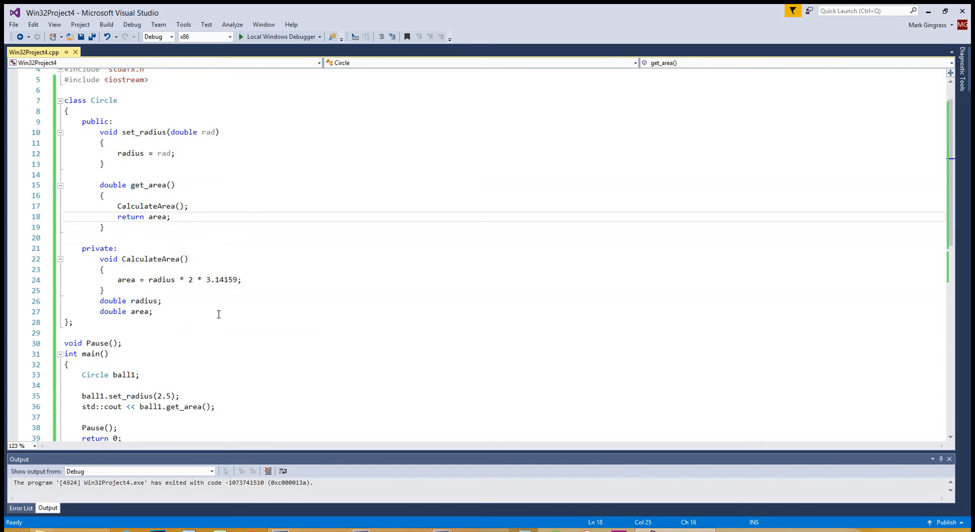
pyautogui.scroll(-3)
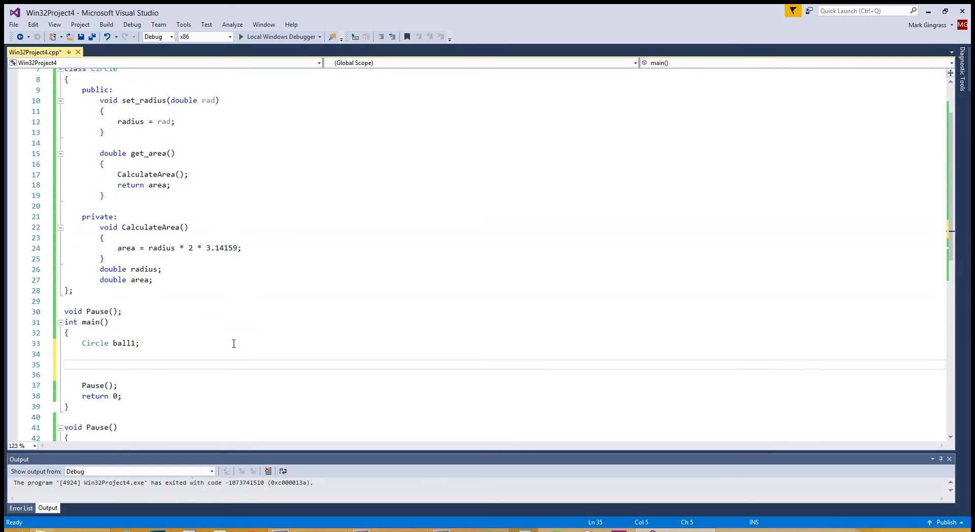
pyautogui.write('ball1.get_area();')
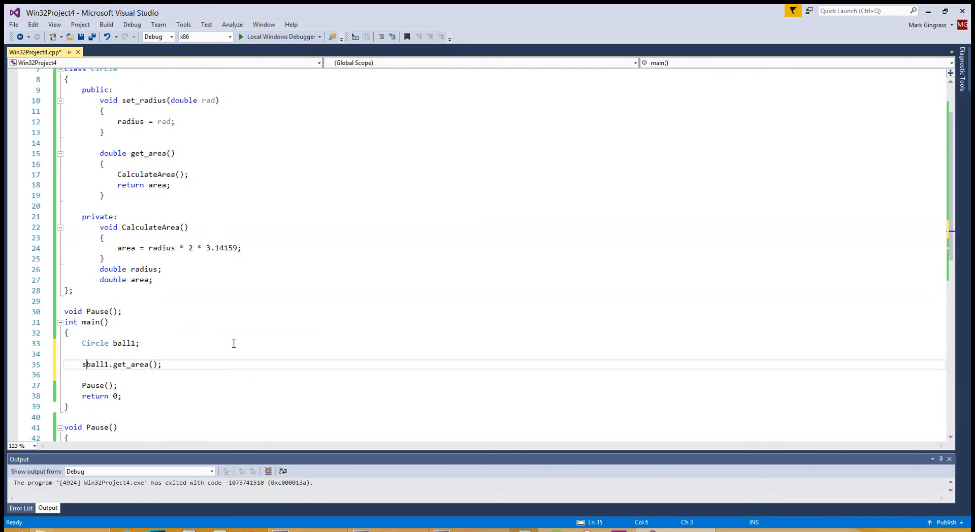
pyautogui.write('std::cout <<')
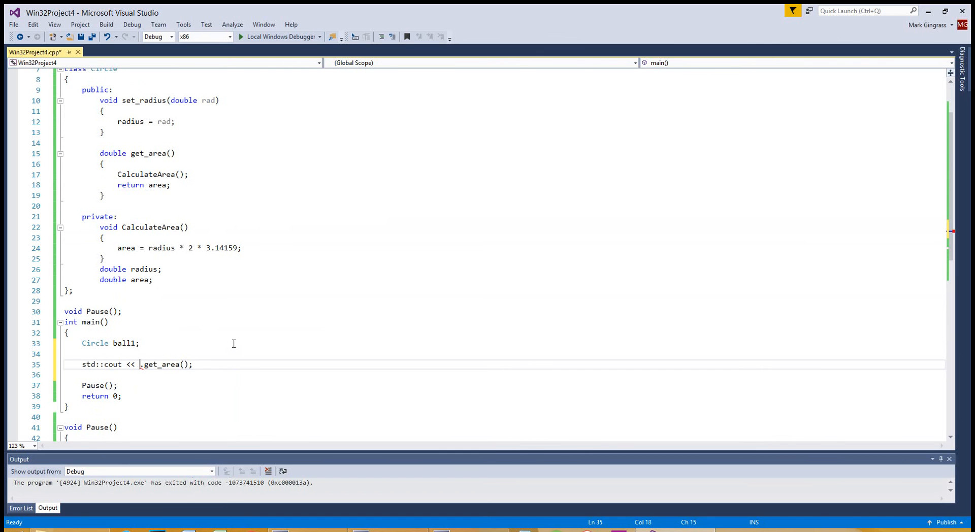
pyautogui.write('ball1')
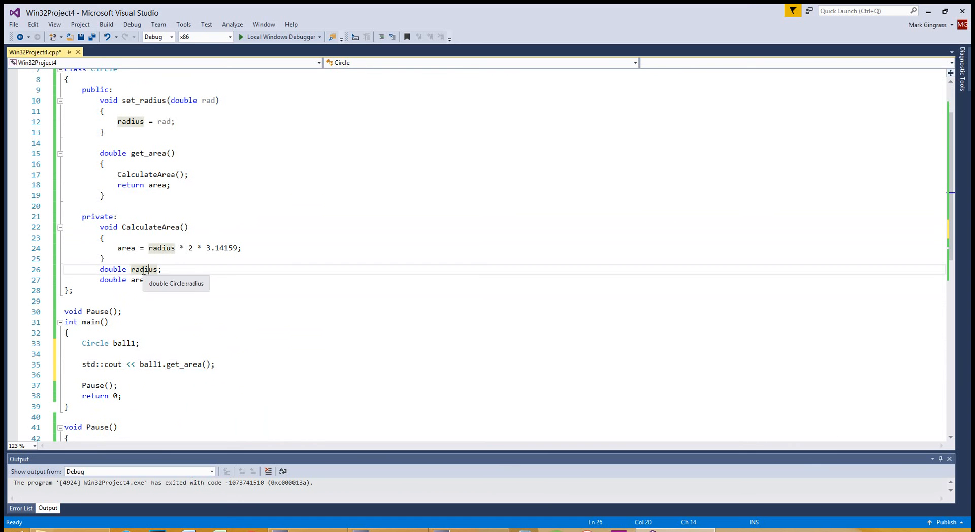
pyautogui.click(169, 269)
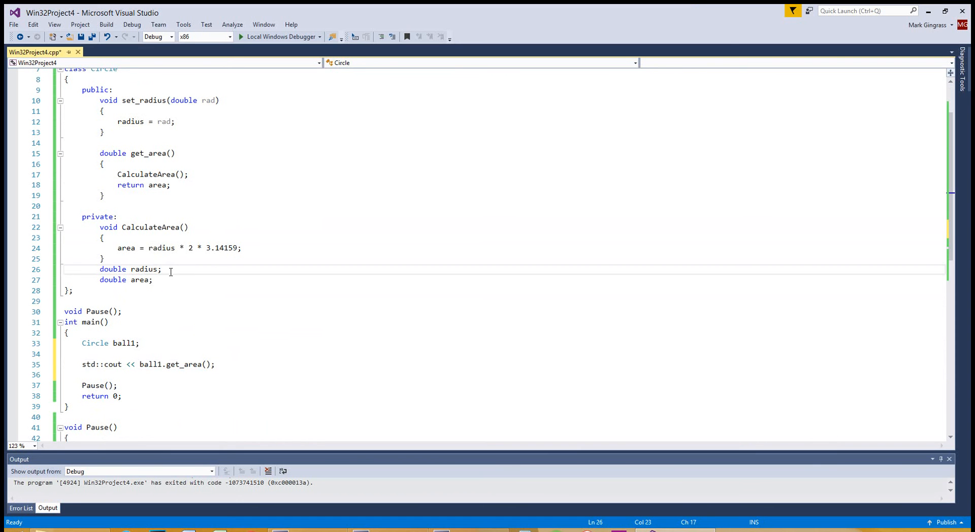
pyautogui.moveTo(233, 307)
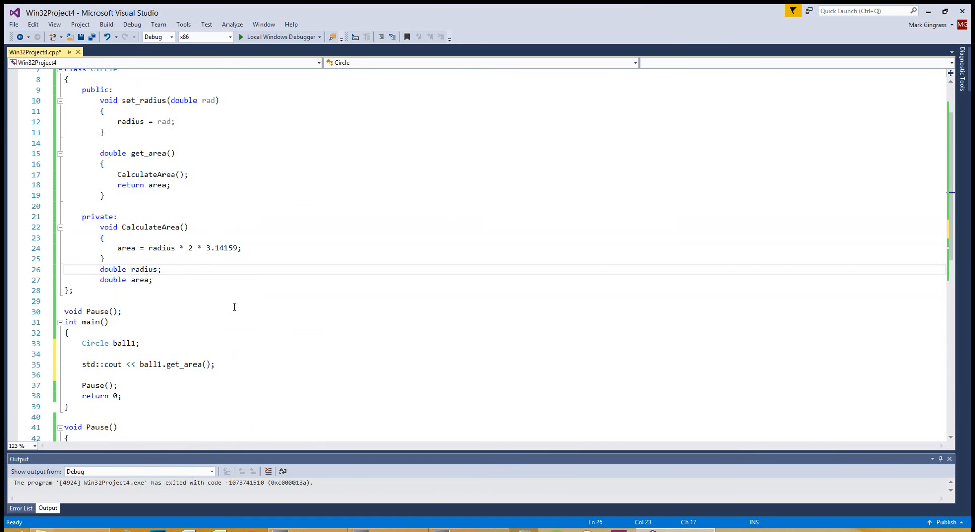
# Build the out-of-date project and run it, showing the console's garbage area value -5.81569e+62
pyautogui.click(241, 36)
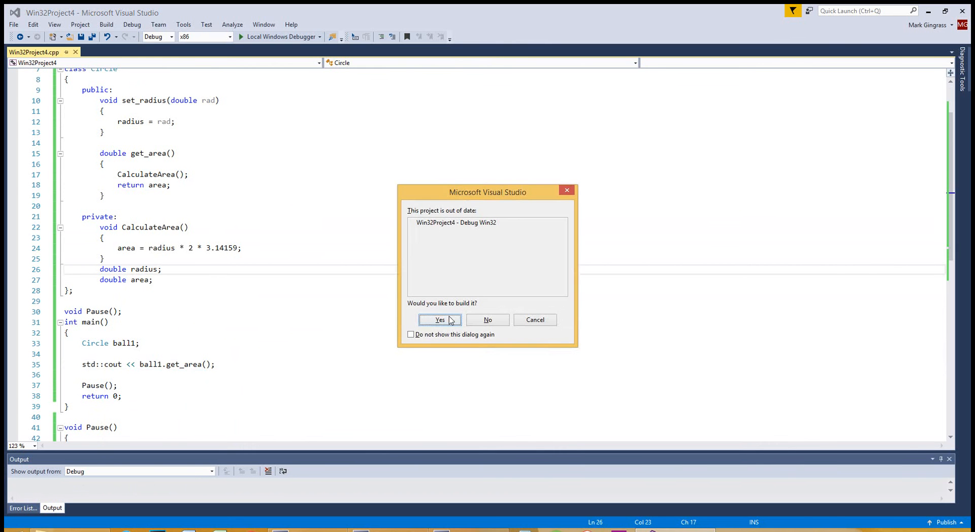
pyautogui.click(440, 320)
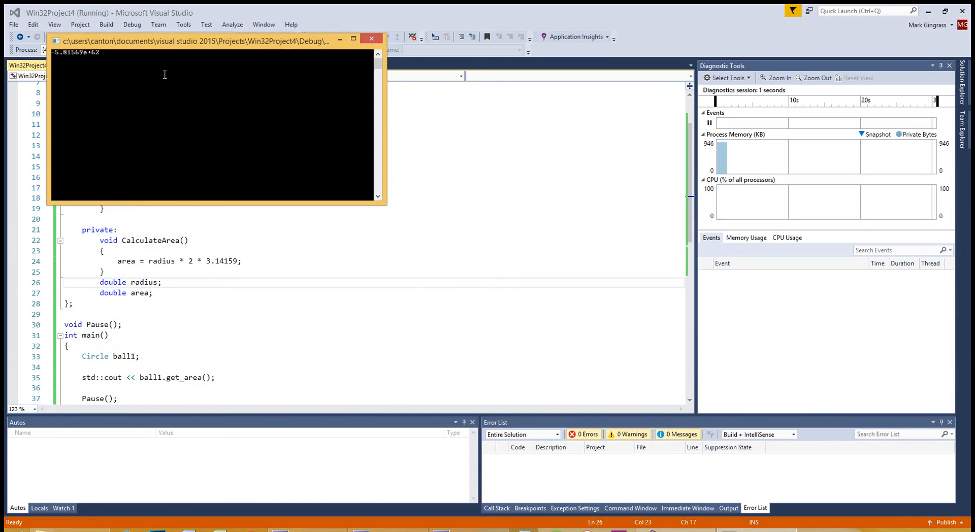
pyautogui.moveTo(193, 40); pyautogui.dragTo(346, 129)
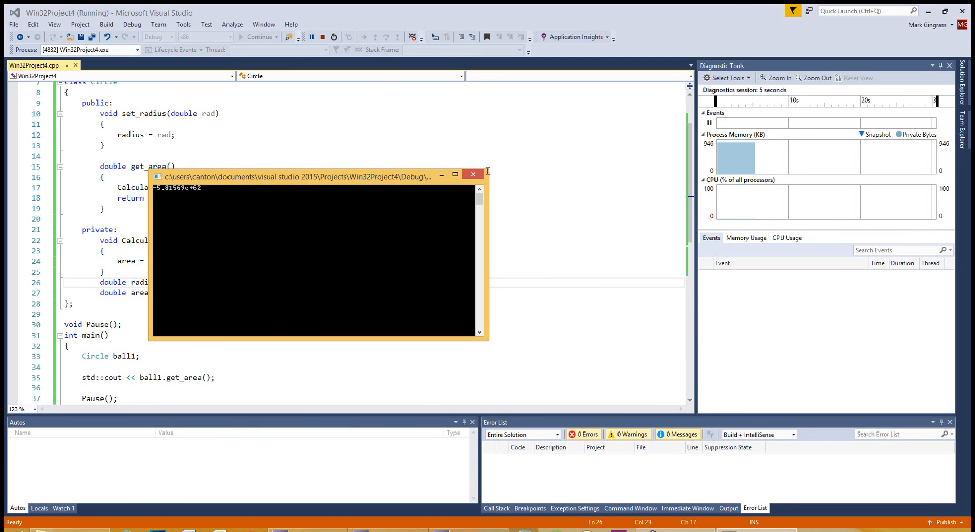
pyautogui.moveTo(473, 174)
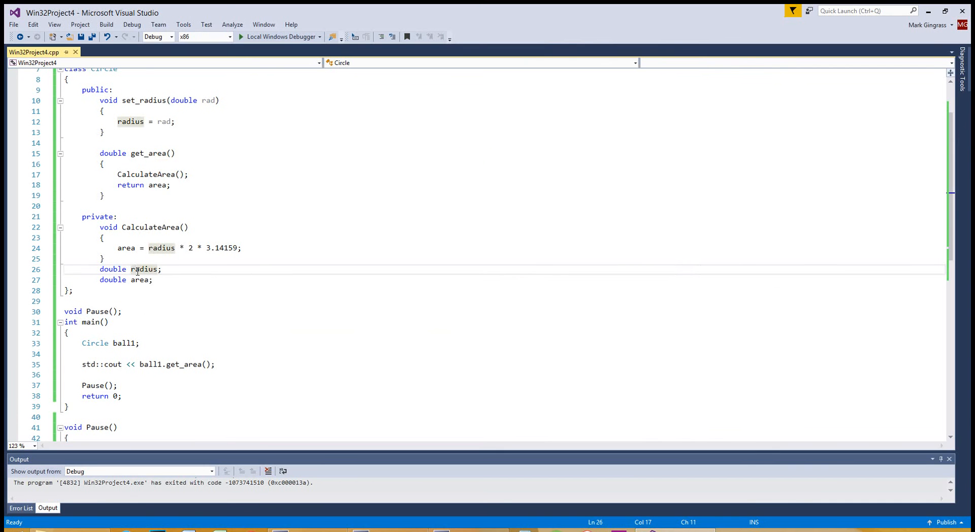
pyautogui.doubleClick(145, 270)
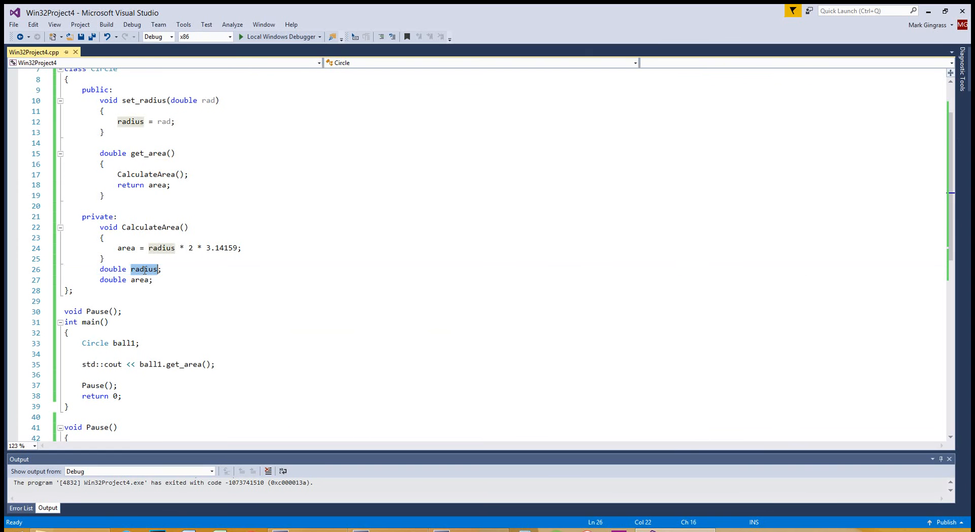
pyautogui.moveTo(287, 288)
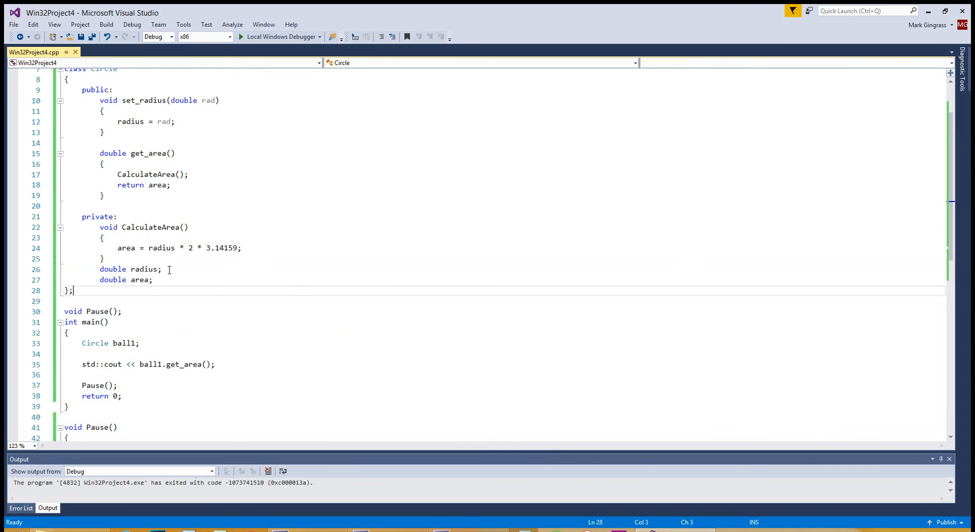
pyautogui.scroll(3)
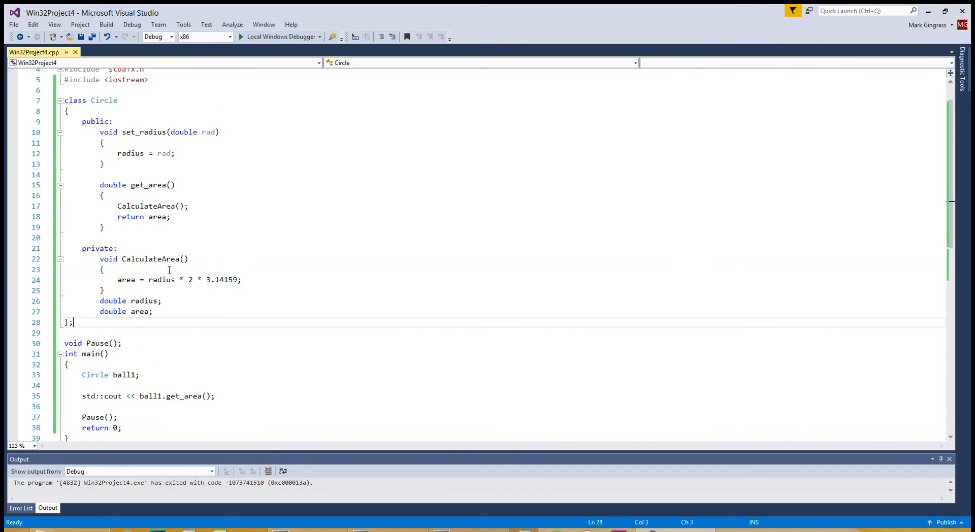
pyautogui.scroll(-3)
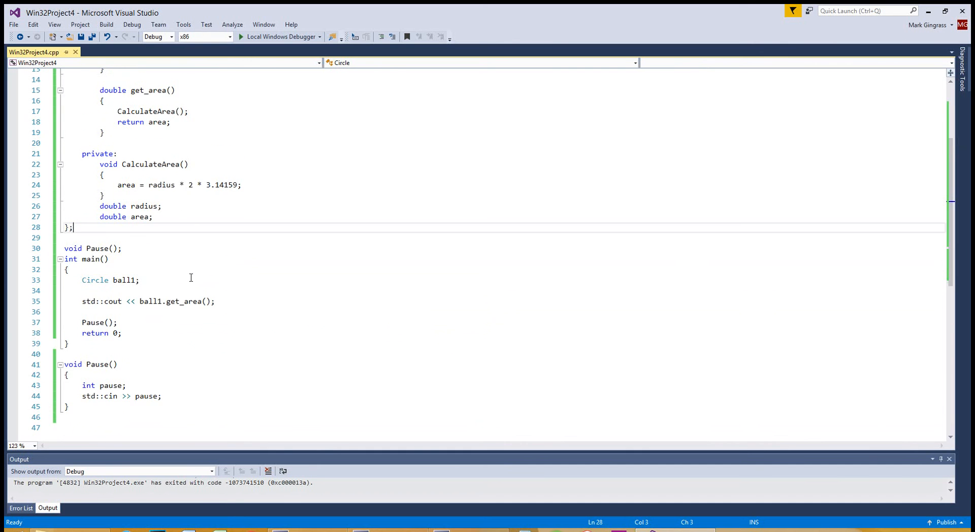
pyautogui.scroll(3)
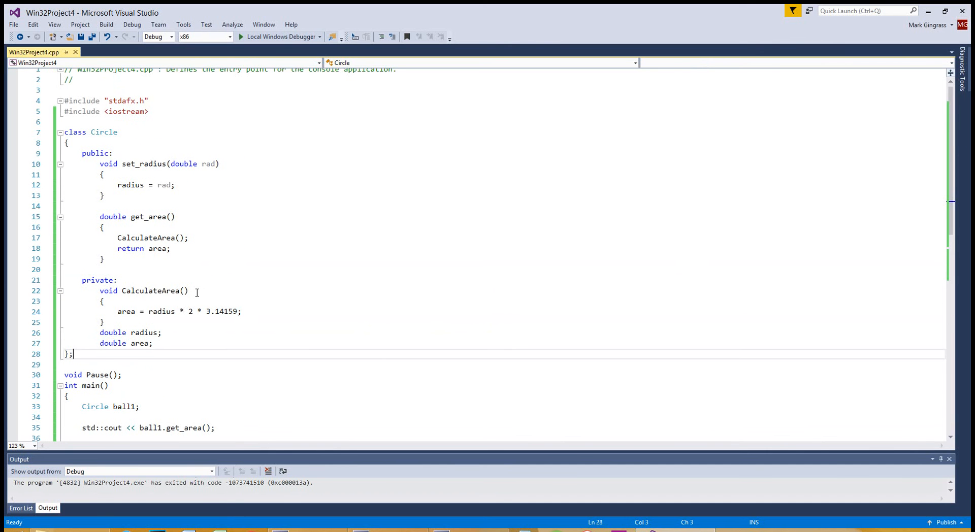
pyautogui.moveTo(201, 244)
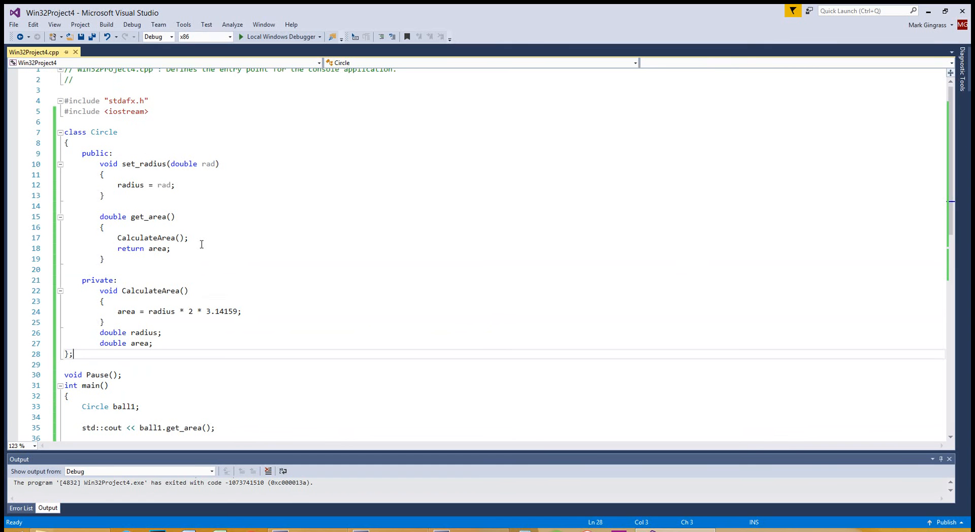
pyautogui.moveTo(224, 237)
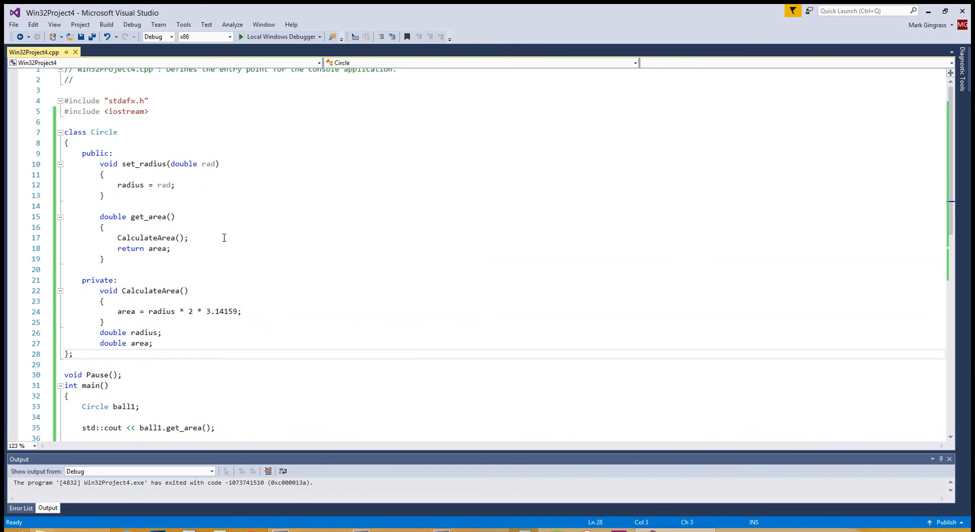
pyautogui.moveTo(261, 272)
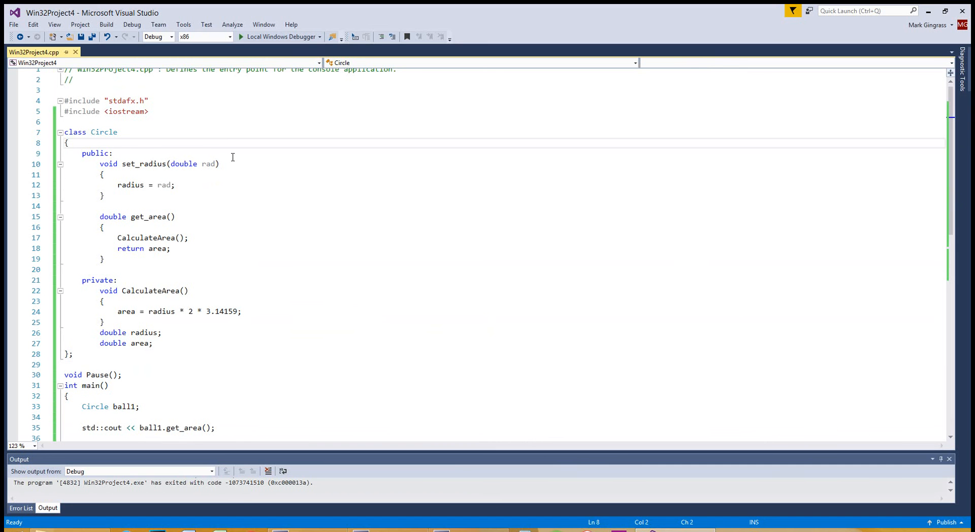
pyautogui.click(258, 174)
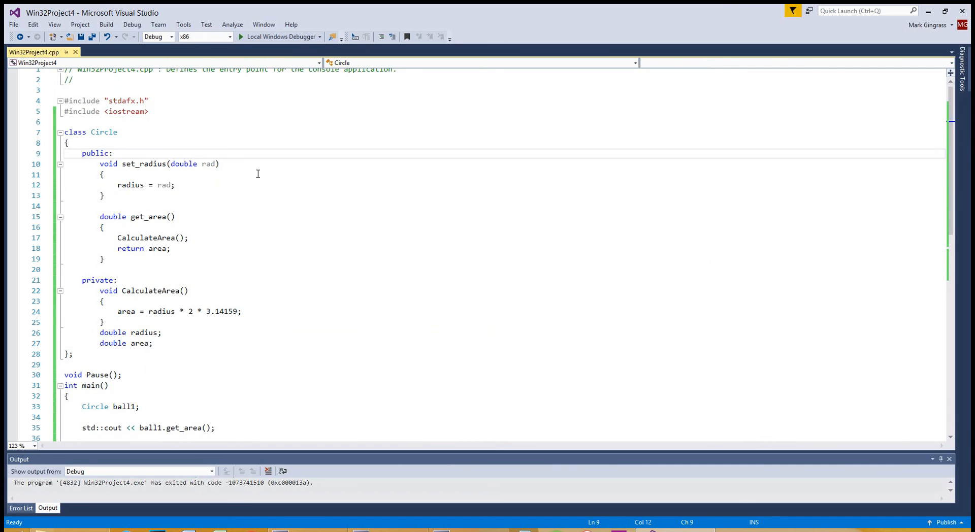
pyautogui.press('Return')
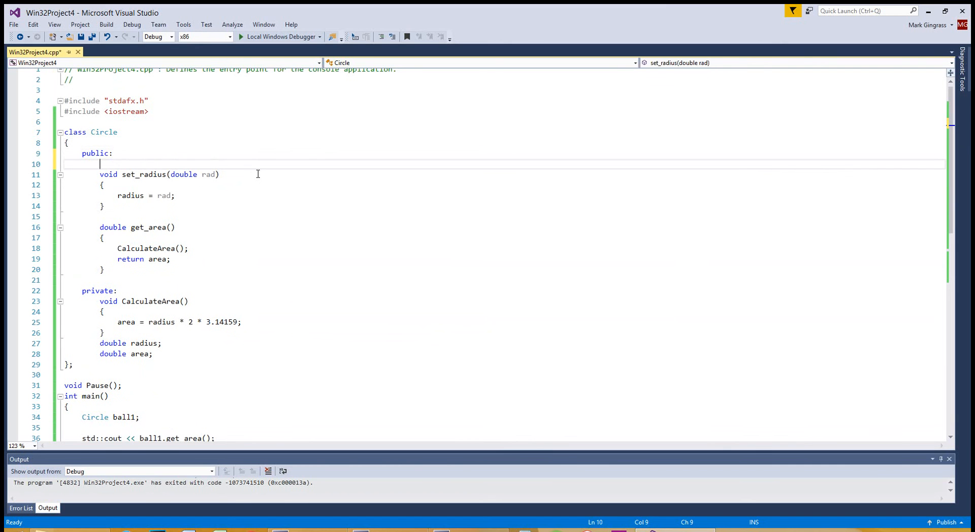
pyautogui.write('Circle(')
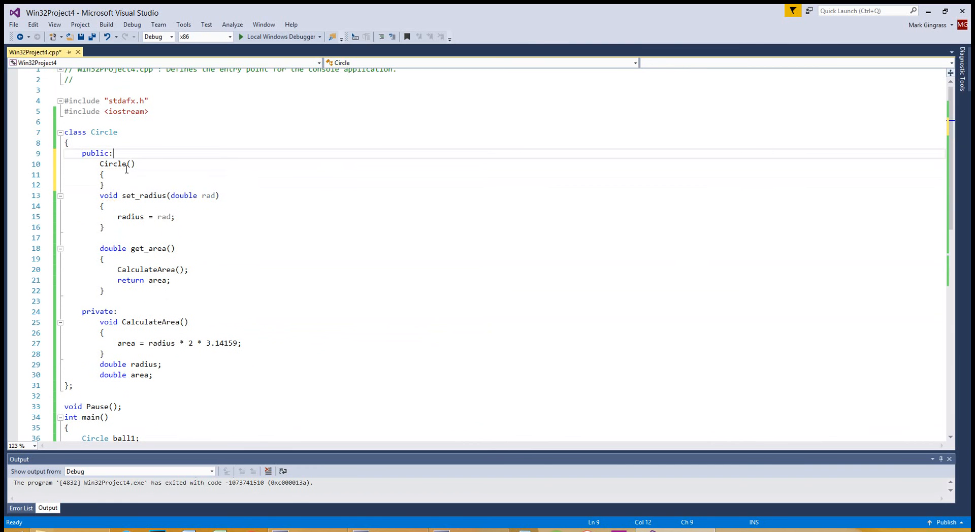
pyautogui.click(118, 164)
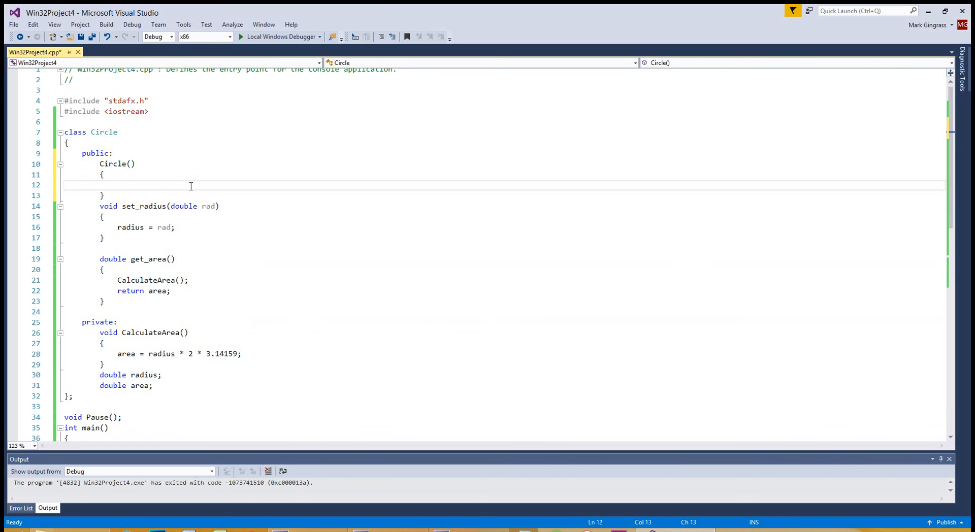
pyautogui.click(117, 184)
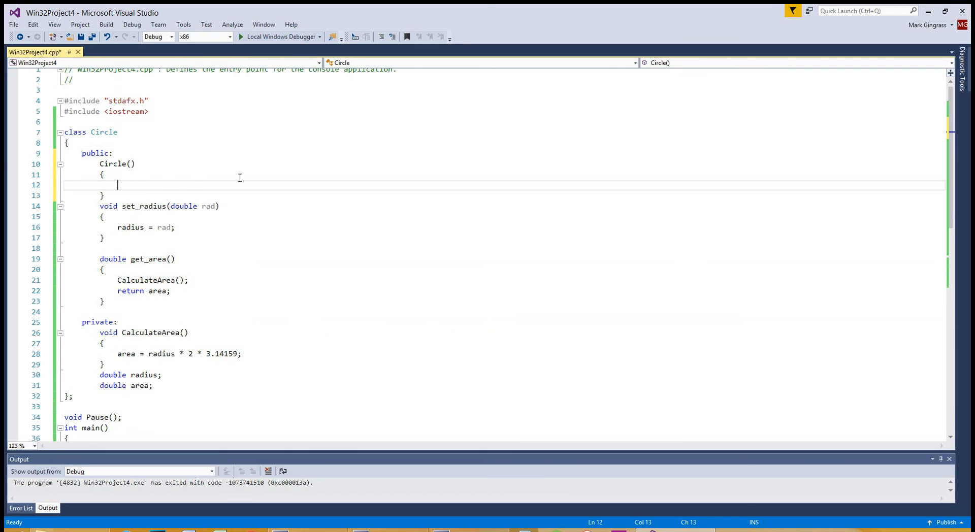
pyautogui.moveTo(279, 172)
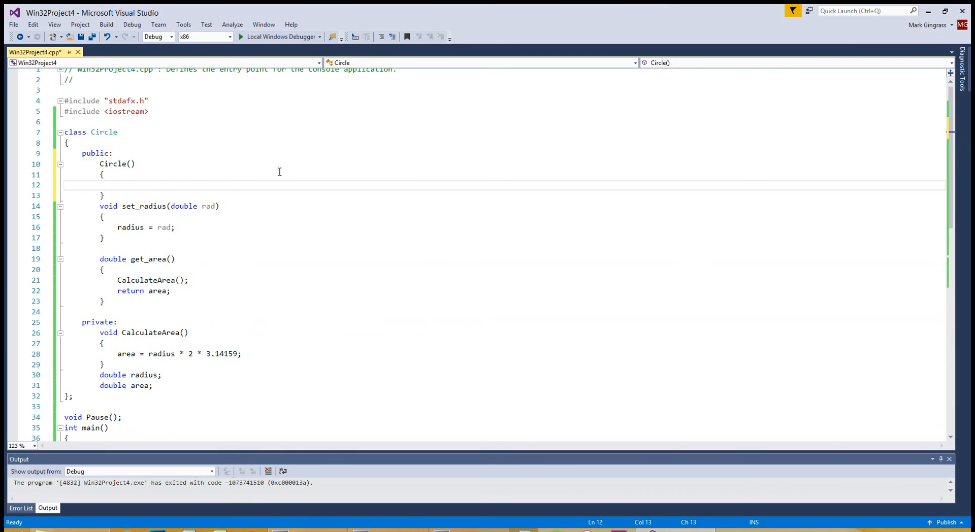
pyautogui.moveTo(268, 183)
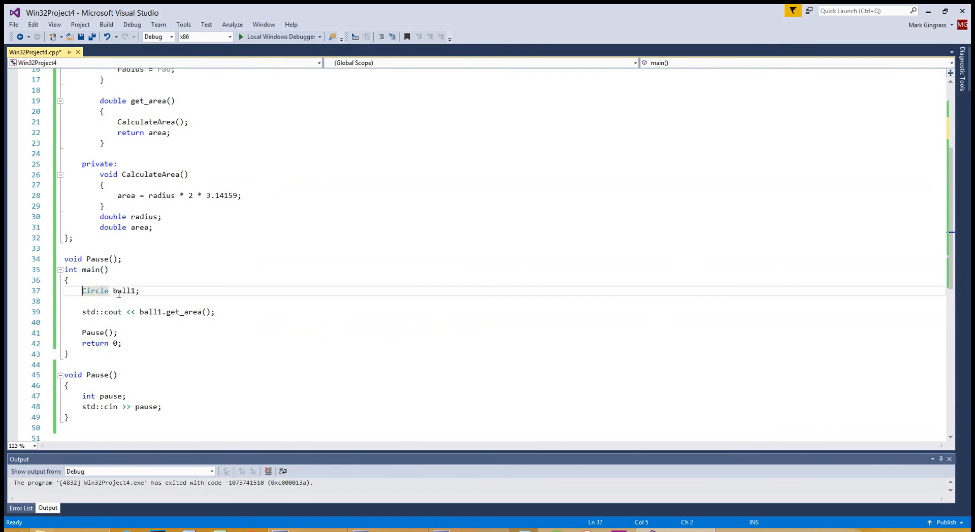
pyautogui.moveTo(94, 290)
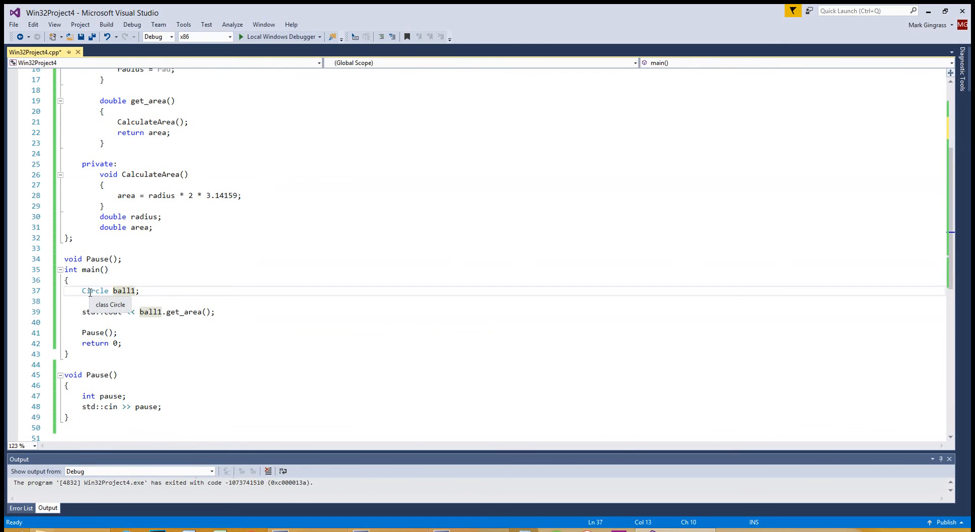
pyautogui.doubleClick(124, 291)
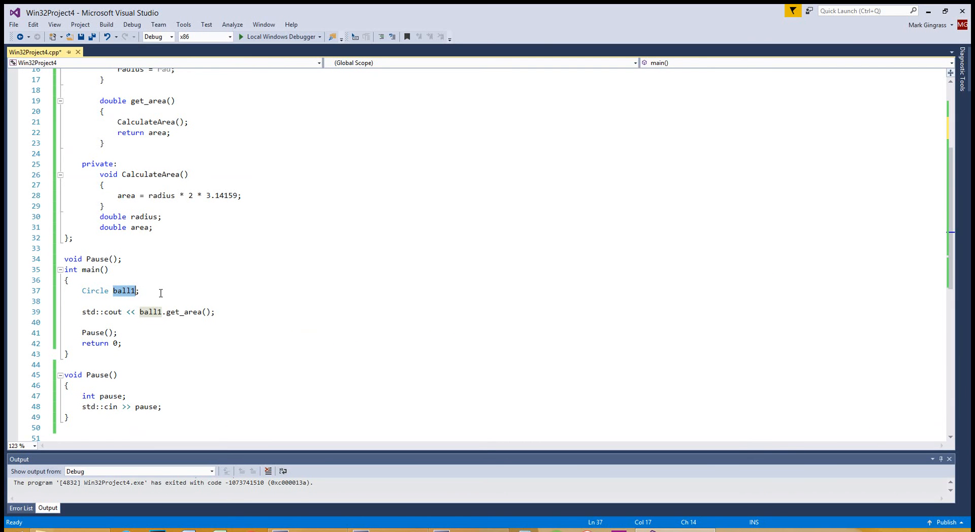
pyautogui.scroll(3)
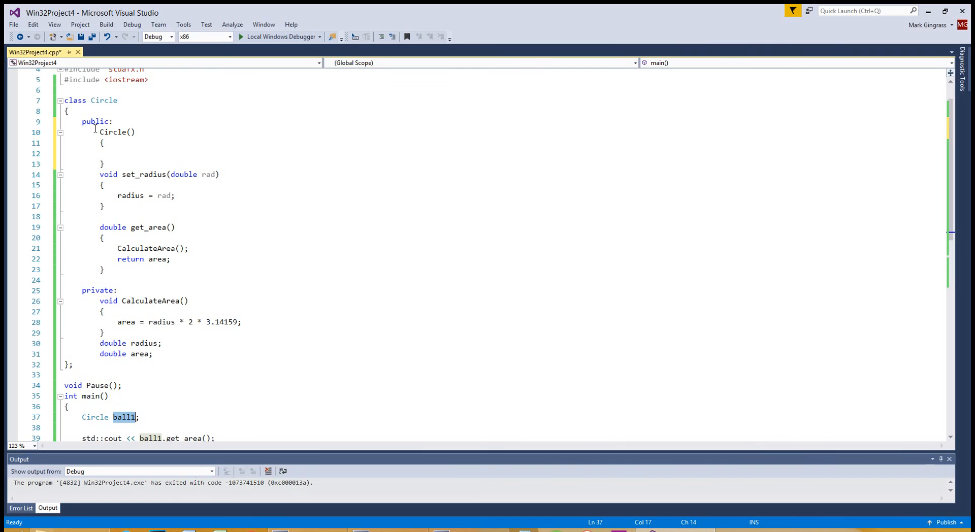
pyautogui.click(132, 154)
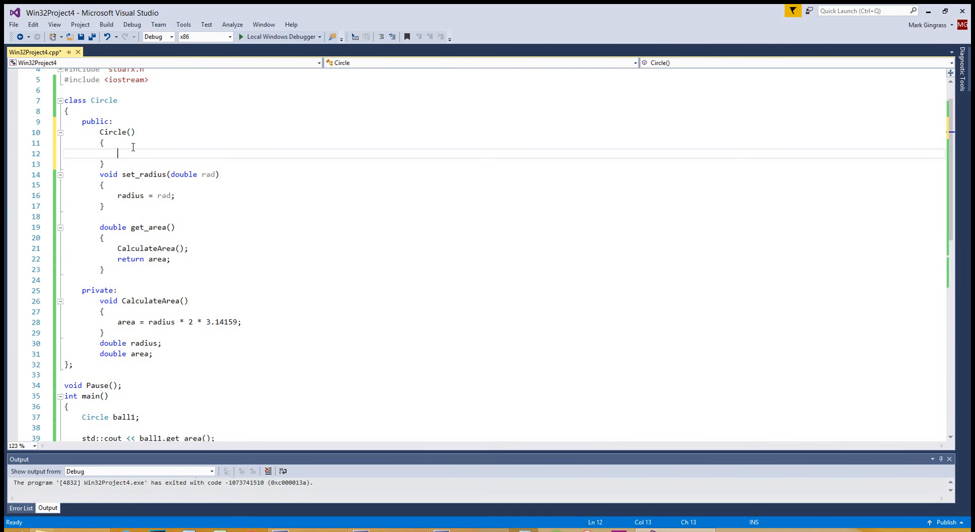
pyautogui.moveTo(116, 160)
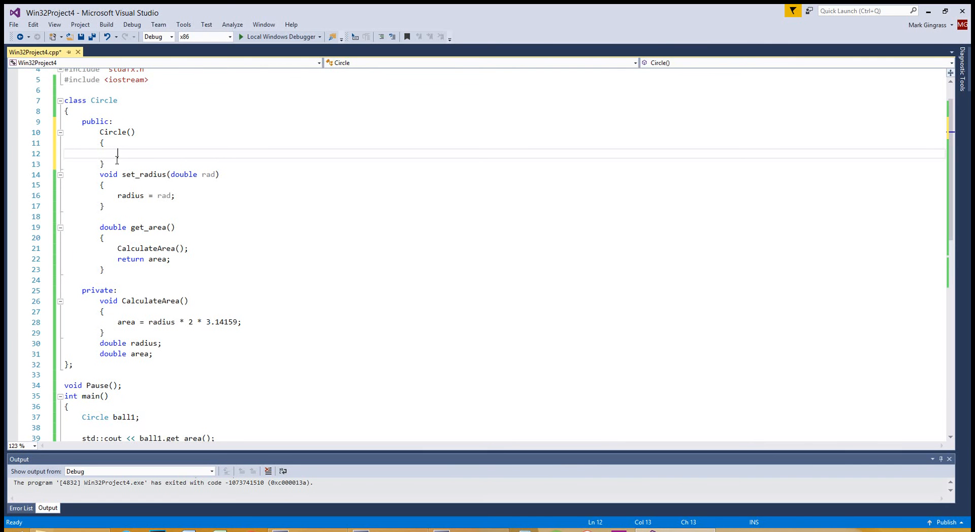
pyautogui.moveTo(98, 150)
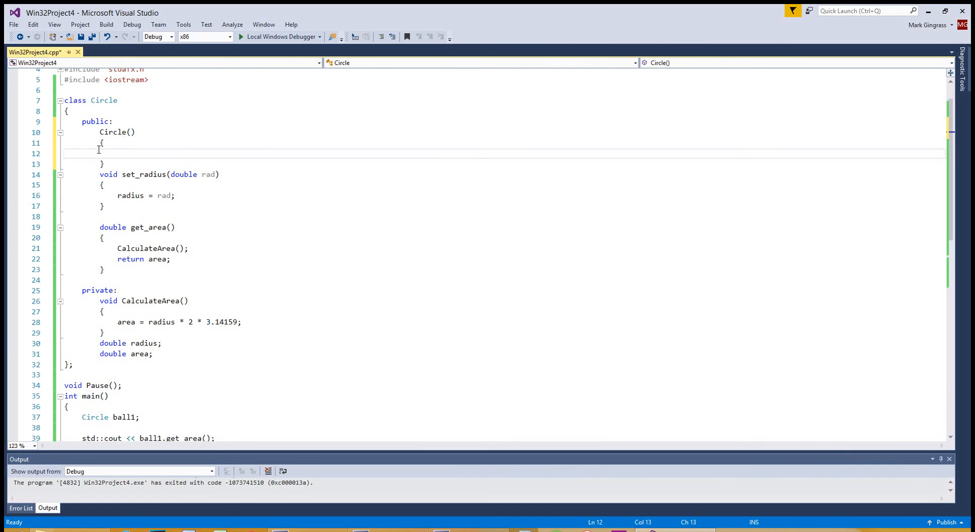
pyautogui.moveTo(198, 145)
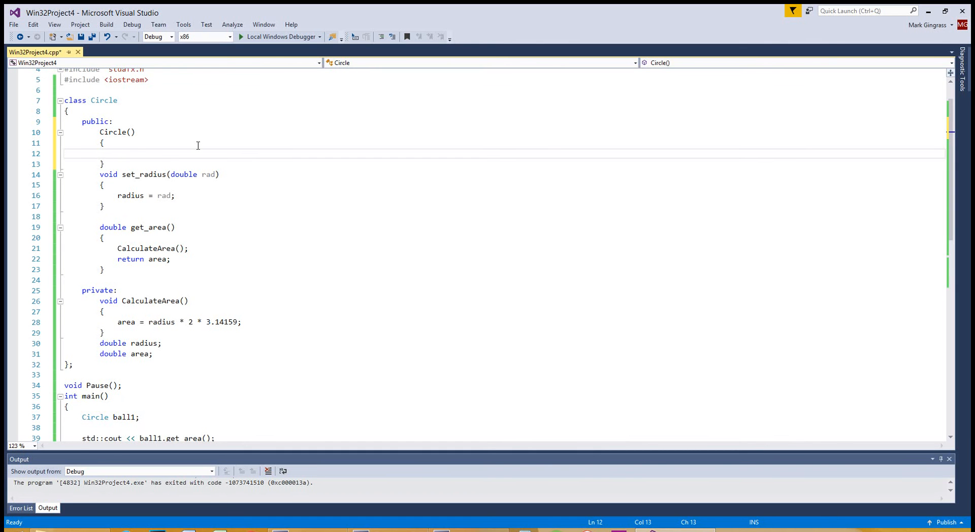
pyautogui.scroll(-3)
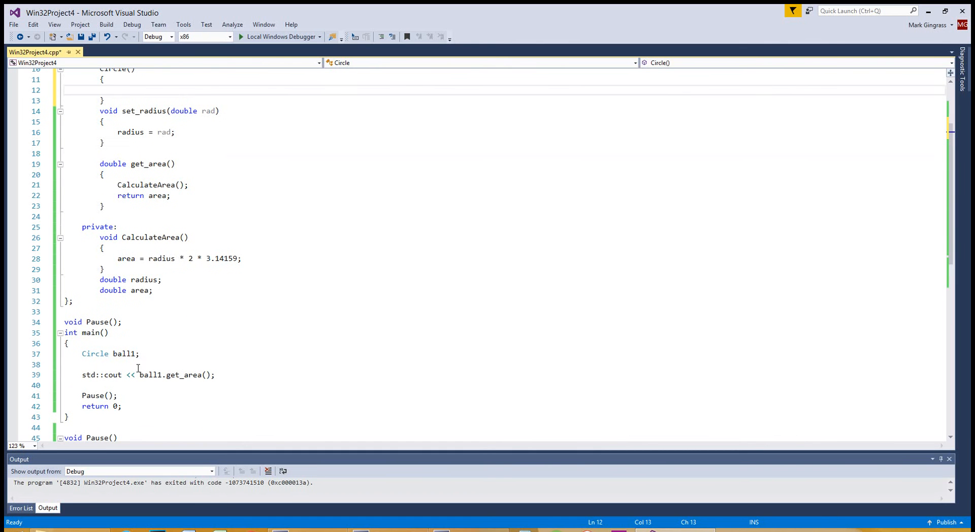
pyautogui.tripleClick(110, 353)
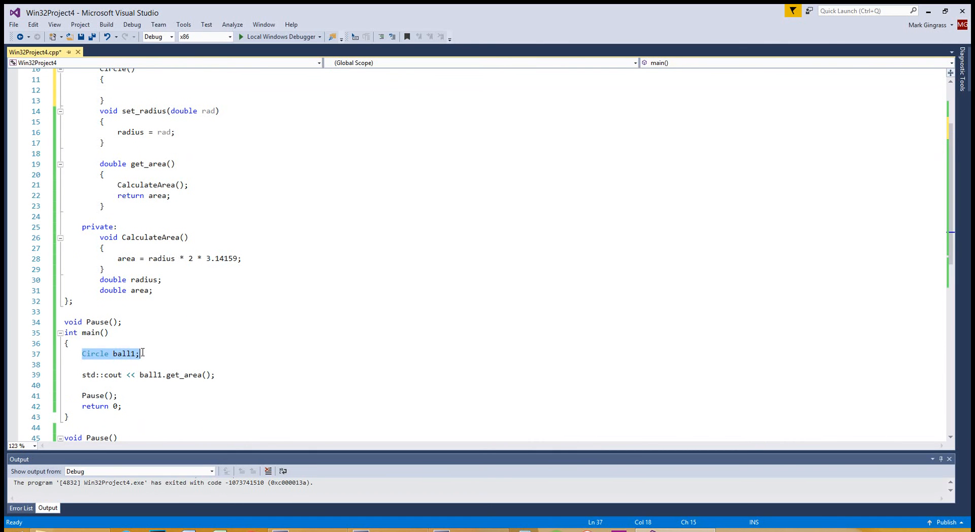
pyautogui.click(125, 354)
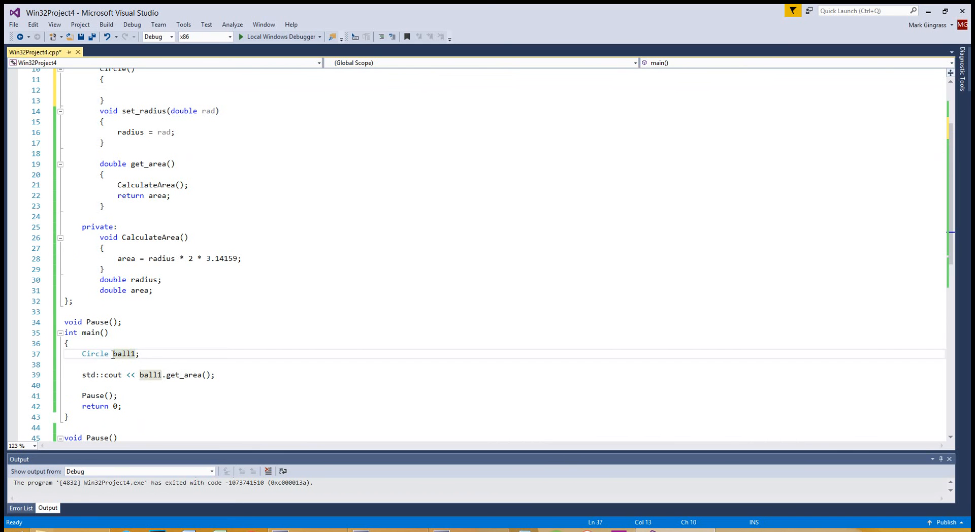
pyautogui.doubleClick(124, 354)
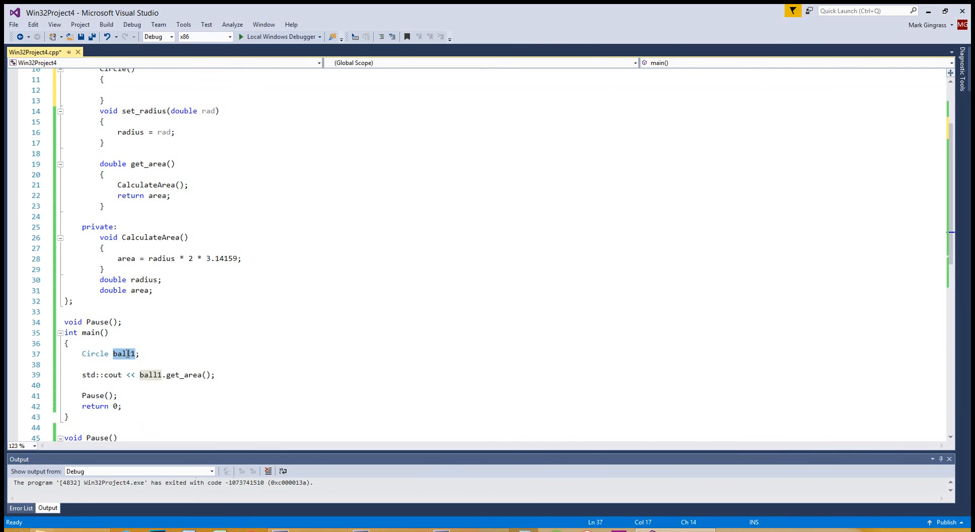
pyautogui.scroll(3)
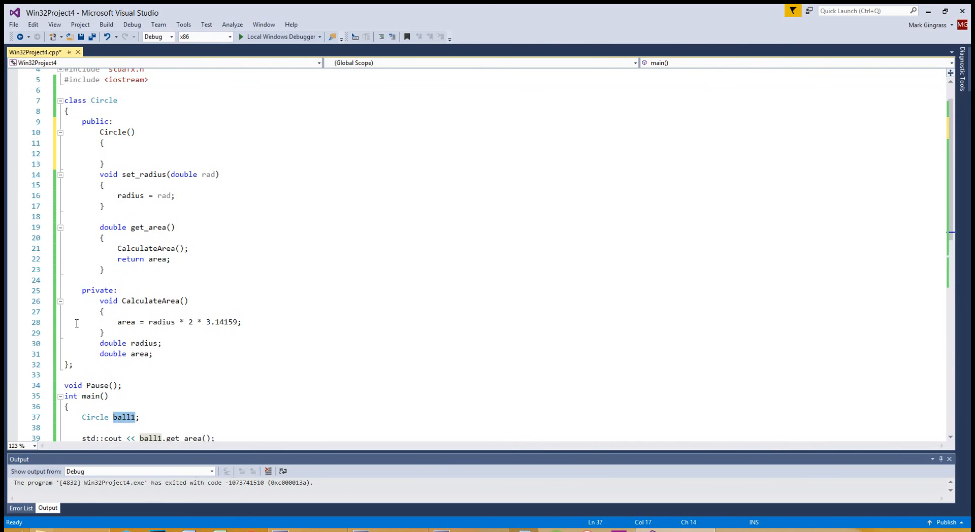
pyautogui.click(103, 144)
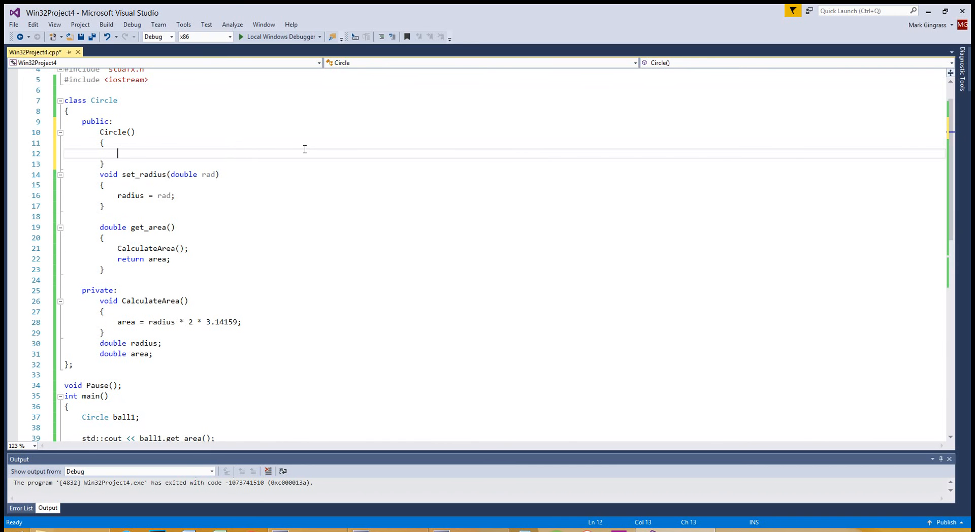
pyautogui.moveTo(310, 149)
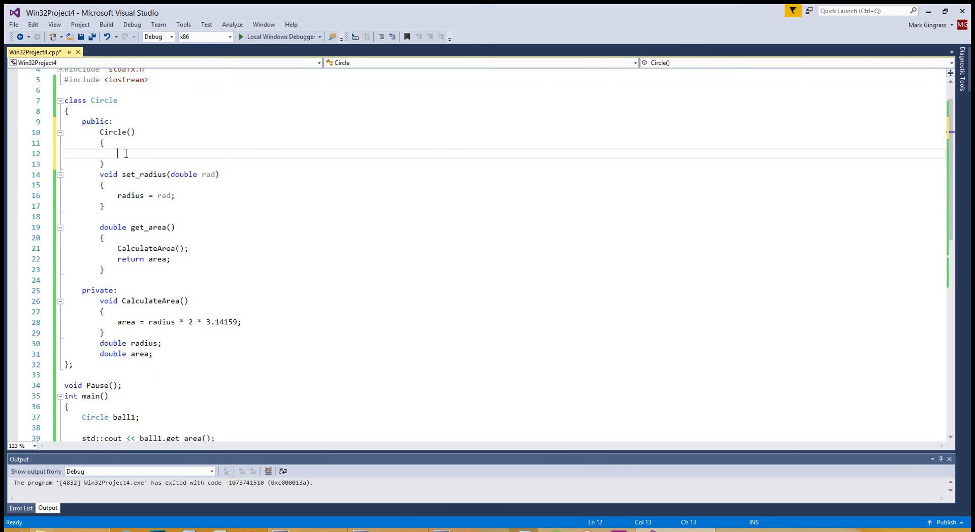
pyautogui.moveTo(475, 213)
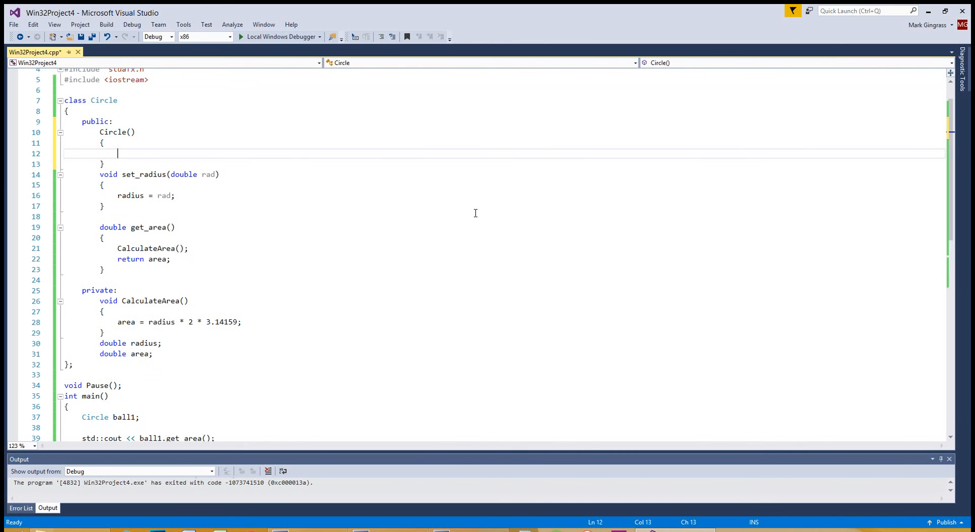
# Write radius = 0; and area = 0; inside the default Circle() constructor body
pyautogui.write('radius = 0;')
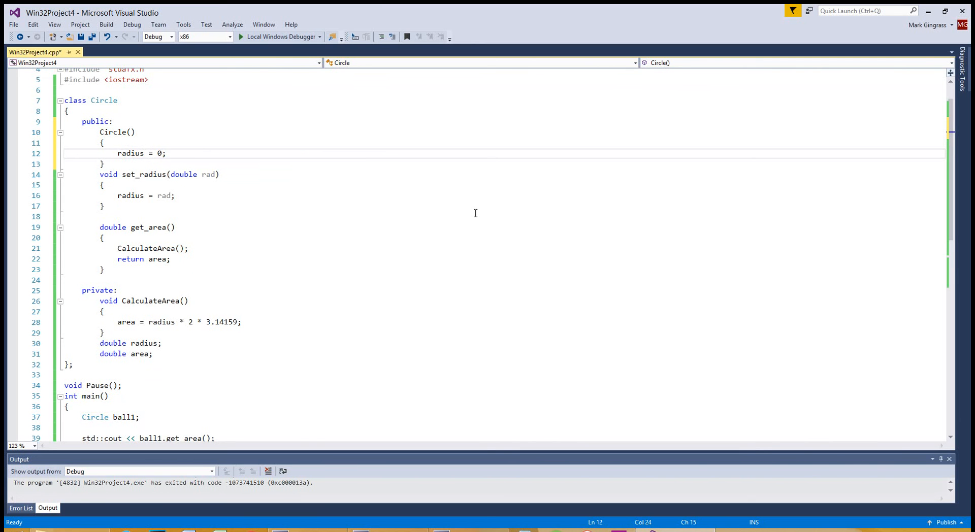
pyautogui.moveTo(180, 152)
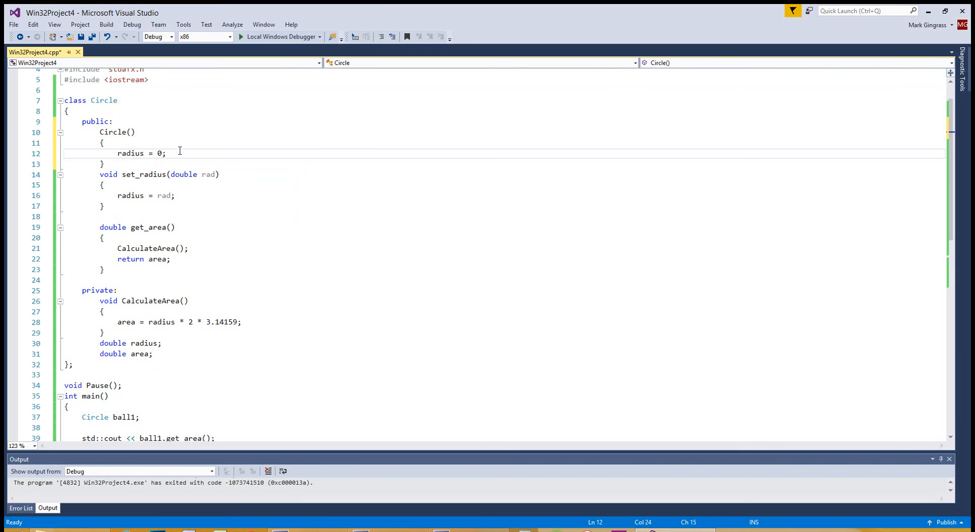
pyautogui.press('enter')
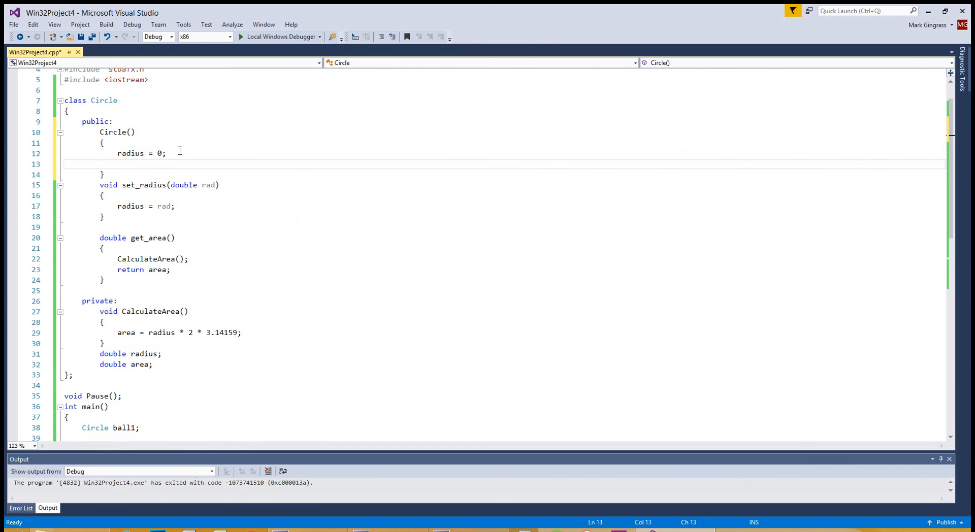
pyautogui.write('area = 0;')
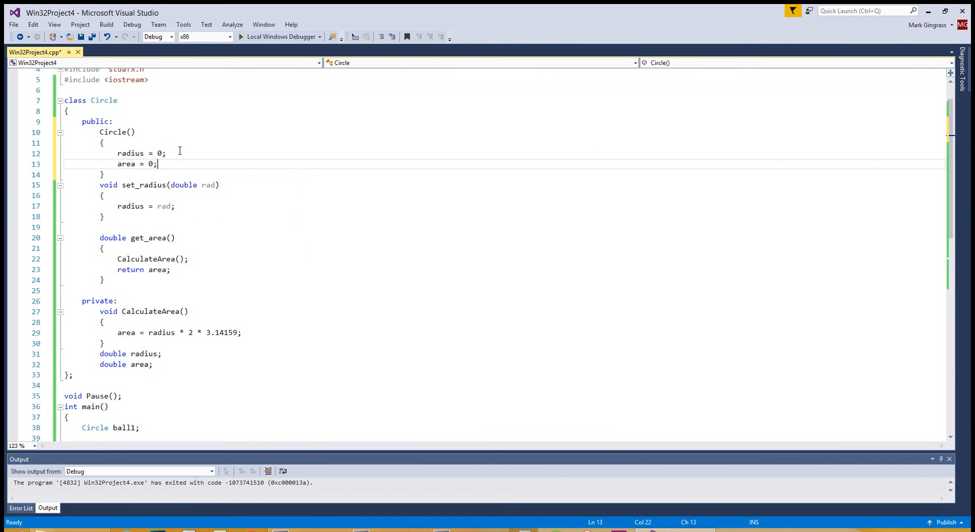
# Move down to main and select the Circle ball1 declaration for editing
pyautogui.click(193, 195)
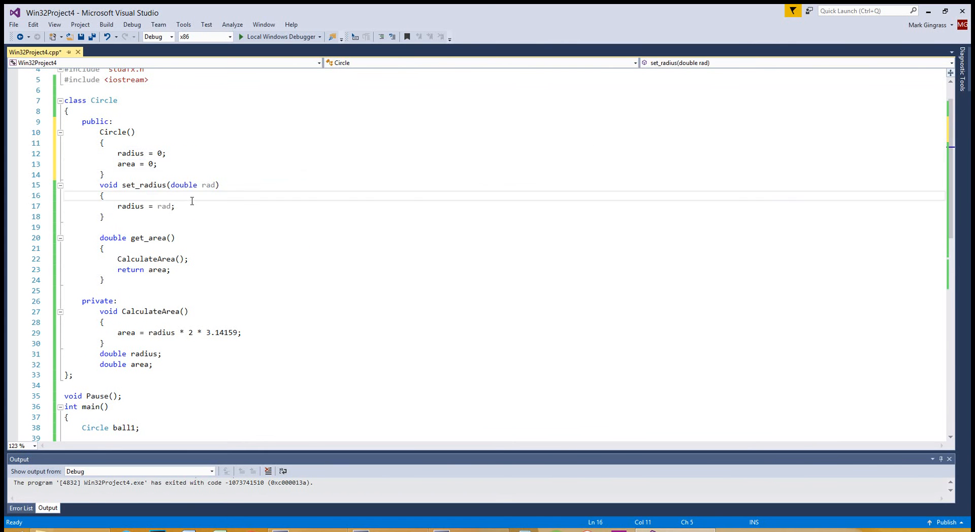
pyautogui.scroll(-3)
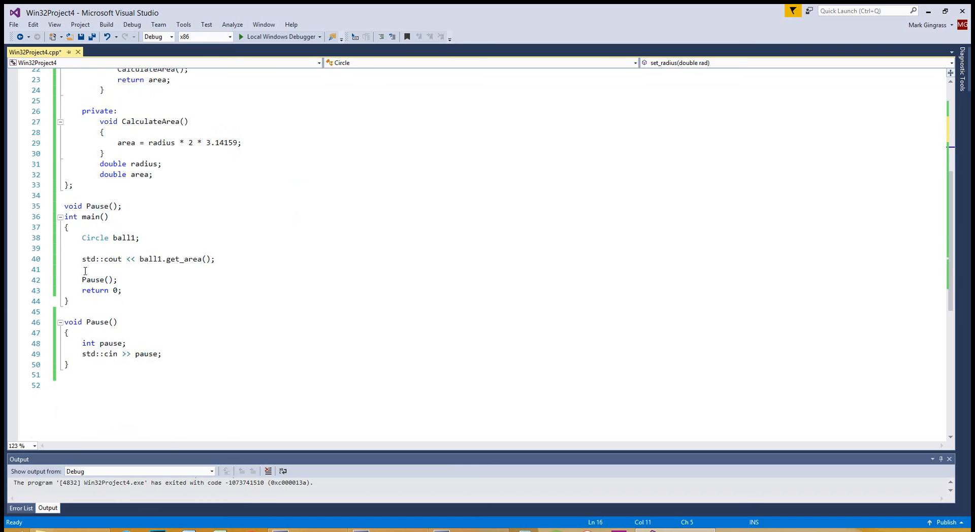
pyautogui.doubleClick(109, 238)
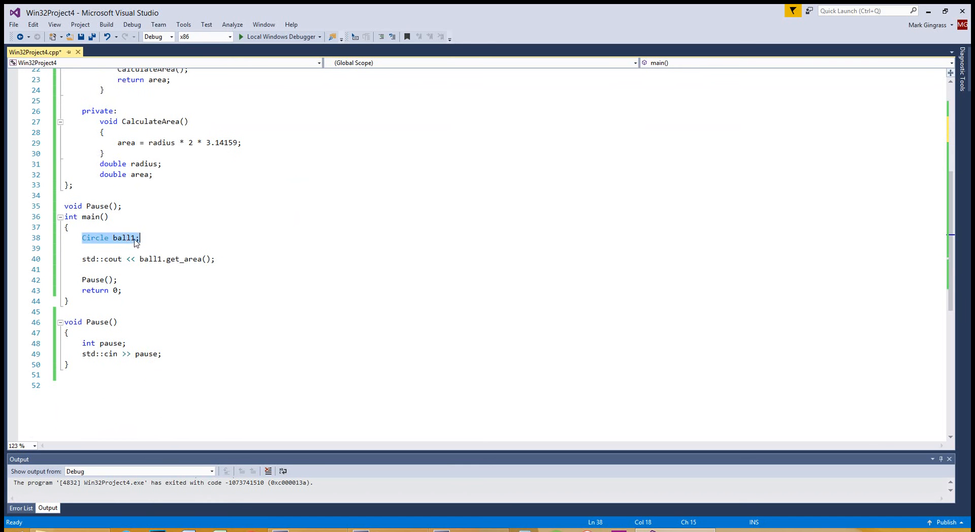
pyautogui.click(153, 241)
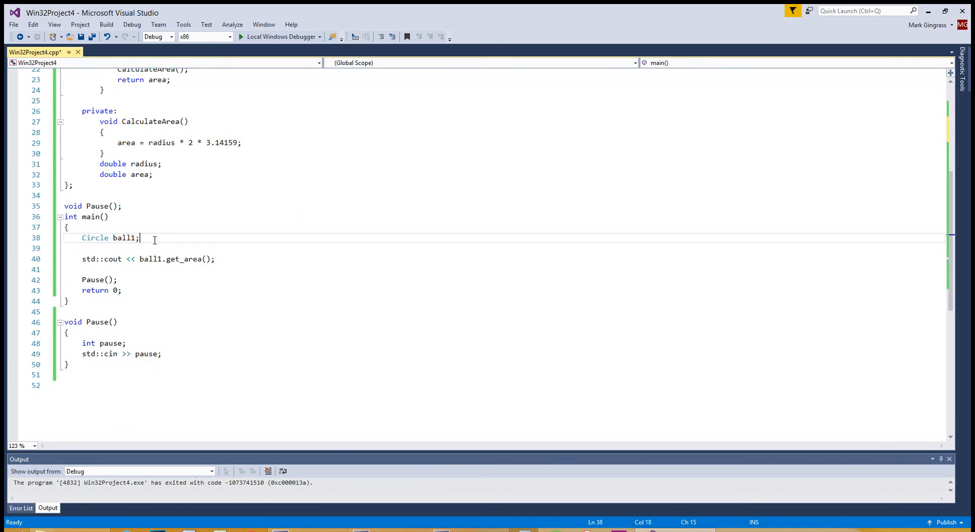
# Extend the declaration to Circle ball1, ball2; and rebuild and run the program
pyautogui.write(', ball2')
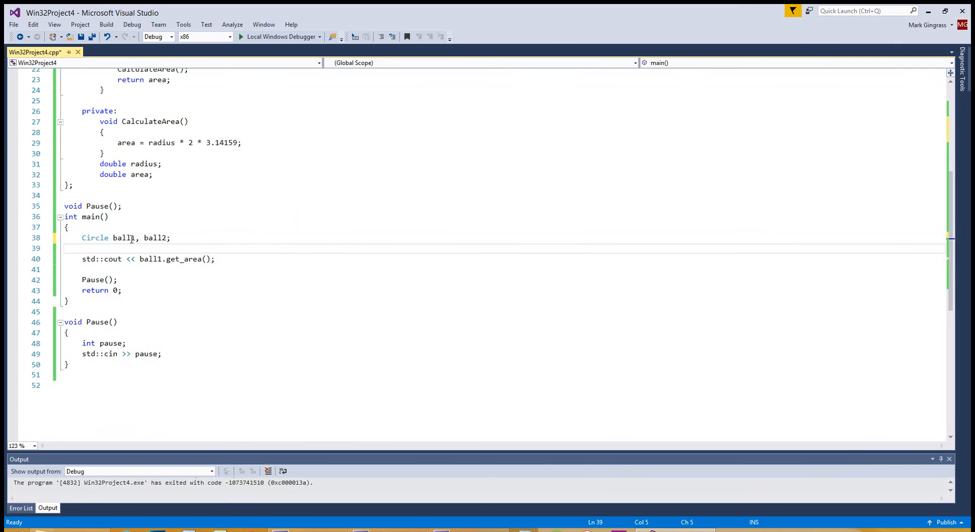
pyautogui.moveTo(123, 237)
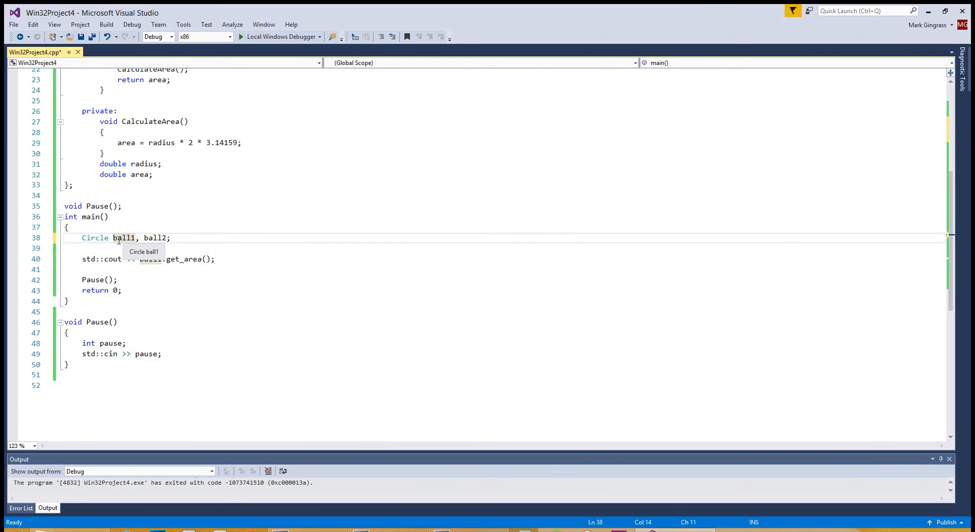
pyautogui.moveTo(154, 238)
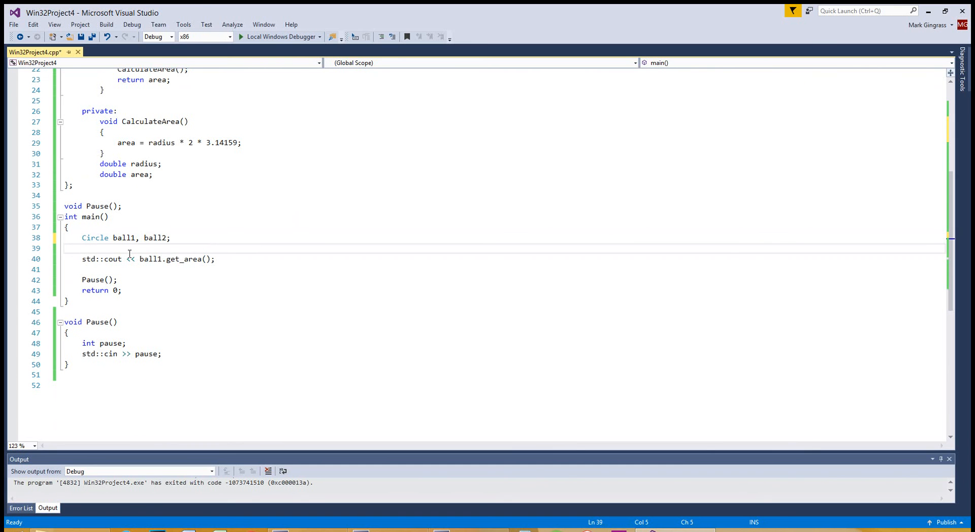
pyautogui.moveTo(141, 265)
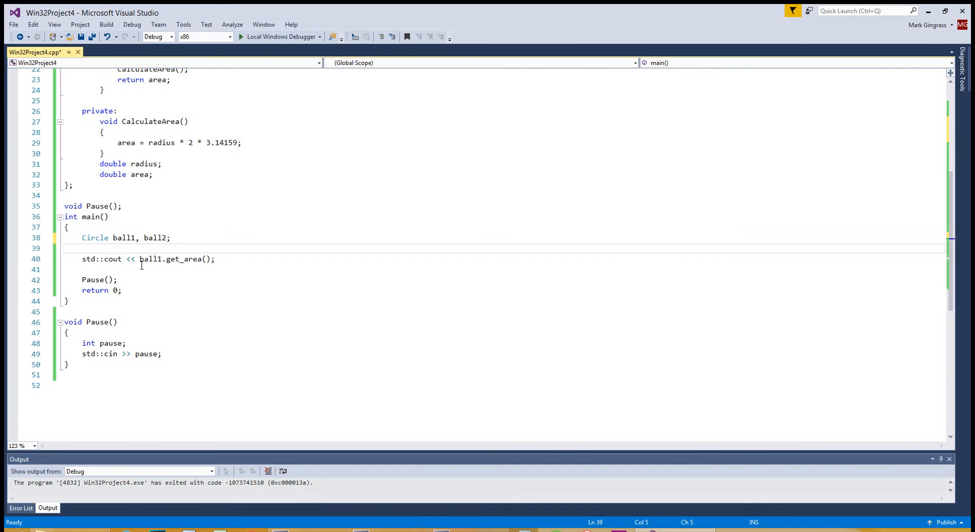
pyautogui.moveTo(163, 270)
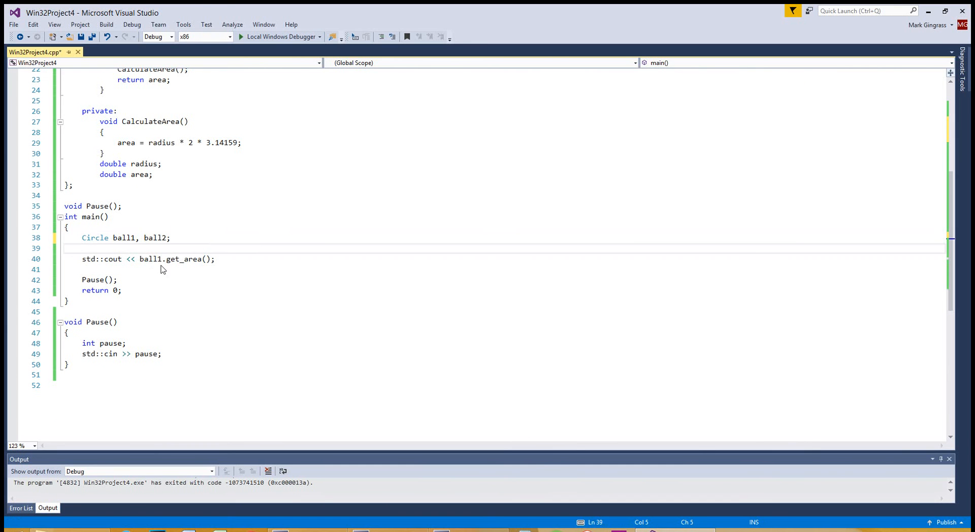
pyautogui.click(240, 36)
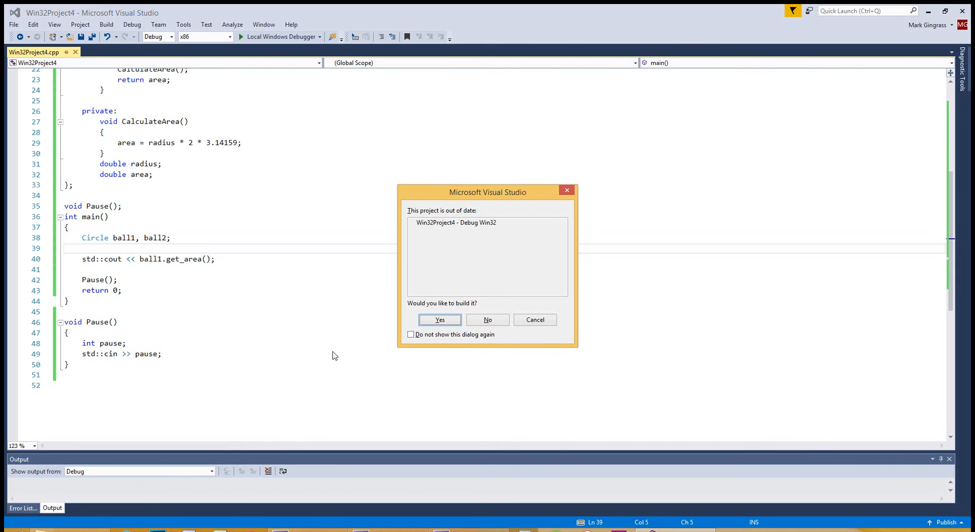
pyautogui.click(439, 320)
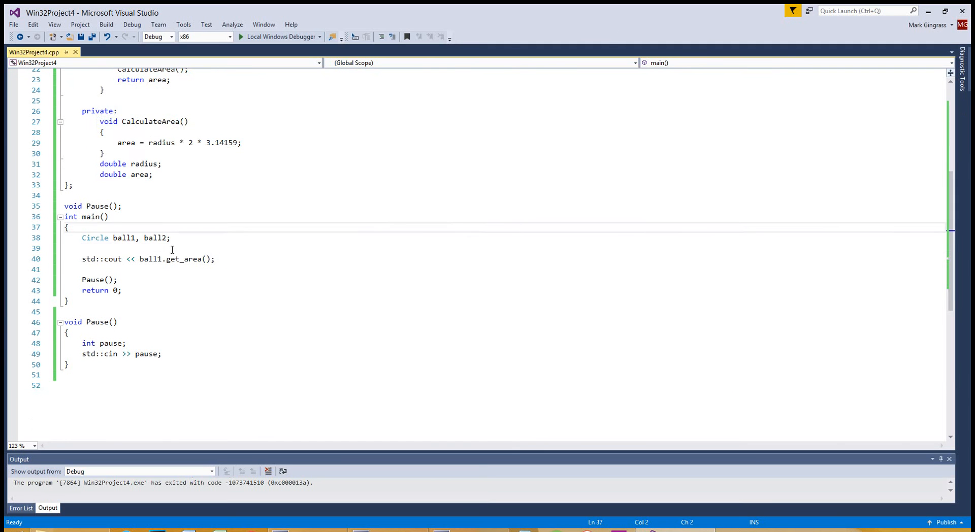
# Add a std::cout line printing "This is the constructor" to Circle's default constructor
pyautogui.scroll(3)
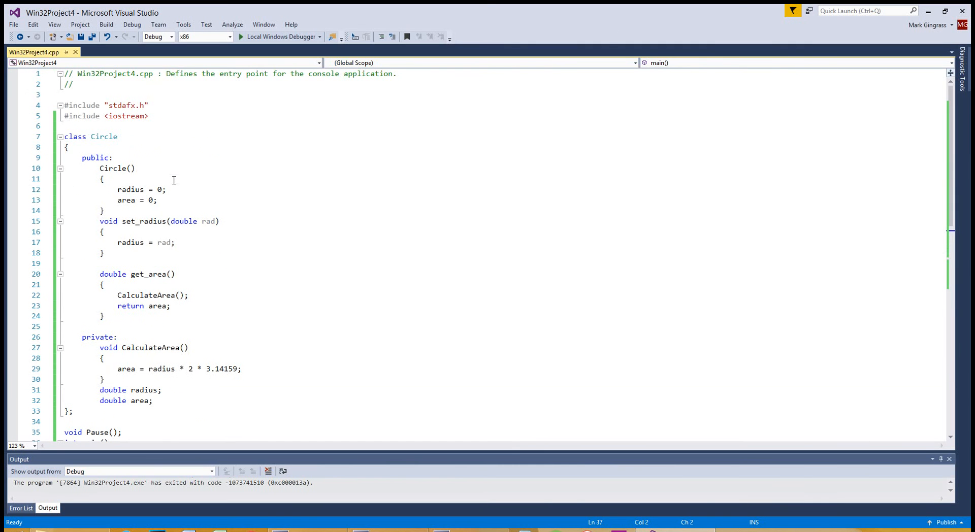
pyautogui.write('std::cout <<')
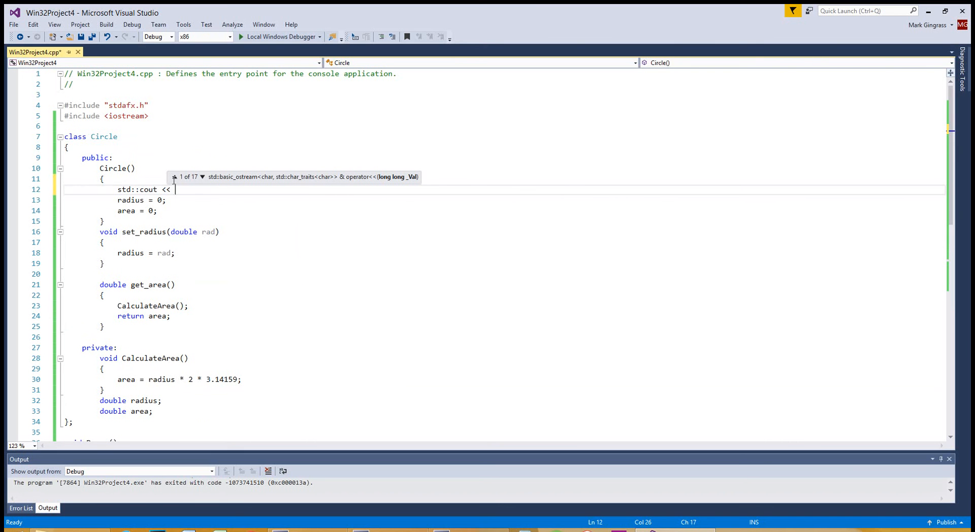
pyautogui.write('"This i')
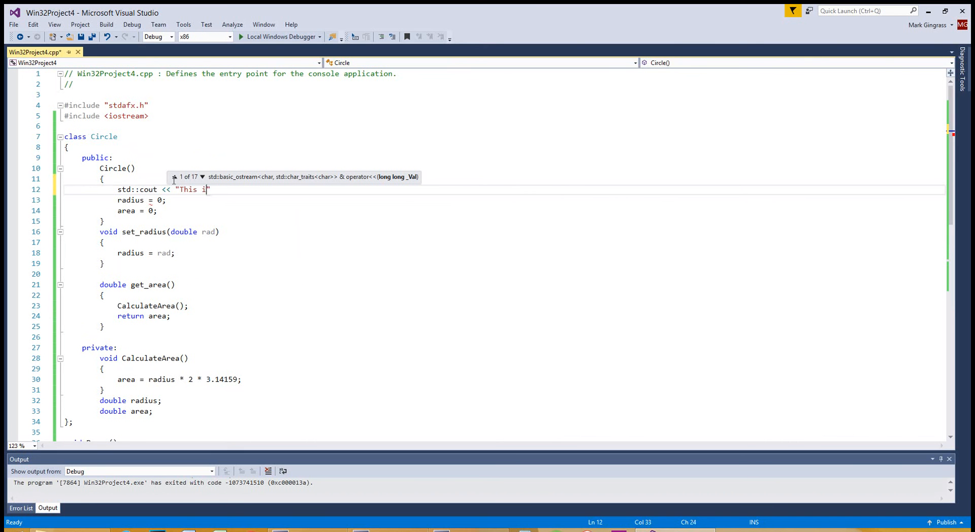
pyautogui.write('s the constructor')
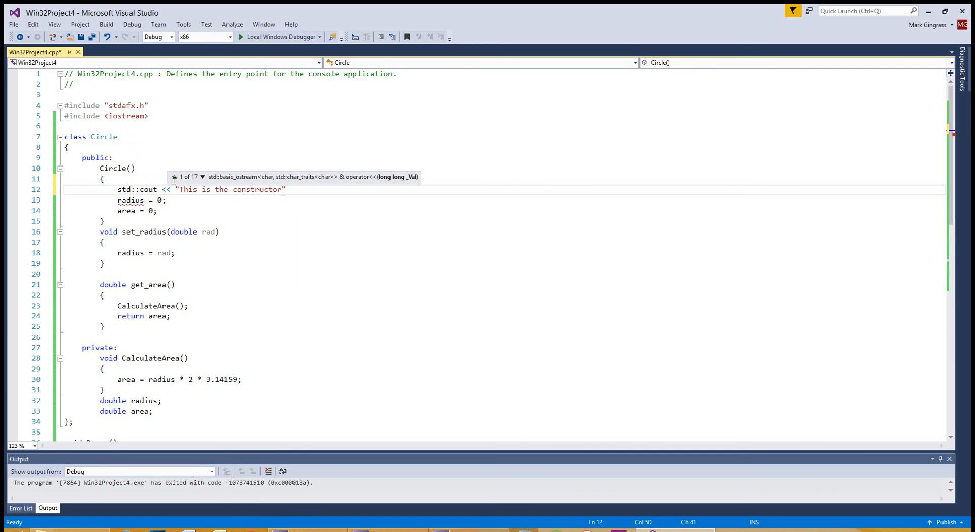
pyautogui.write(';')
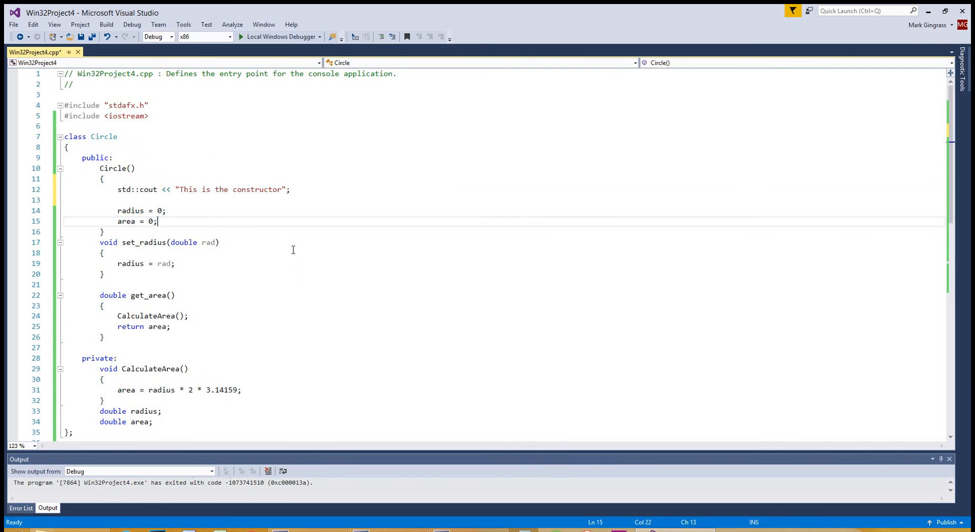
pyautogui.moveTo(310, 193)
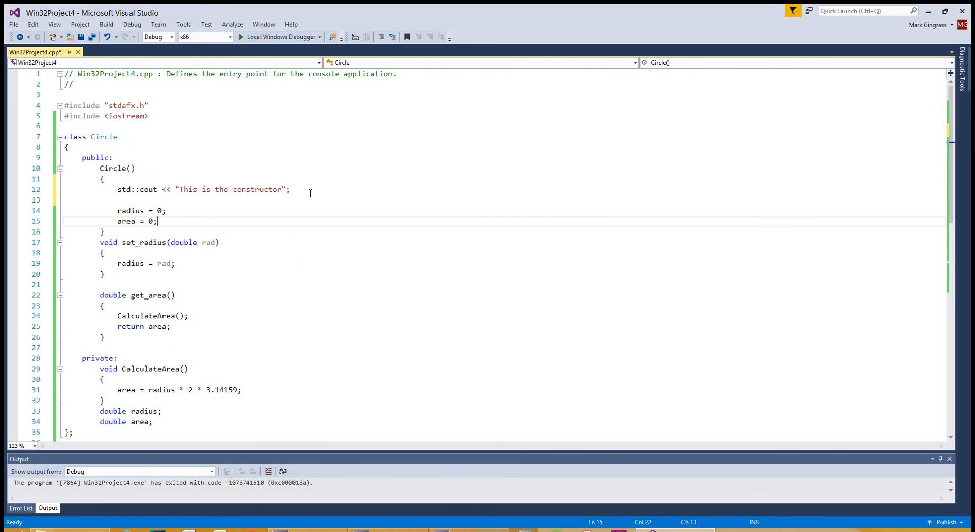
pyautogui.moveTo(272, 226)
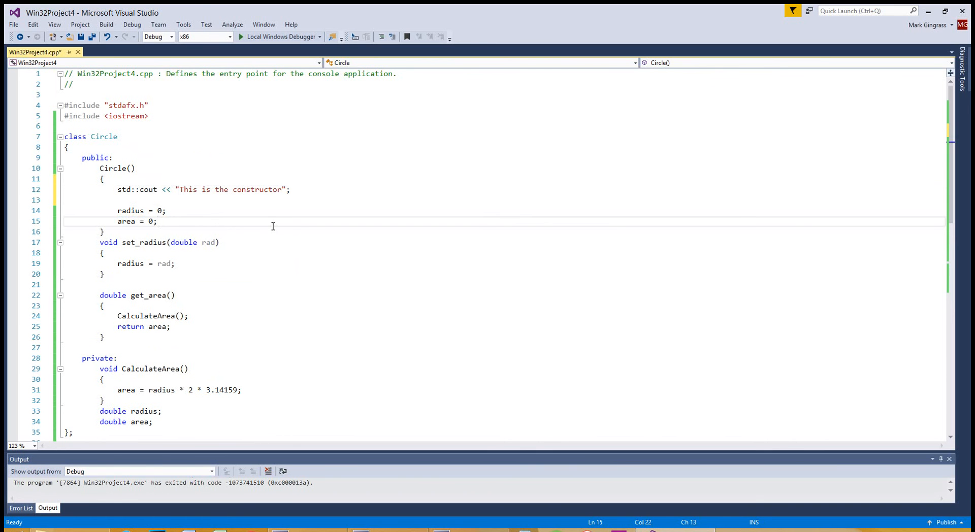
# Rebuild and run to see the message printed twice and area 0, then close the console
pyautogui.click(241, 36)
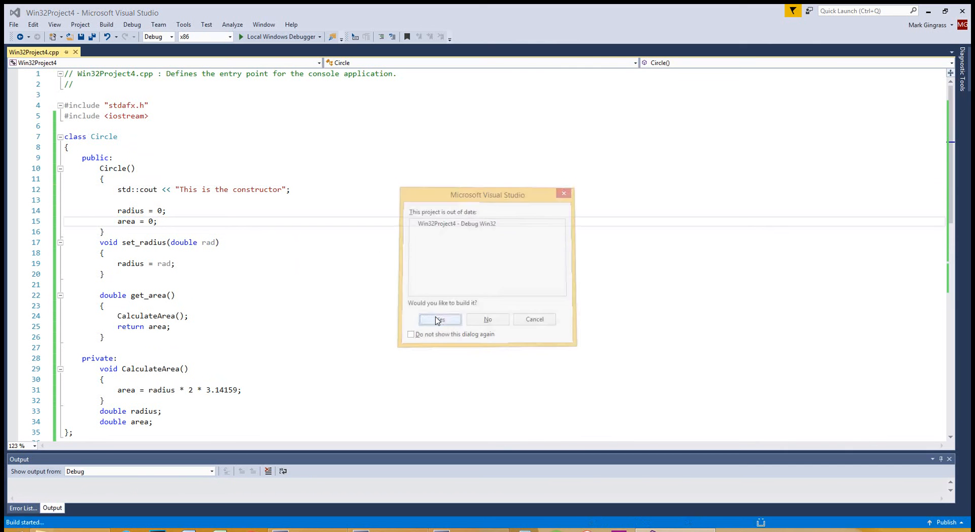
pyautogui.click(439, 319)
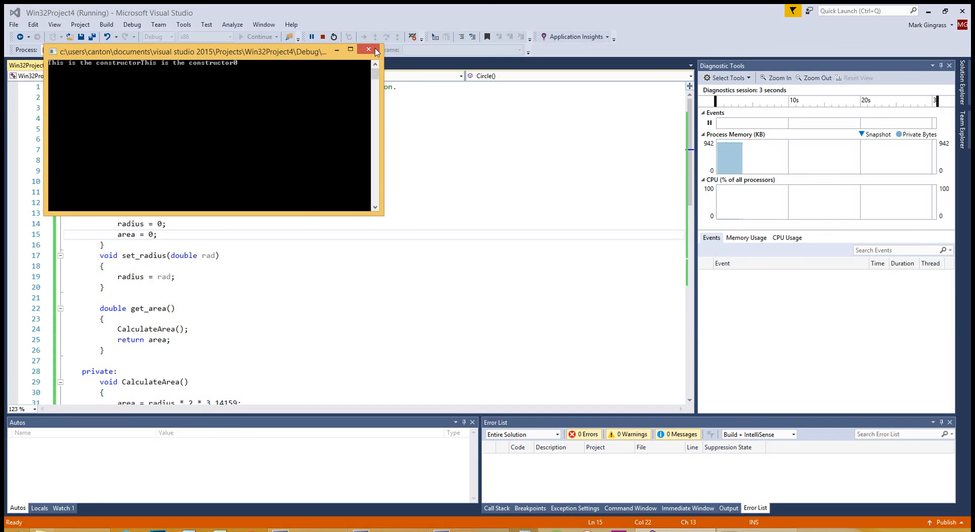
pyautogui.click(369, 49)
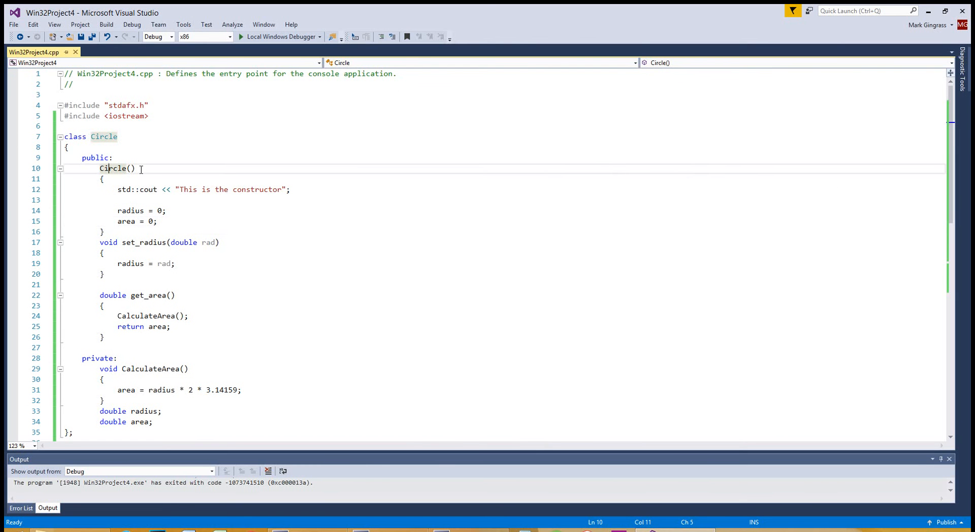
# Review the ball1, ball2 declarations in main, then delete the constructor's std::cout message line
pyautogui.scroll(-3)
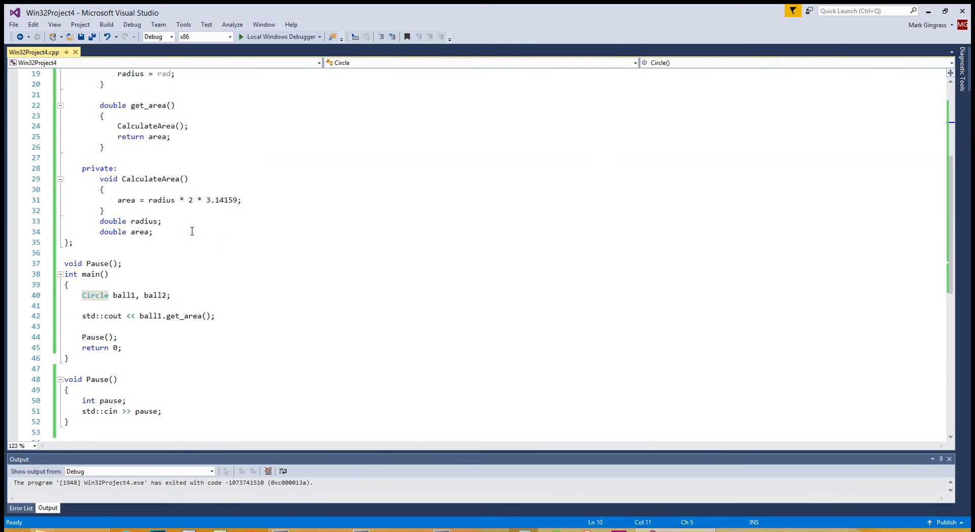
pyautogui.doubleClick(124, 296)
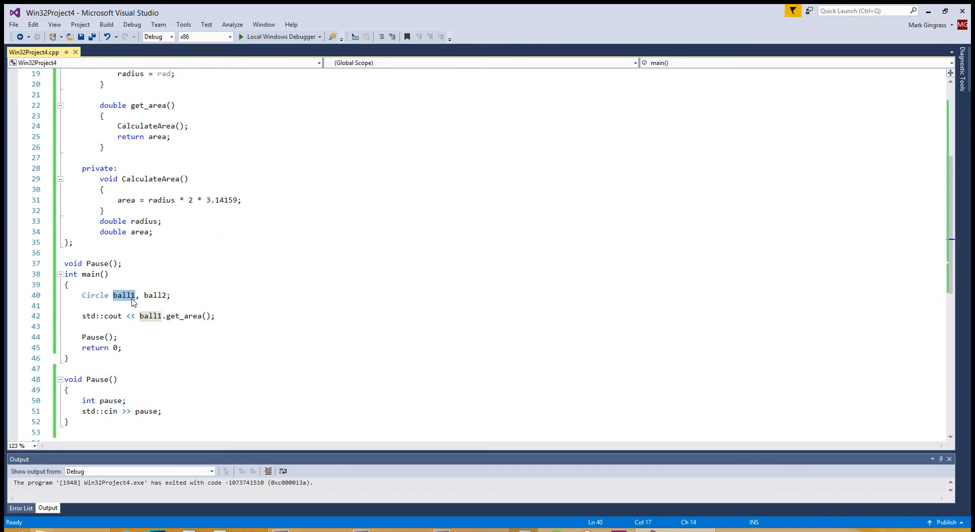
pyautogui.click(91, 295)
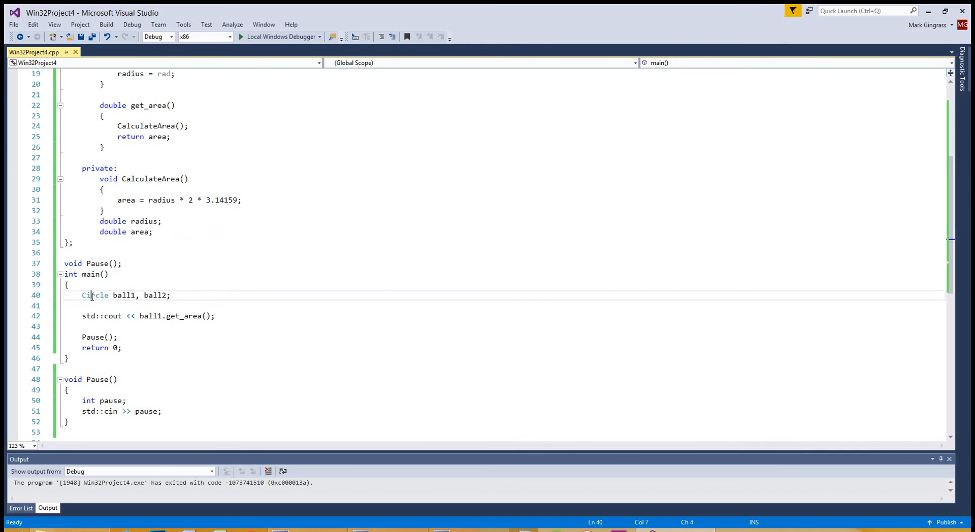
pyautogui.scroll(3)
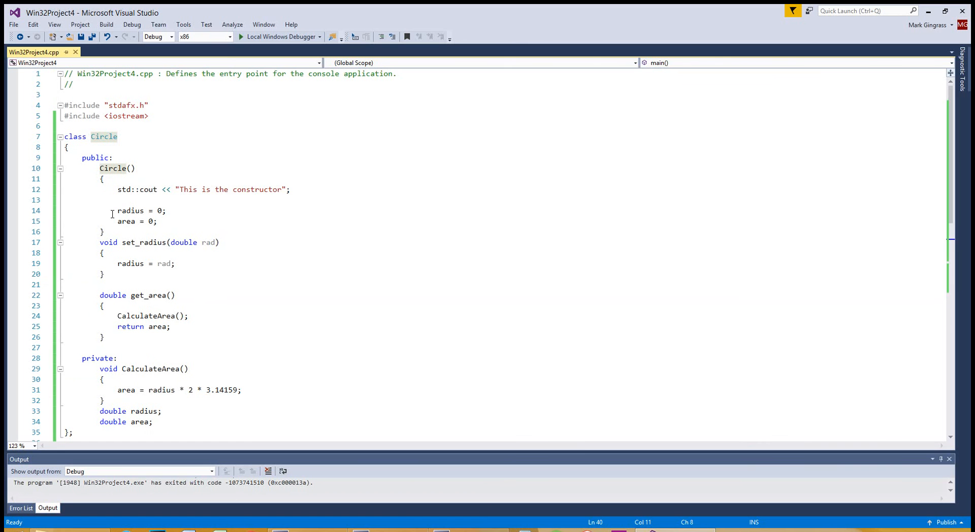
pyautogui.moveTo(137, 221)
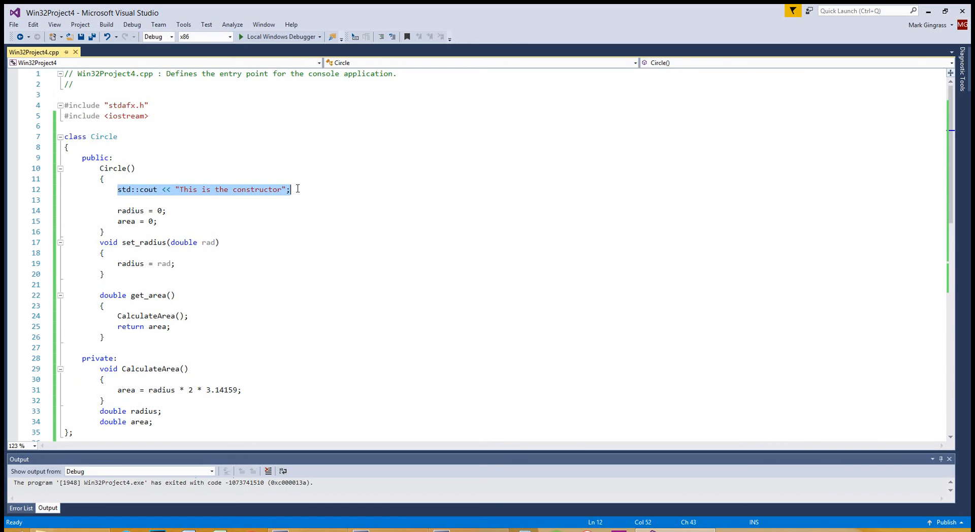
pyautogui.press('Delete')
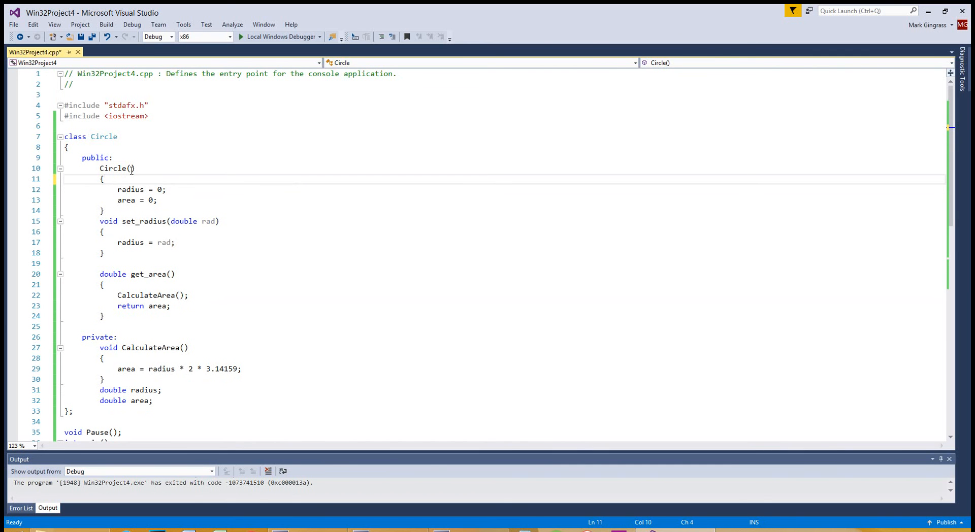
pyautogui.moveTo(118, 169)
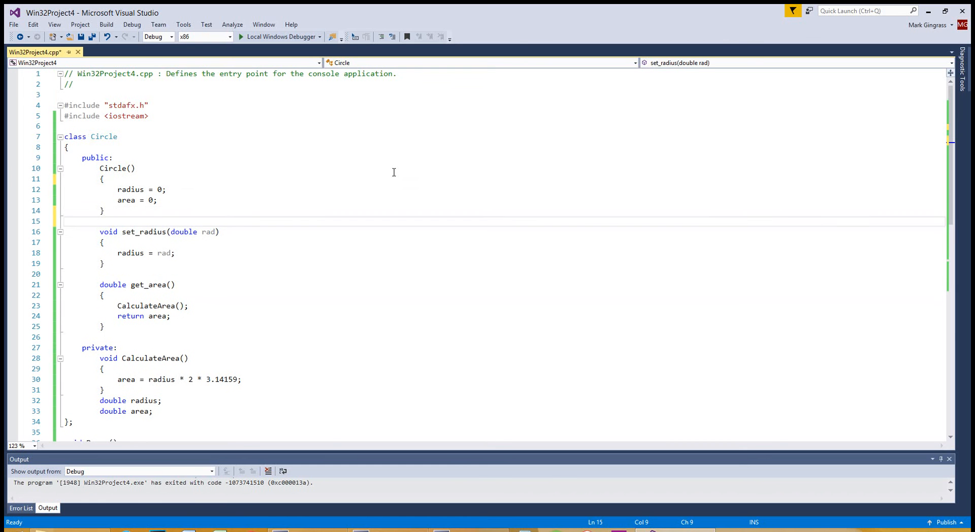
# Declare a second constructor Circle(double rad) with its braces opened below Circle()
pyautogui.write('Circle()')
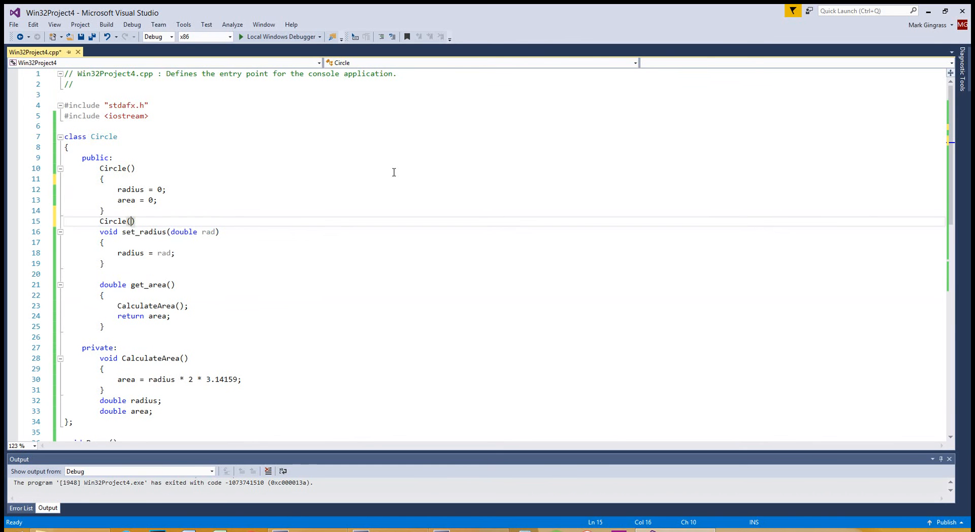
pyautogui.write('double')
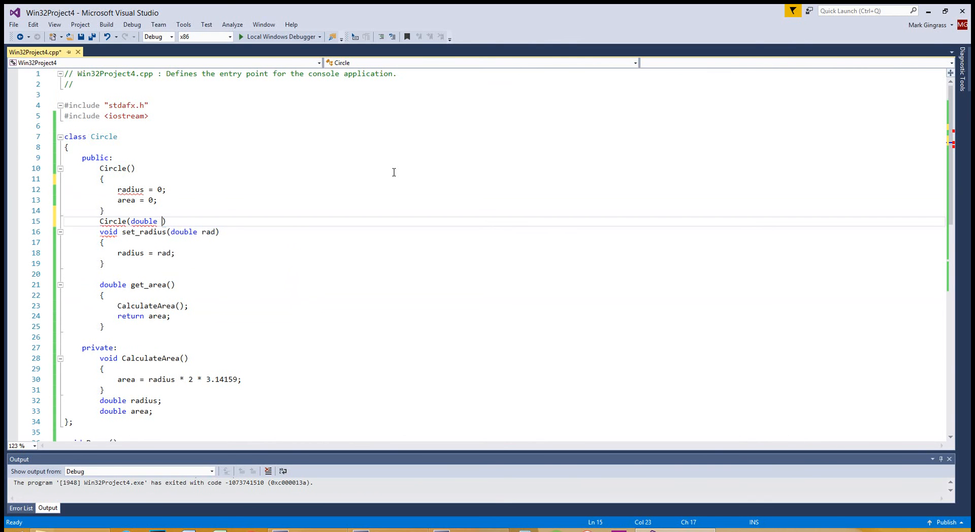
pyautogui.write('rad')
pyautogui.write('{}')
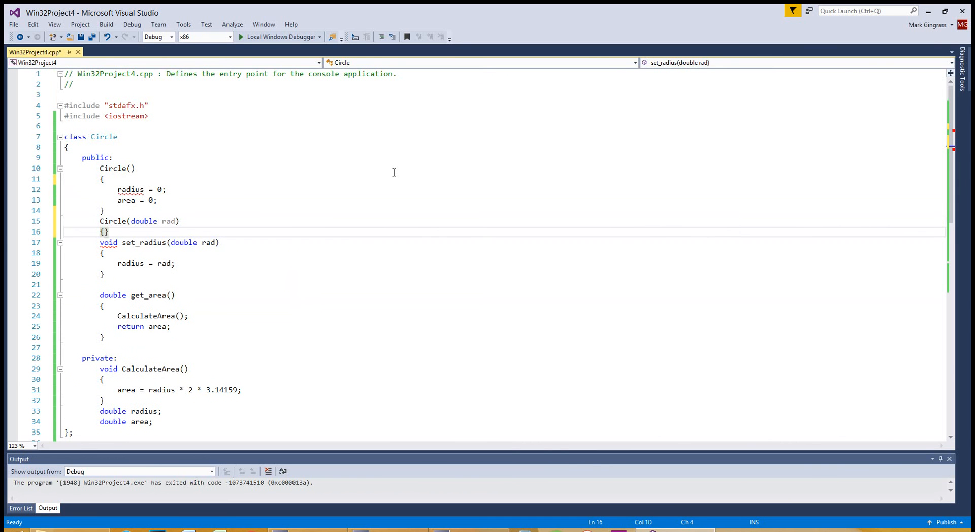
pyautogui.press('Enter')
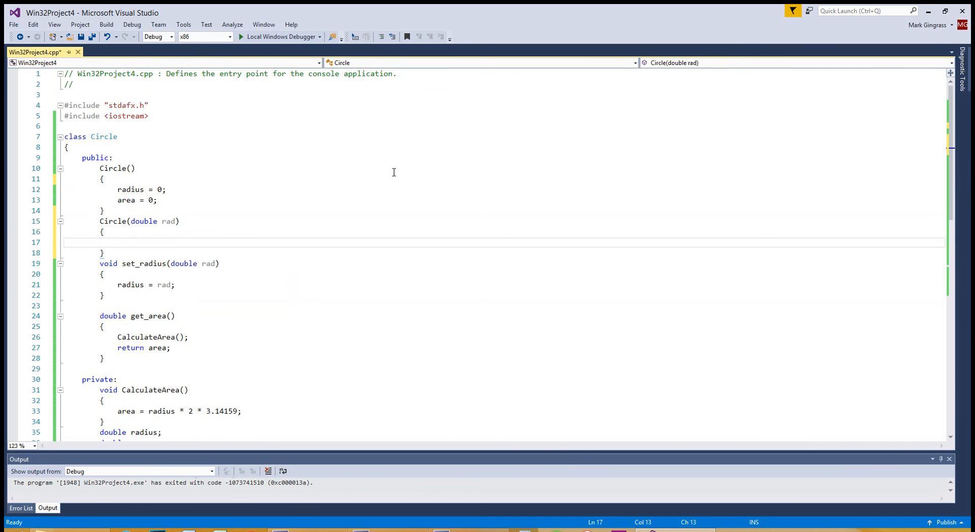
pyautogui.moveTo(386, 205)
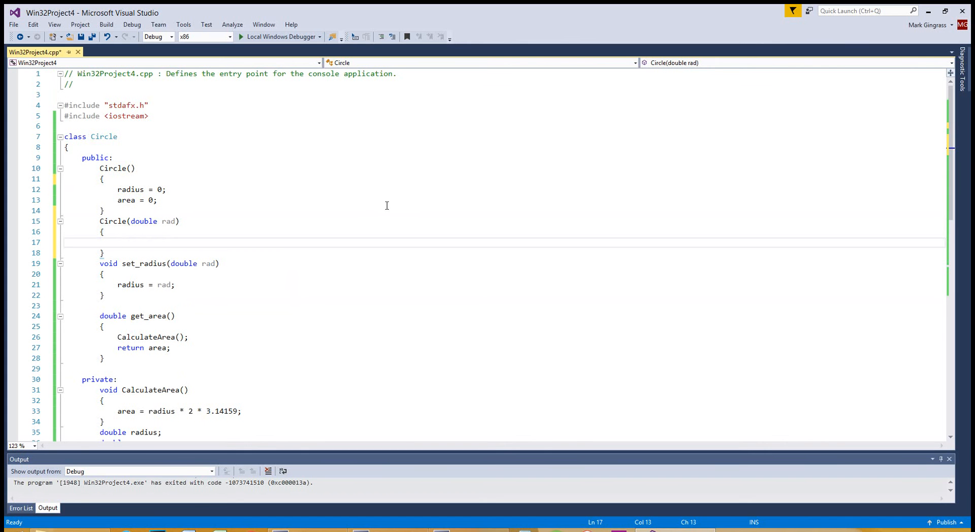
# Fill the new constructor's body with a set_radius(rad); call
pyautogui.write('radius = rad;')
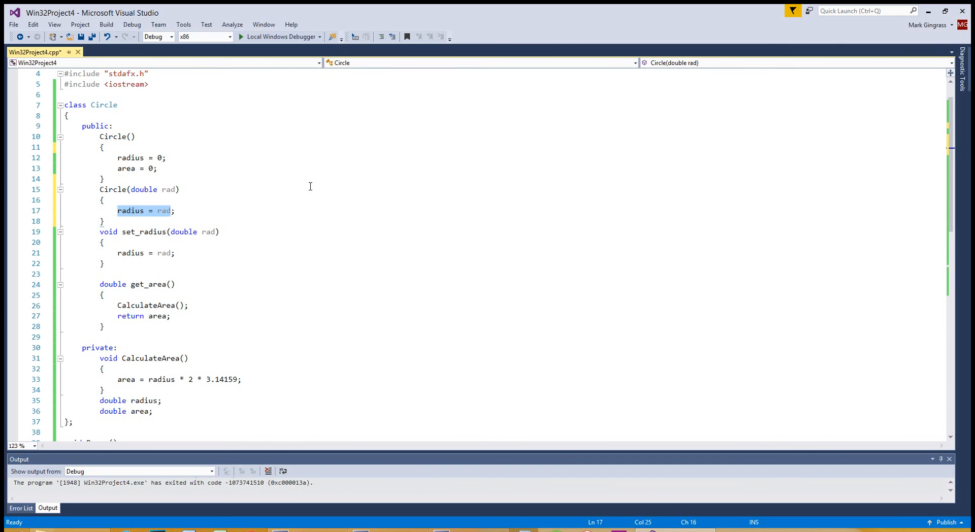
pyautogui.write('set_radisu')
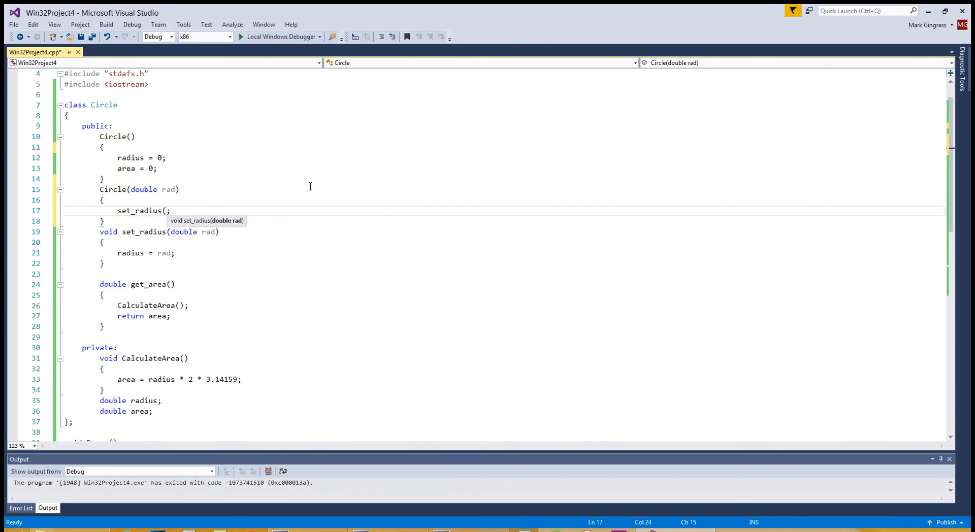
pyautogui.write('rad)')
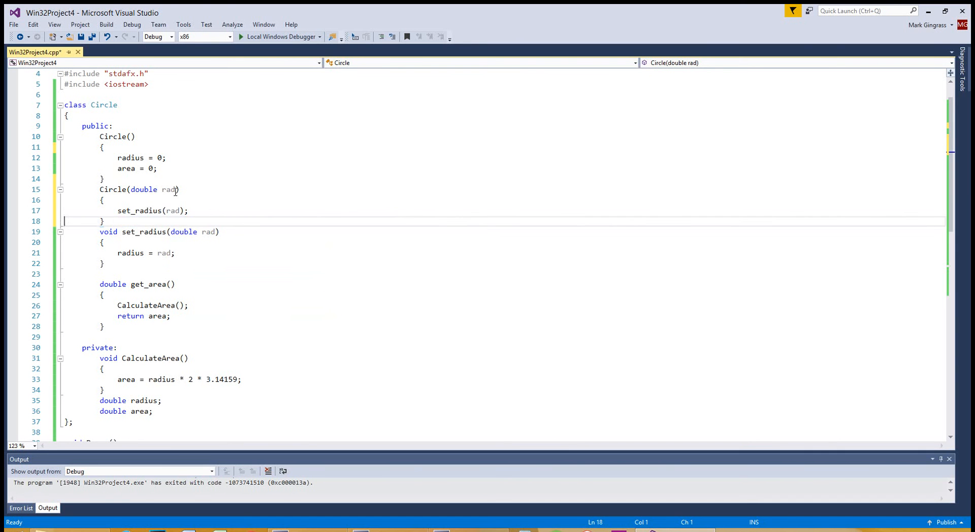
pyautogui.moveTo(168, 190)
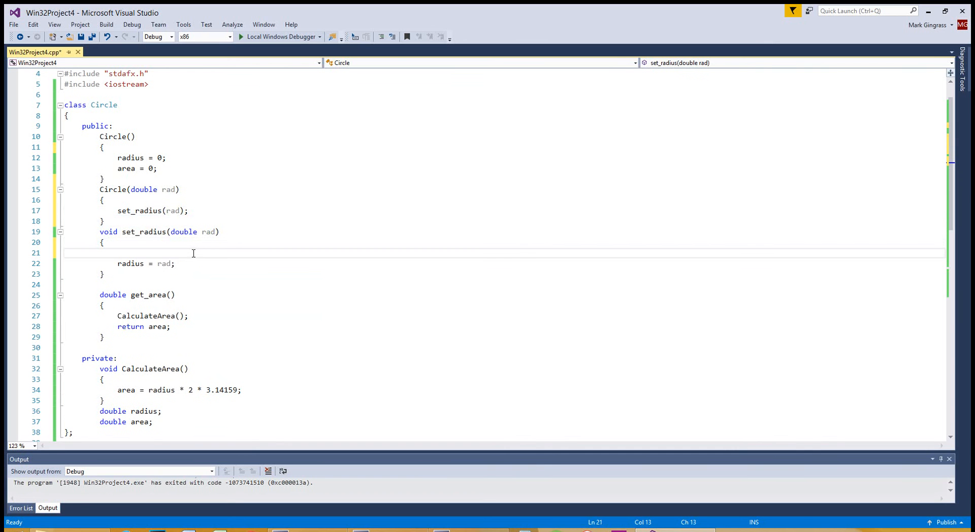
# Wrap radius = rad; inside an if (rad > 0) block in set_radius
pyautogui.write('if (rad > 0')
pyautogui.write('{ ')
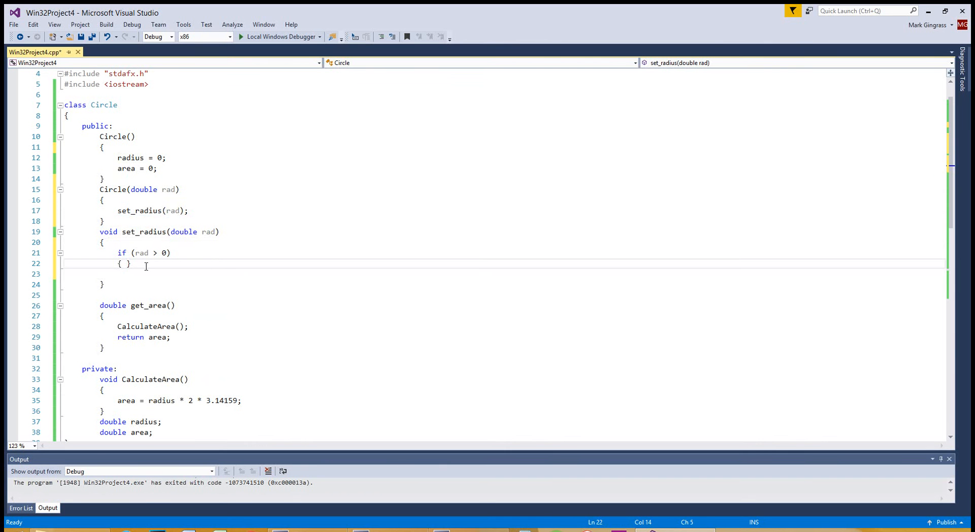
pyautogui.write('radius = rad;')
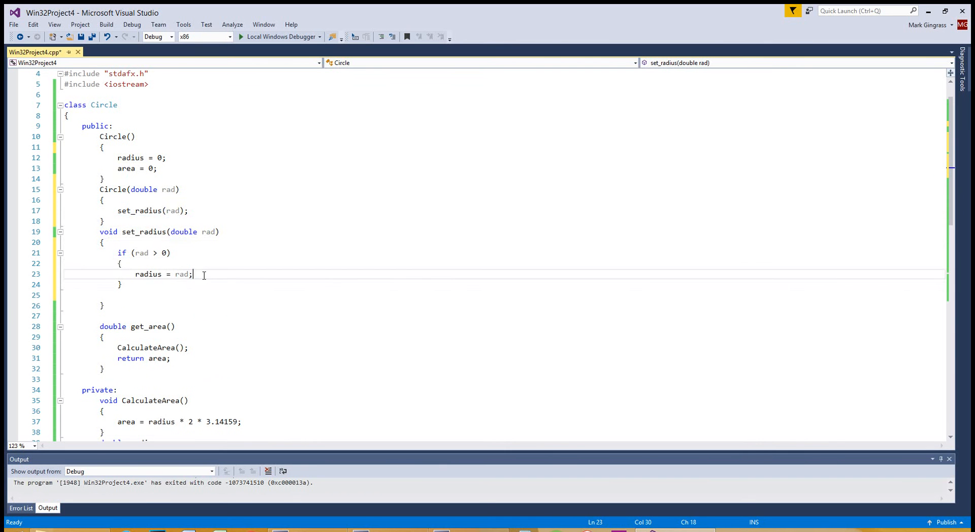
pyautogui.moveTo(168, 293)
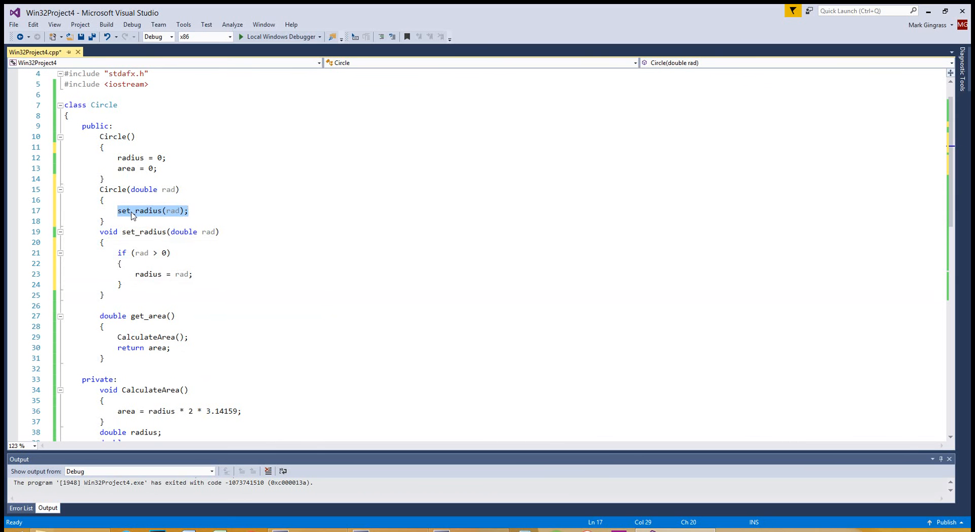
pyautogui.click(117, 211)
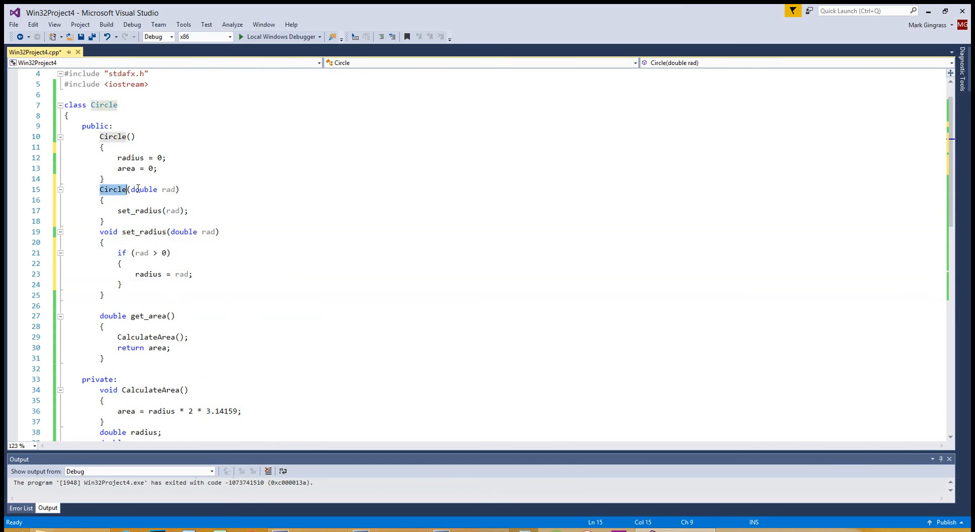
pyautogui.click(100, 189)
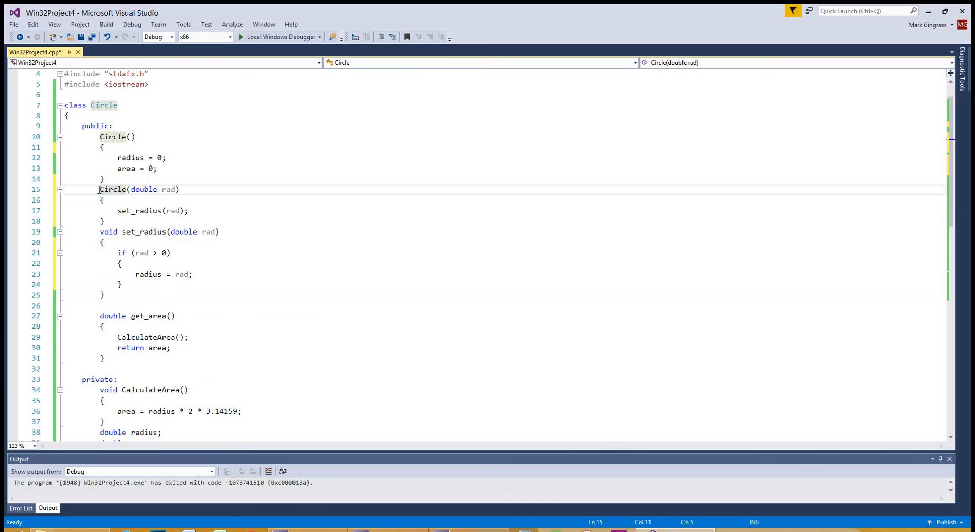
pyautogui.click(70, 189)
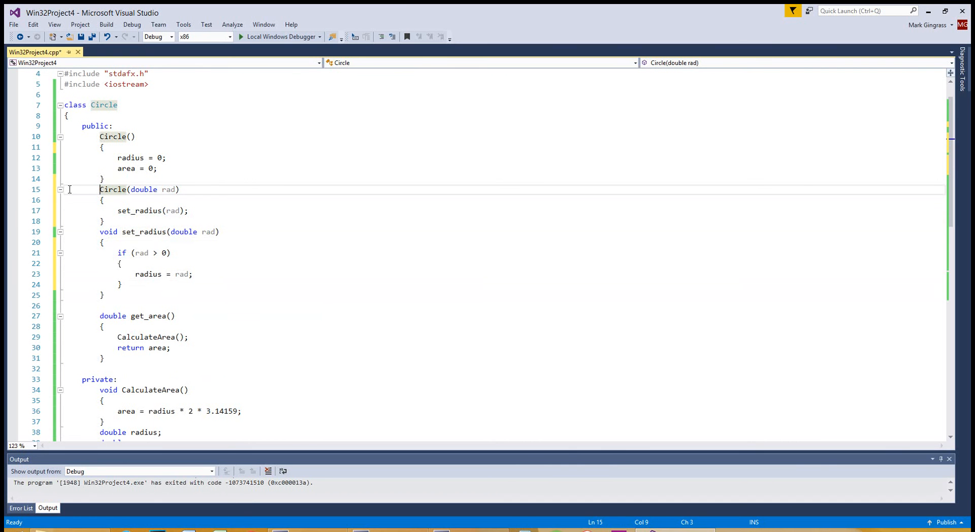
pyautogui.moveTo(142, 195)
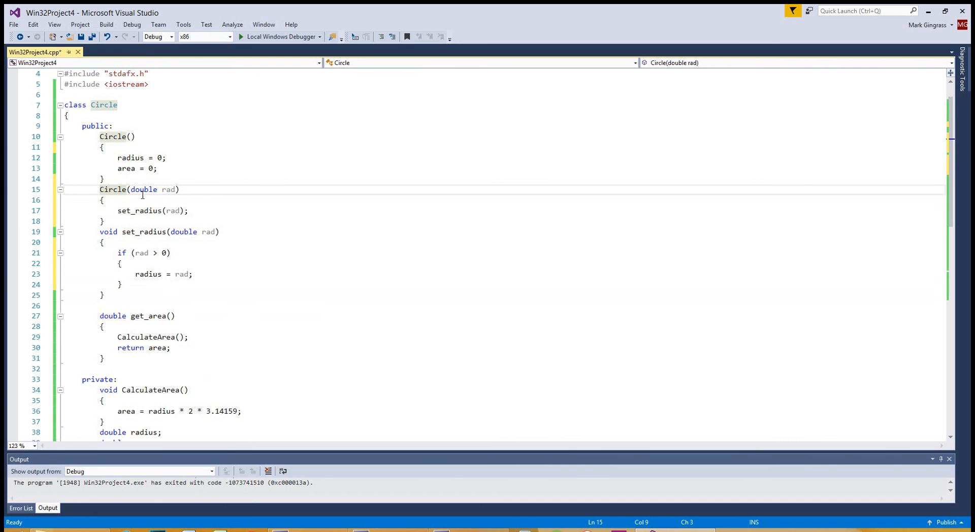
pyautogui.click(181, 189)
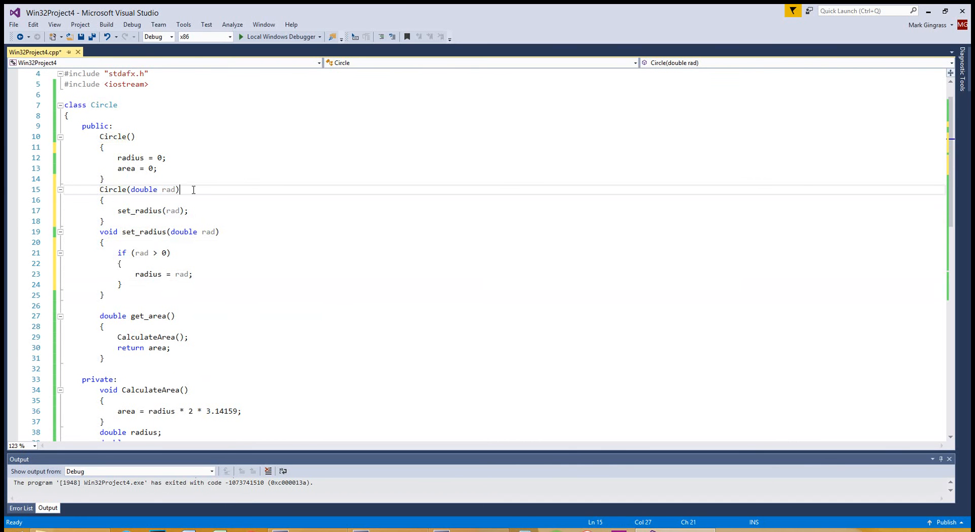
pyautogui.moveTo(167, 248)
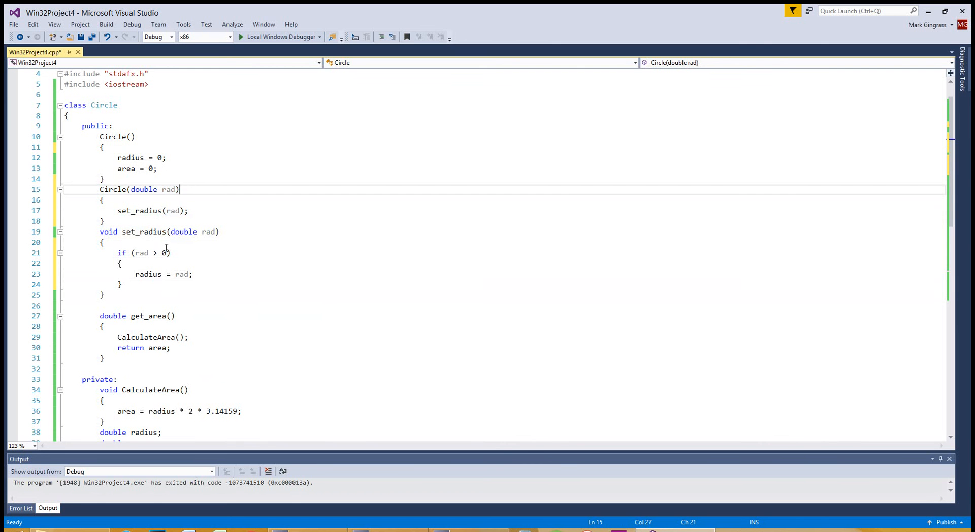
pyautogui.scroll(-3)
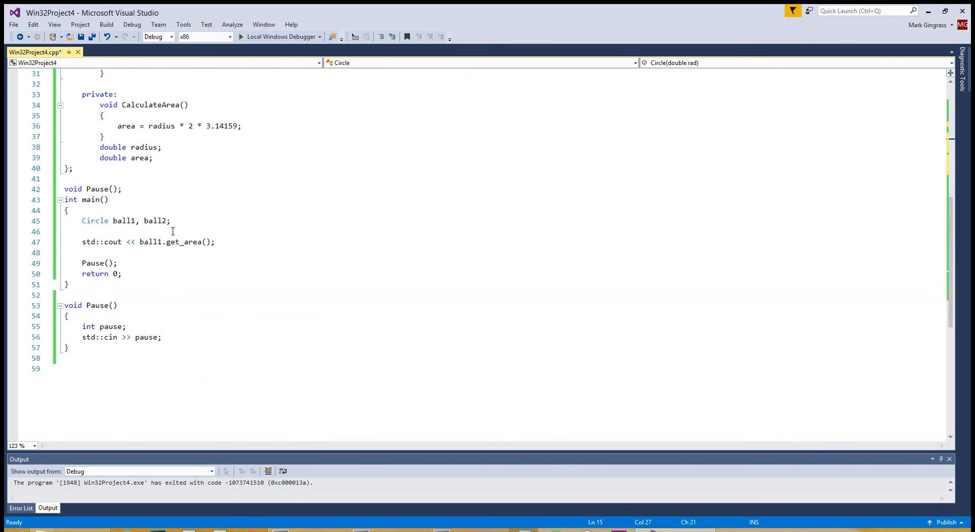
# Declare Circle ball3(5); on a new line in main using the radius constructor
pyautogui.write('C')
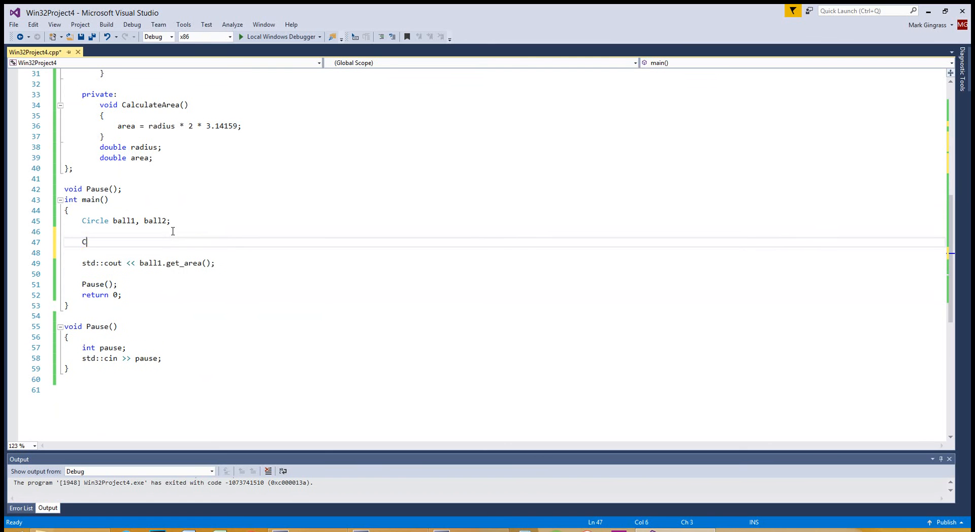
pyautogui.write('ircle ball3')
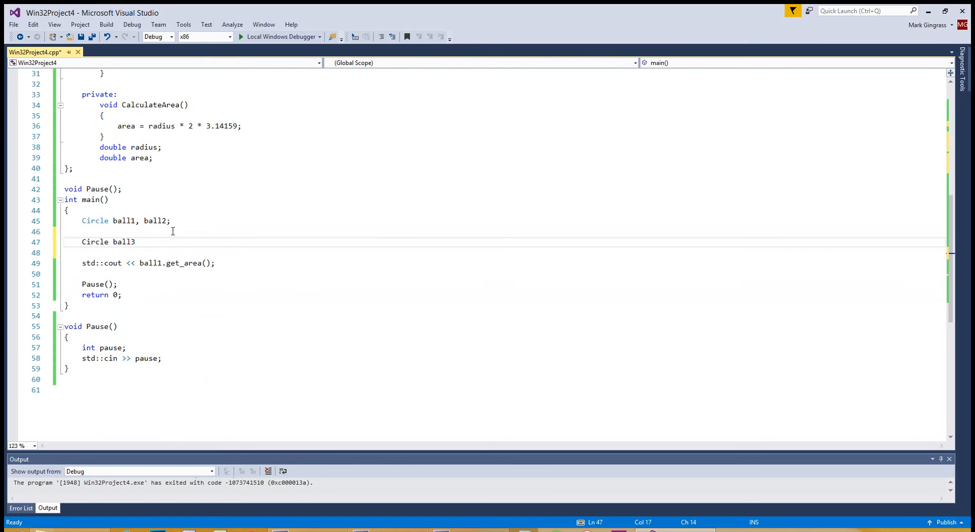
pyautogui.write('()')
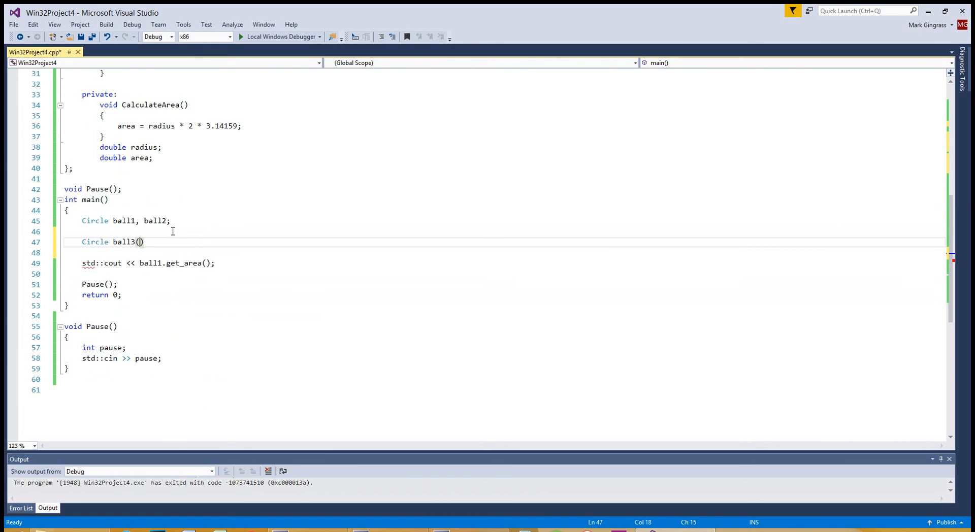
pyautogui.write('5')
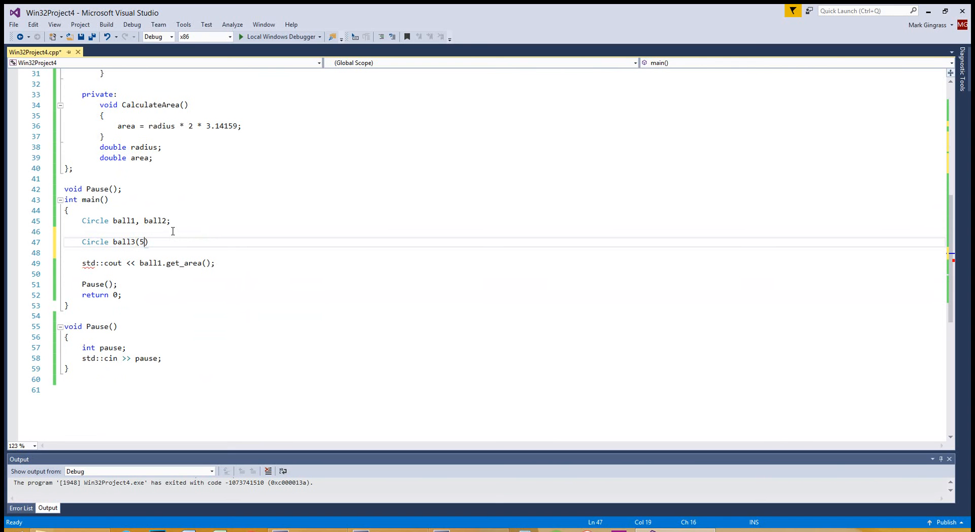
pyautogui.write(')')
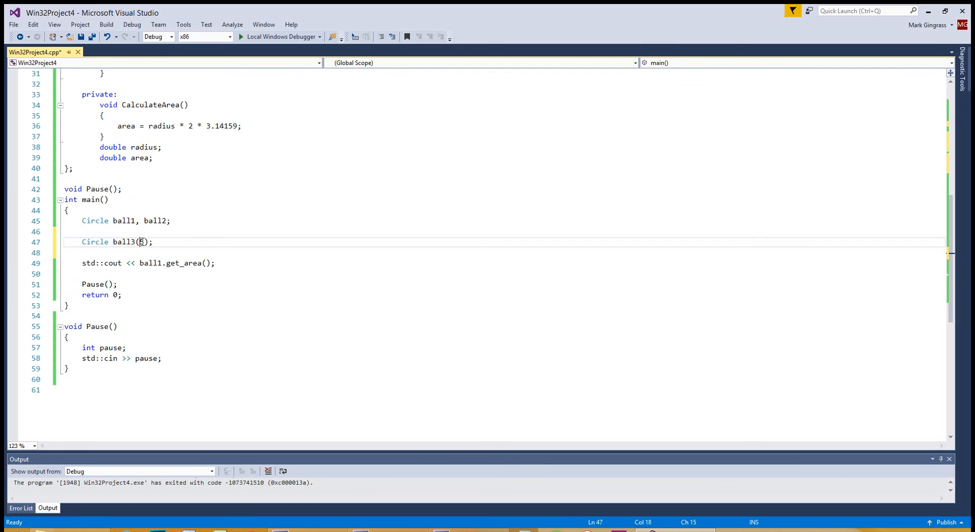
pyautogui.write('5')
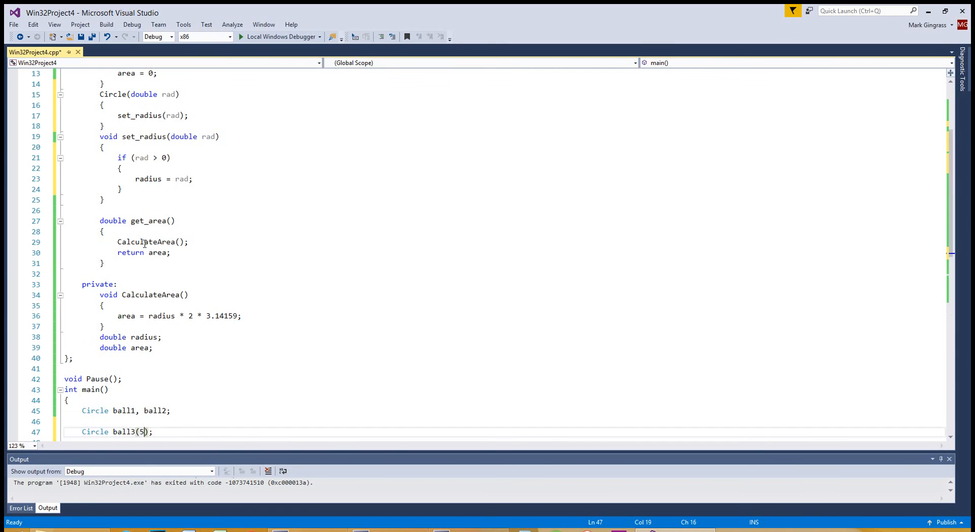
# Change the cout statement to print ball3.get_area() instead of ball1's
pyautogui.scroll(3)
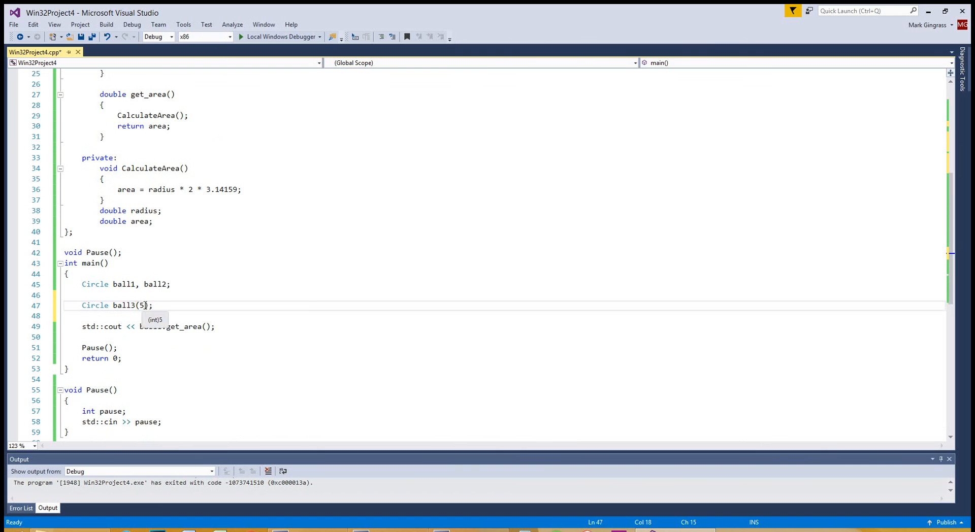
pyautogui.write('.')
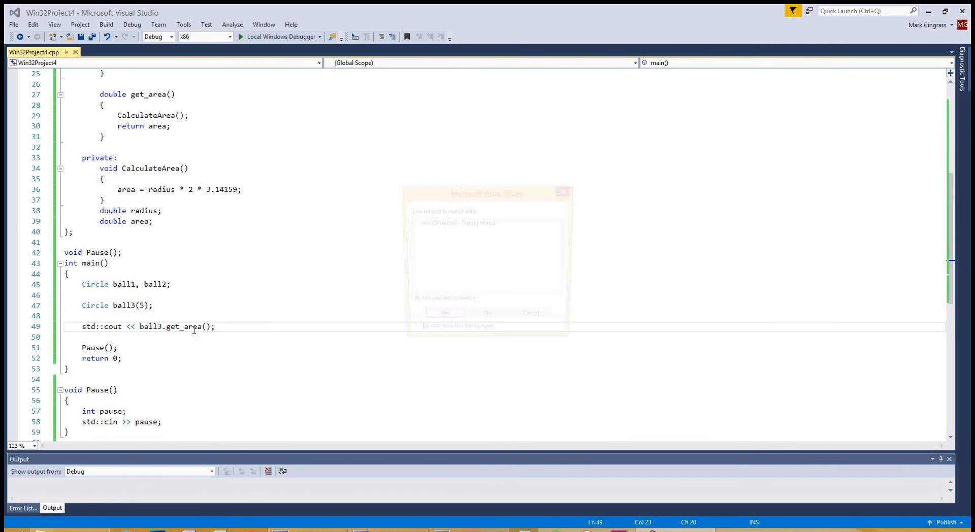
# Confirm the out-of-date build so the ball3 program runs and exits
pyautogui.click(444, 312)
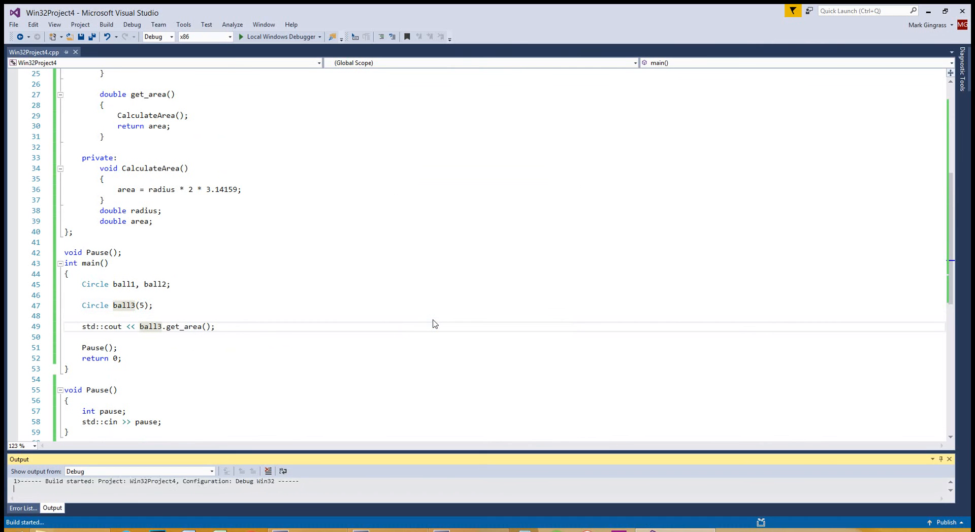
pyautogui.click(242, 36)
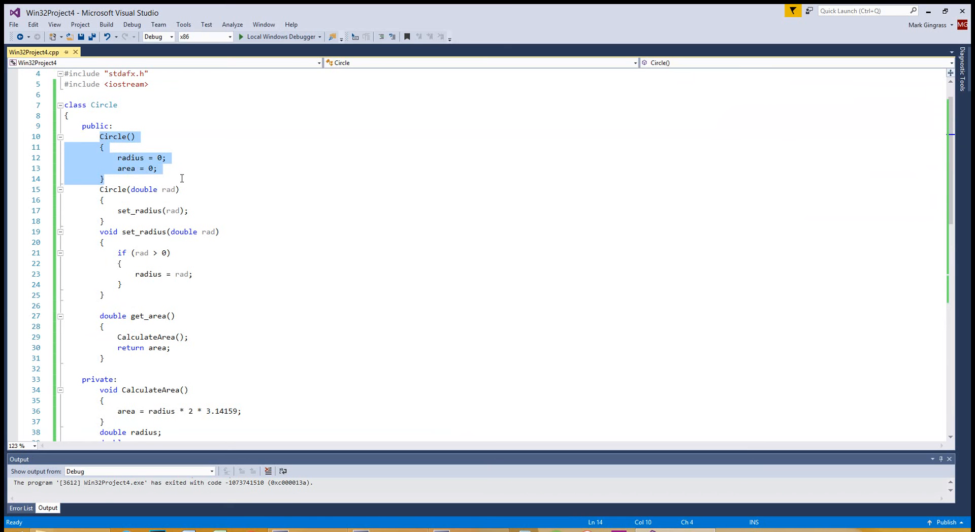
pyautogui.moveTo(152, 170)
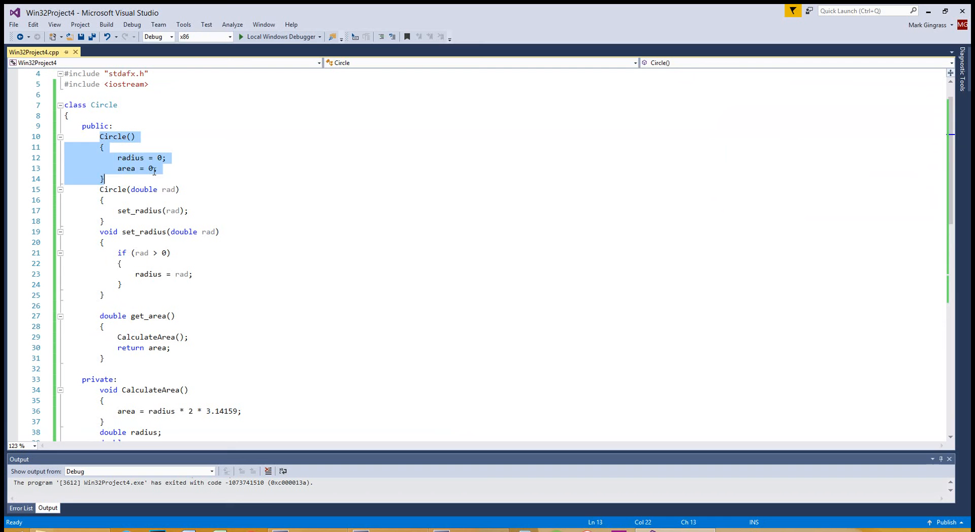
pyautogui.click(180, 189)
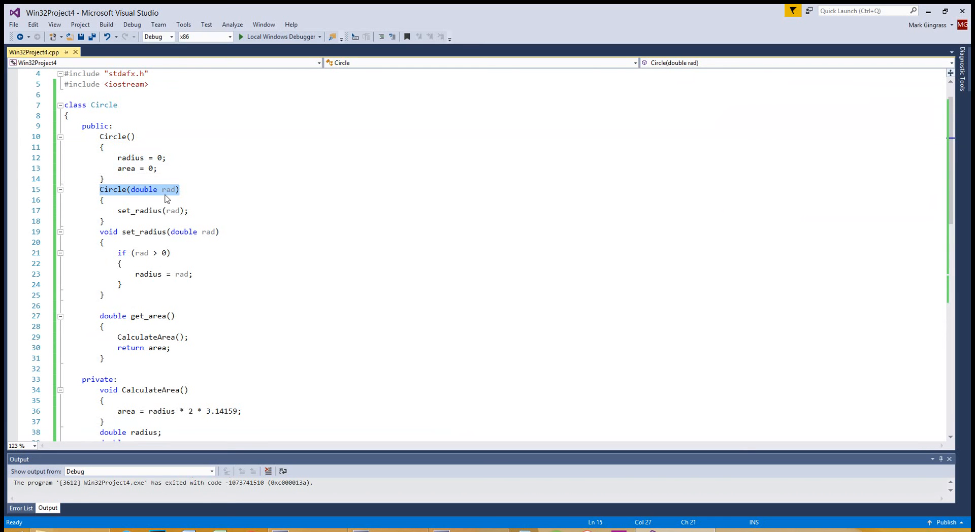
pyautogui.moveTo(141, 210)
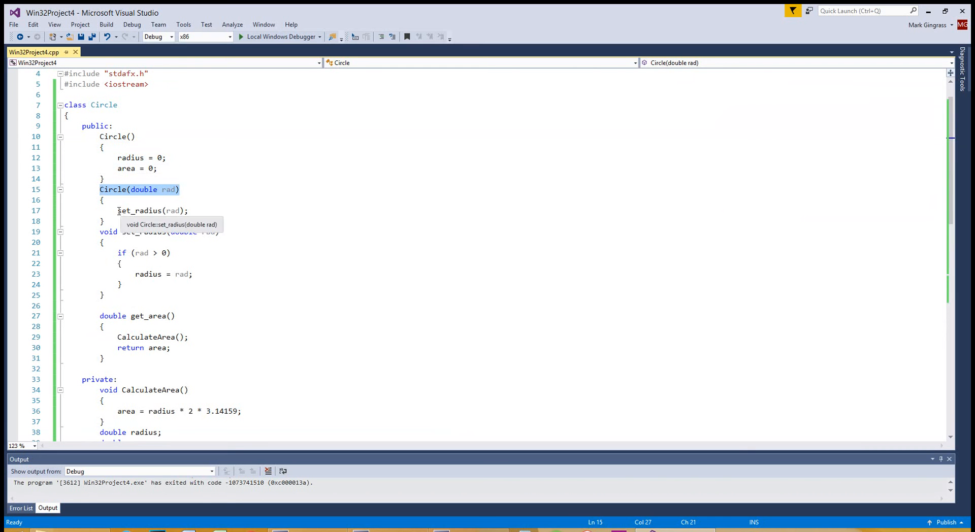
pyautogui.doubleClick(140, 210)
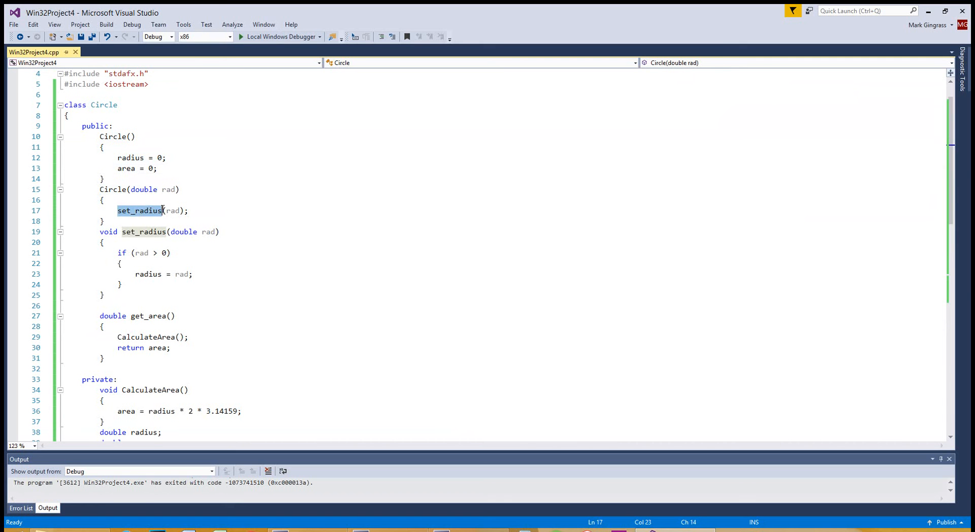
pyautogui.moveTo(99, 189)
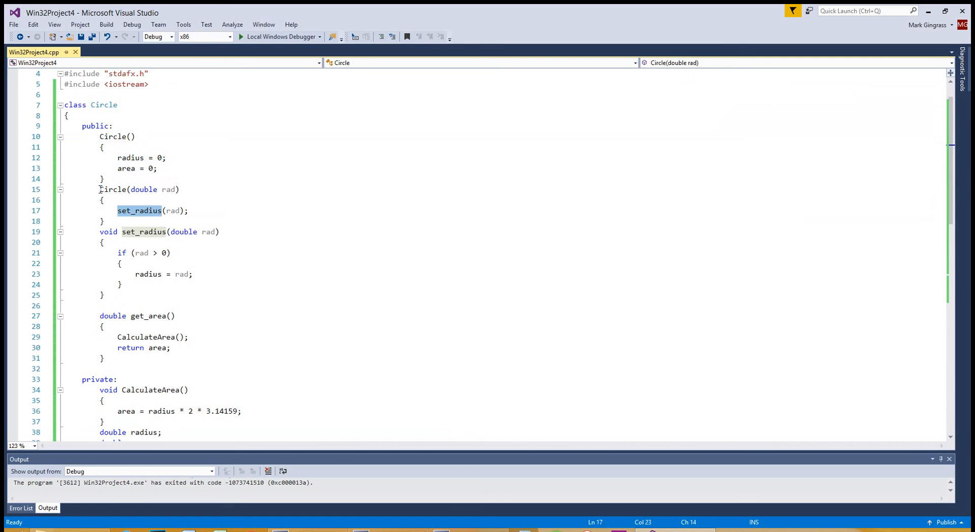
pyautogui.click(153, 210)
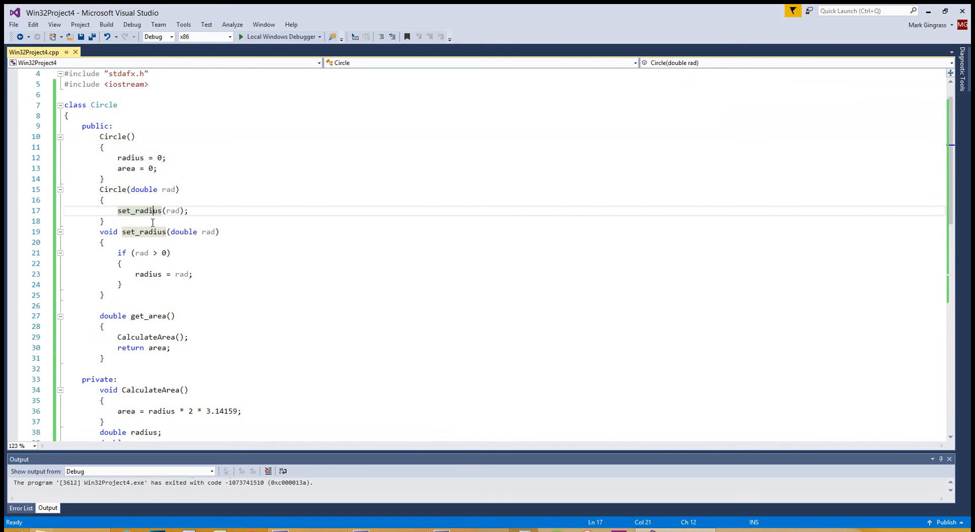
pyautogui.moveTo(155, 257)
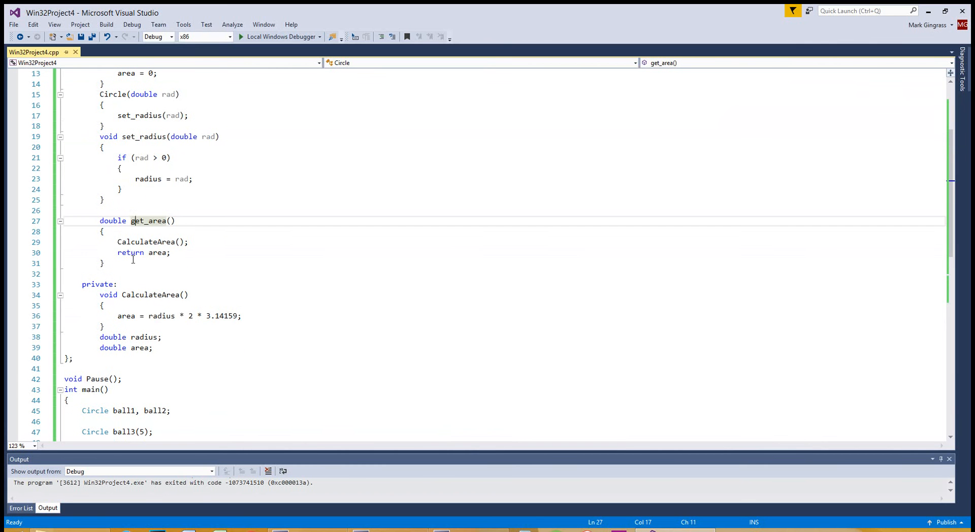
pyautogui.doubleClick(146, 242)
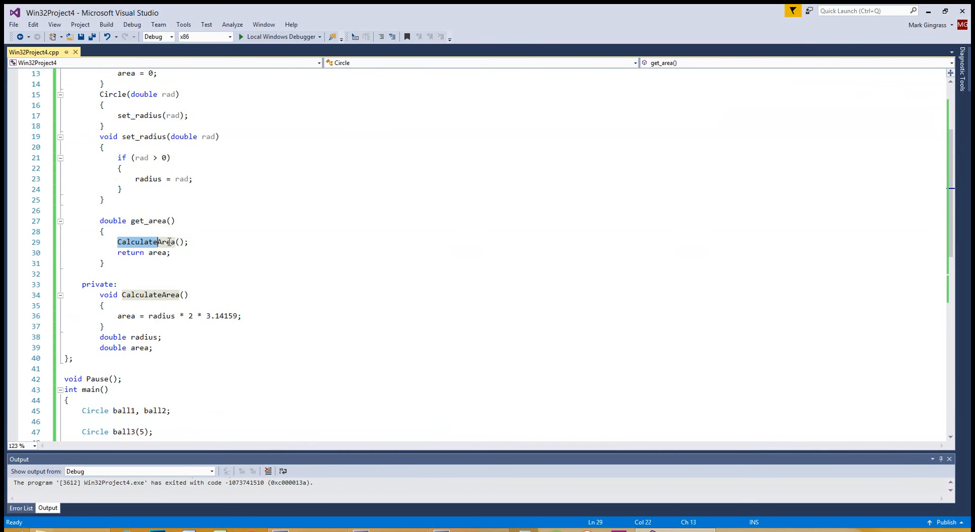
pyautogui.click(144, 242)
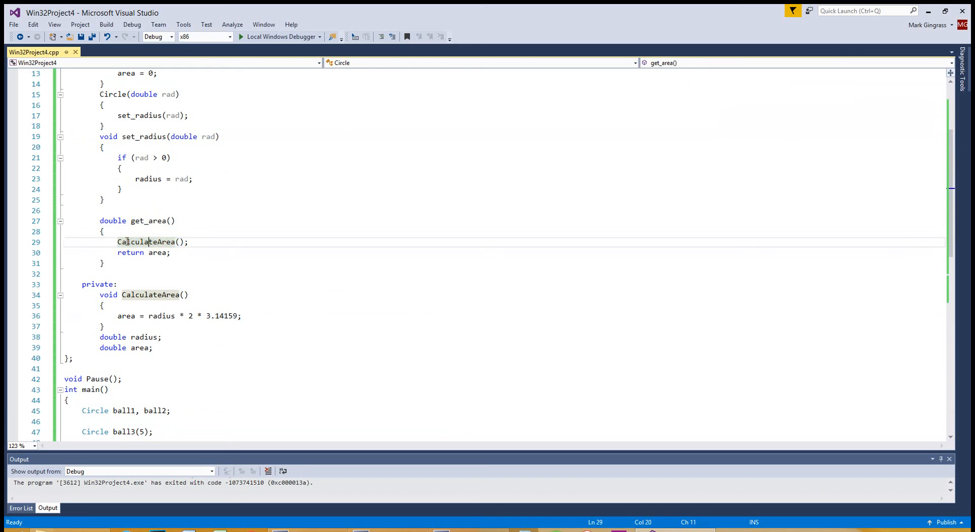
pyautogui.click(157, 252)
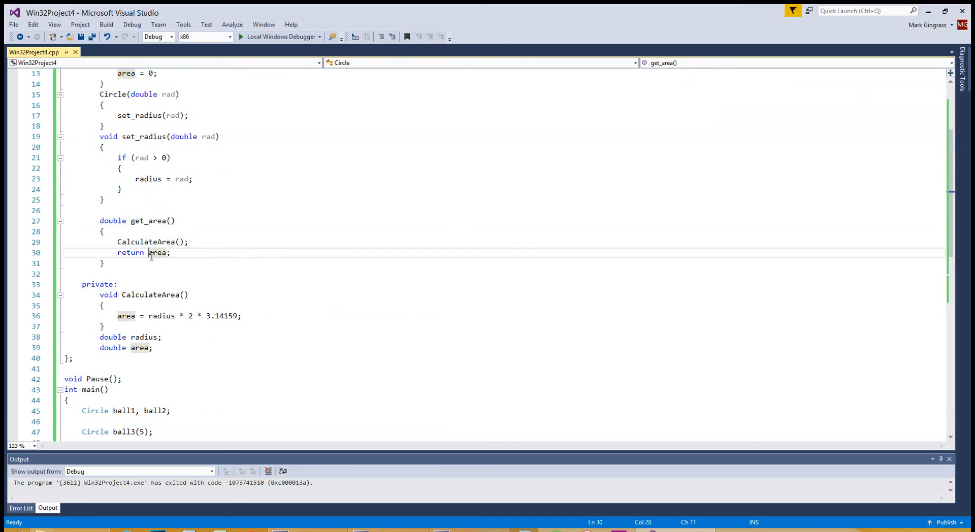
pyautogui.click(176, 221)
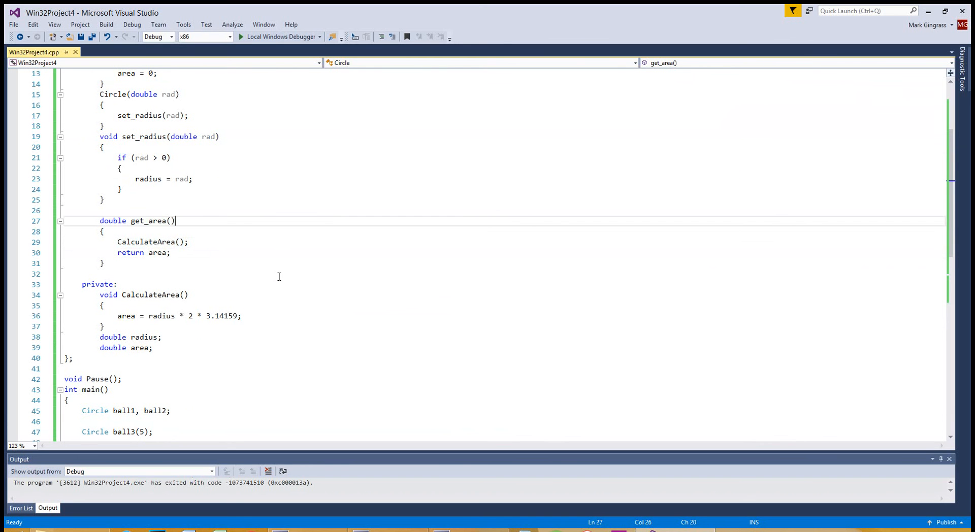
pyautogui.scroll(3)
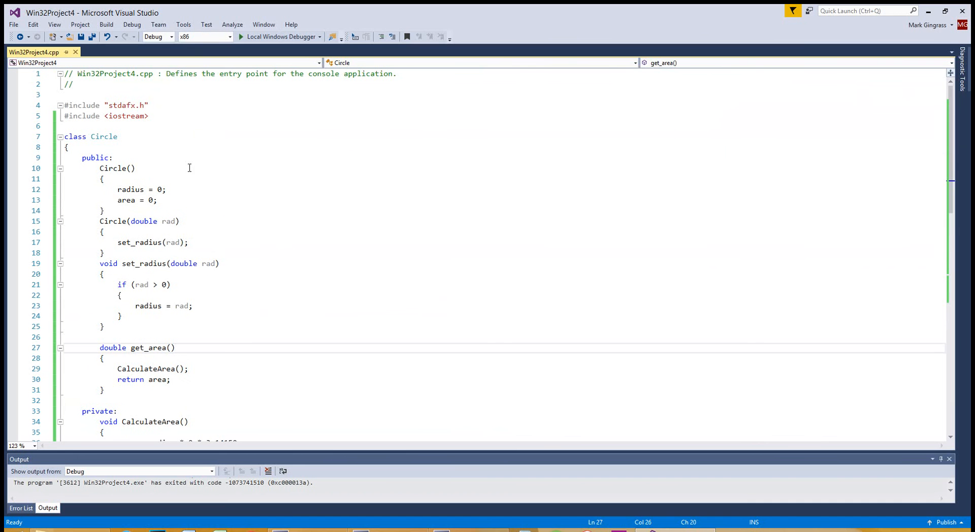
pyautogui.doubleClick(117, 168)
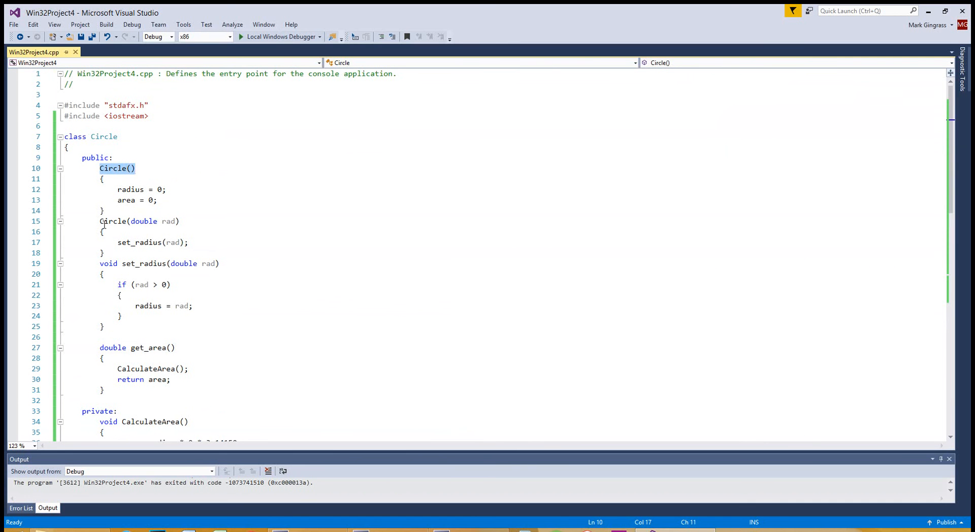
pyautogui.click(139, 222)
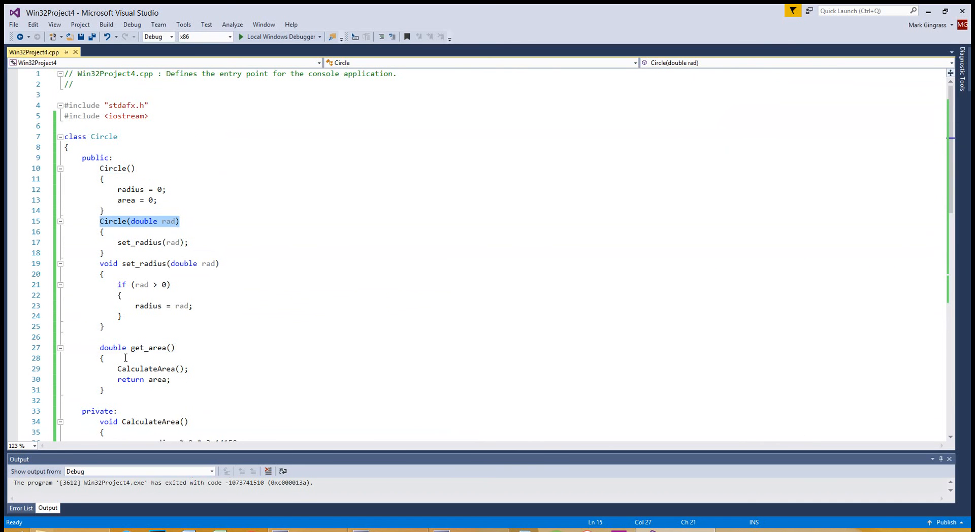
pyautogui.scroll(-3)
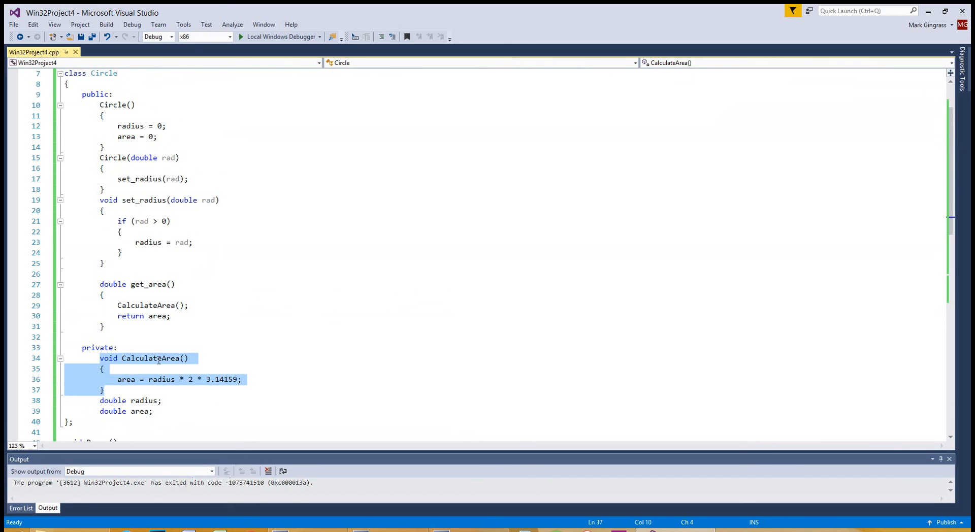
pyautogui.moveTo(128, 211)
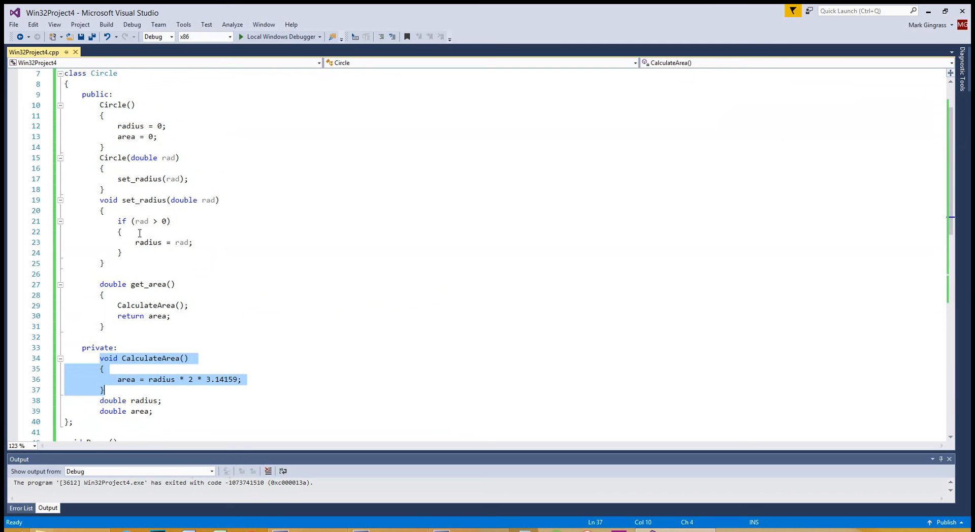
pyautogui.moveTo(168, 186)
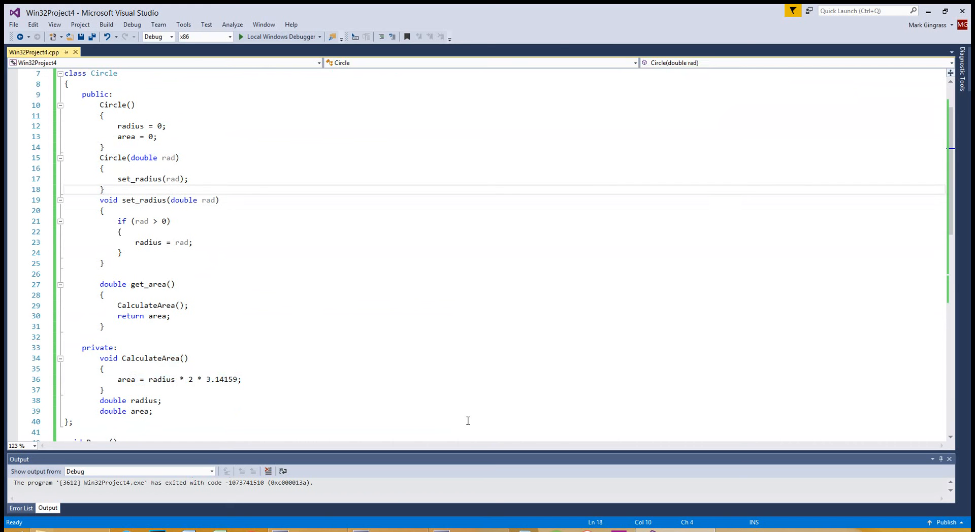
pyautogui.click(104, 190)
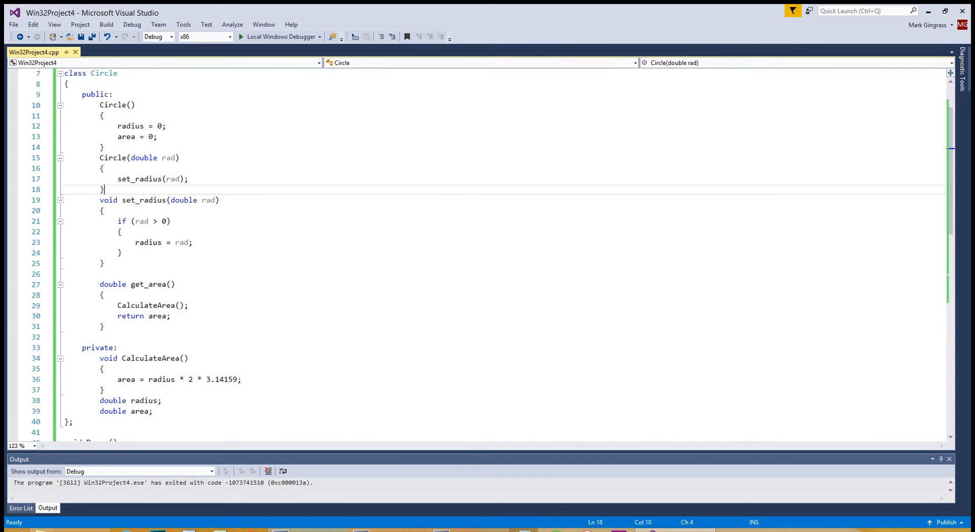